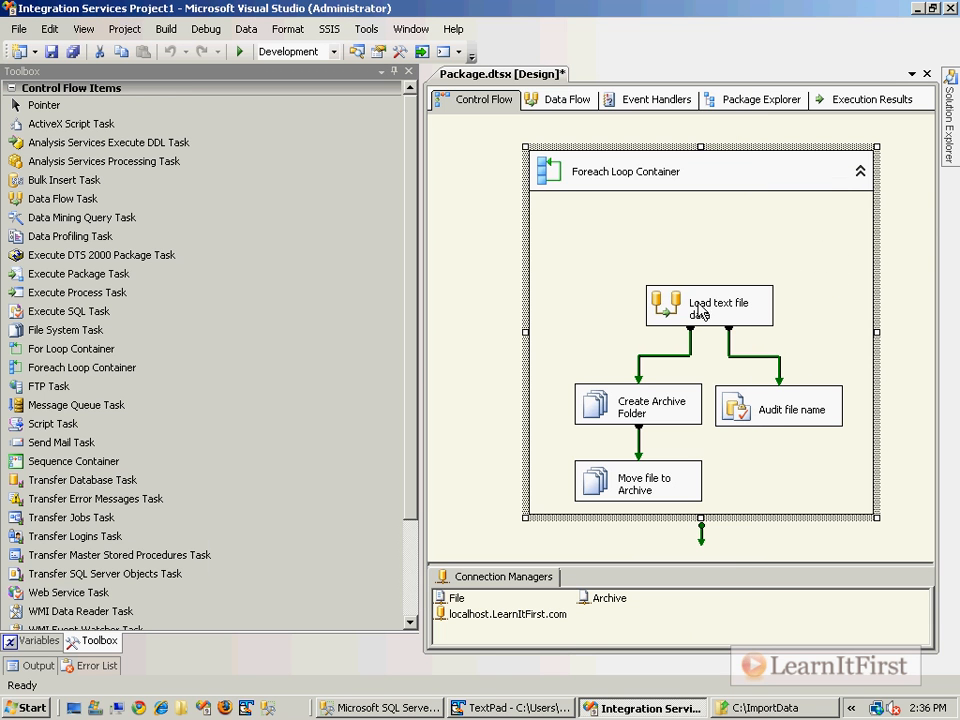
- Create variable HasFileBeenProcessed of type Boolean in the loop container's Variables list
click(708, 304)
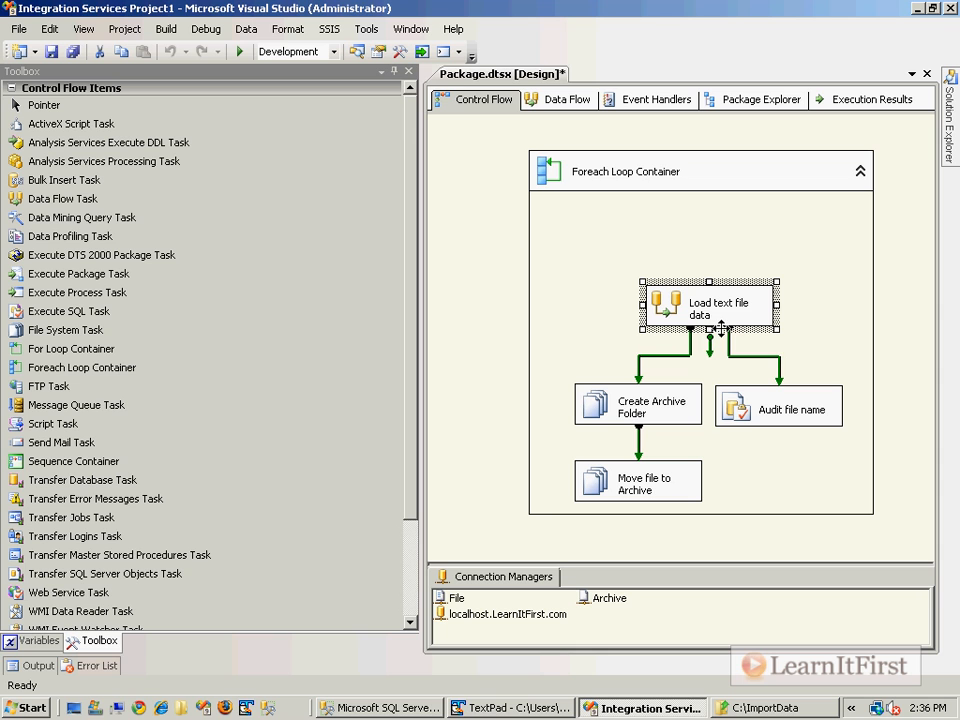
mouse_move(800, 360)
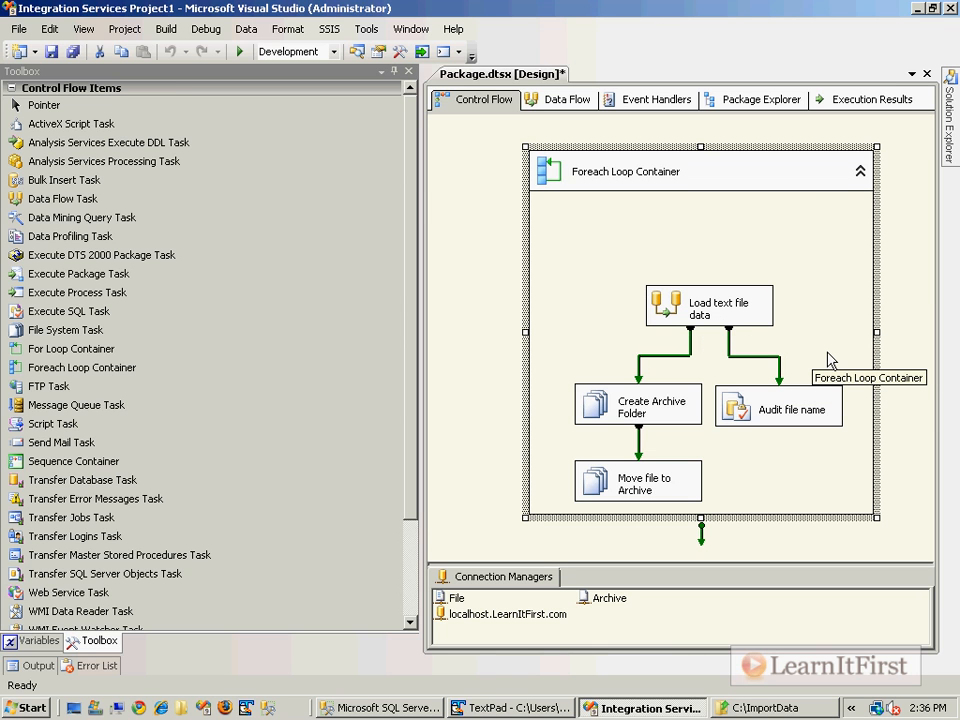
mouse_move(830, 292)
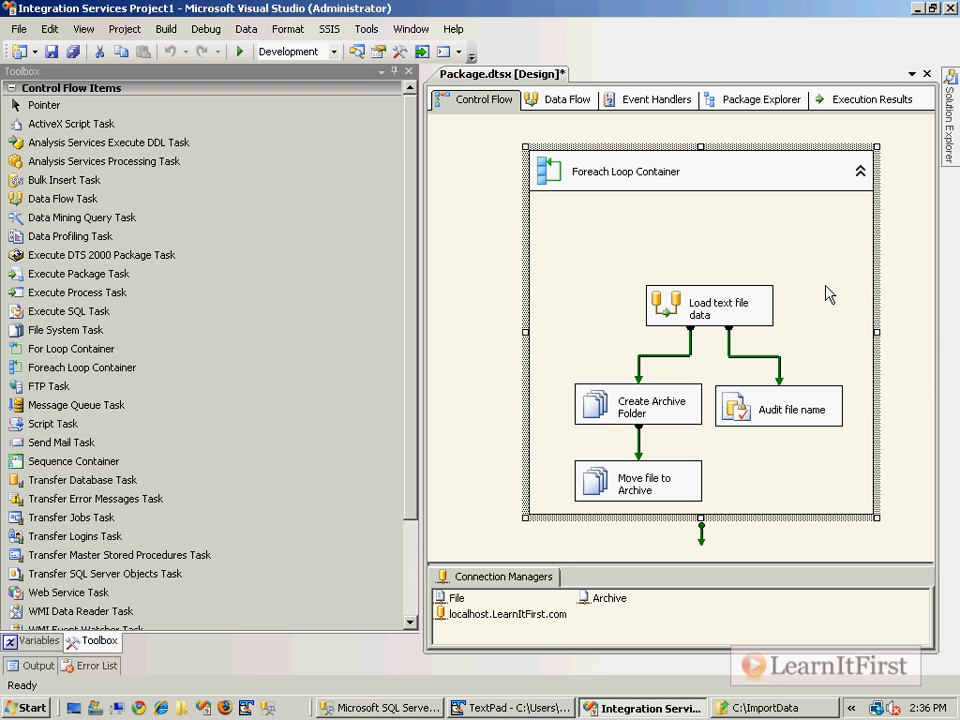
click(38, 640)
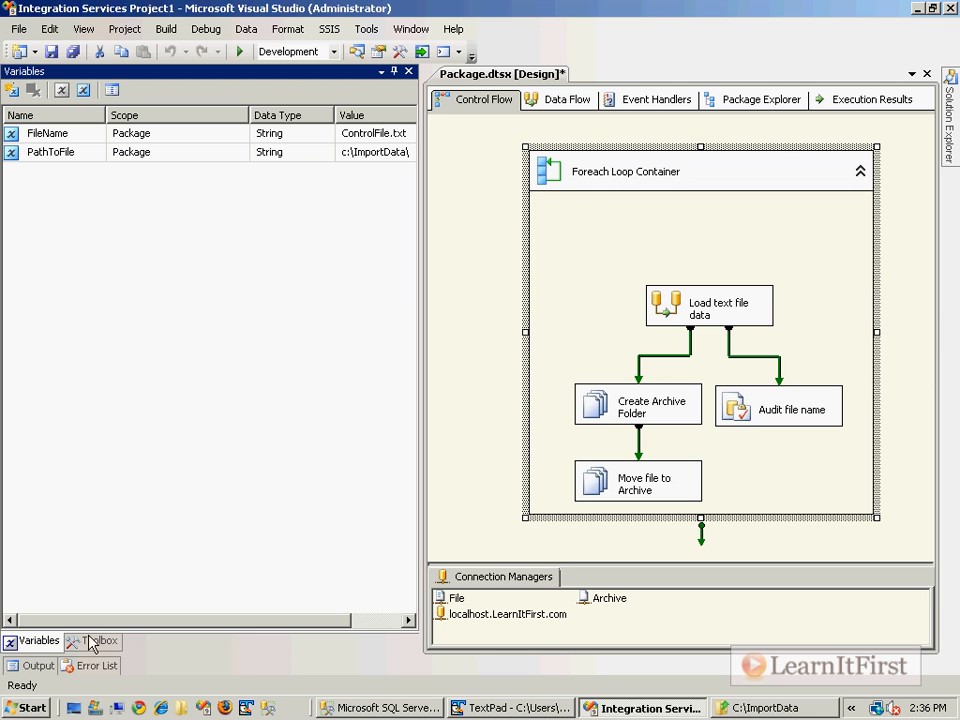
click(12, 90)
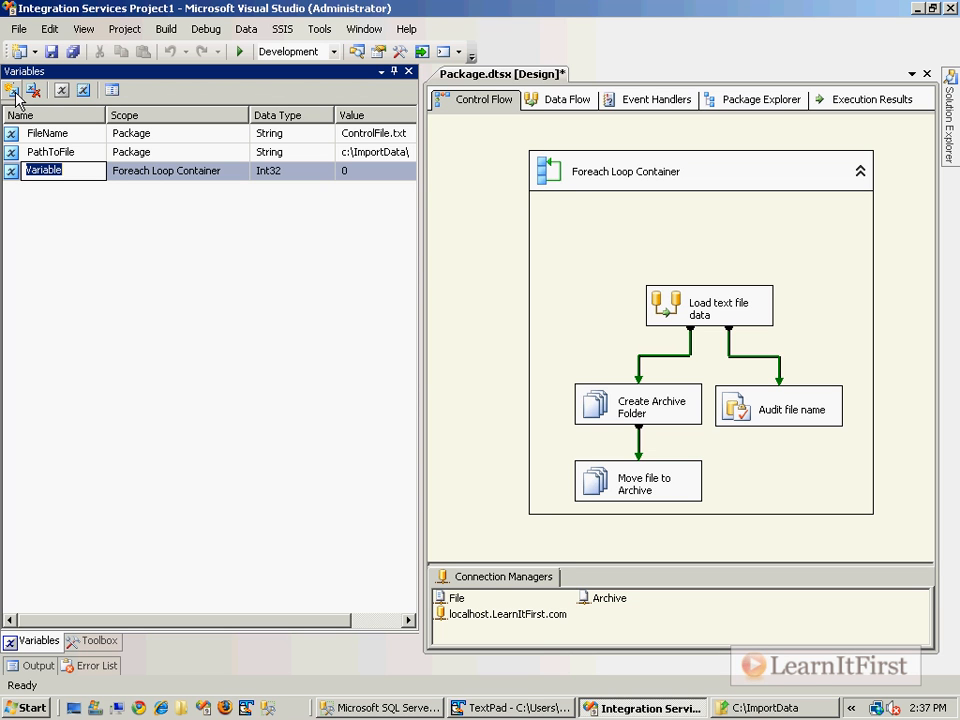
text(H)
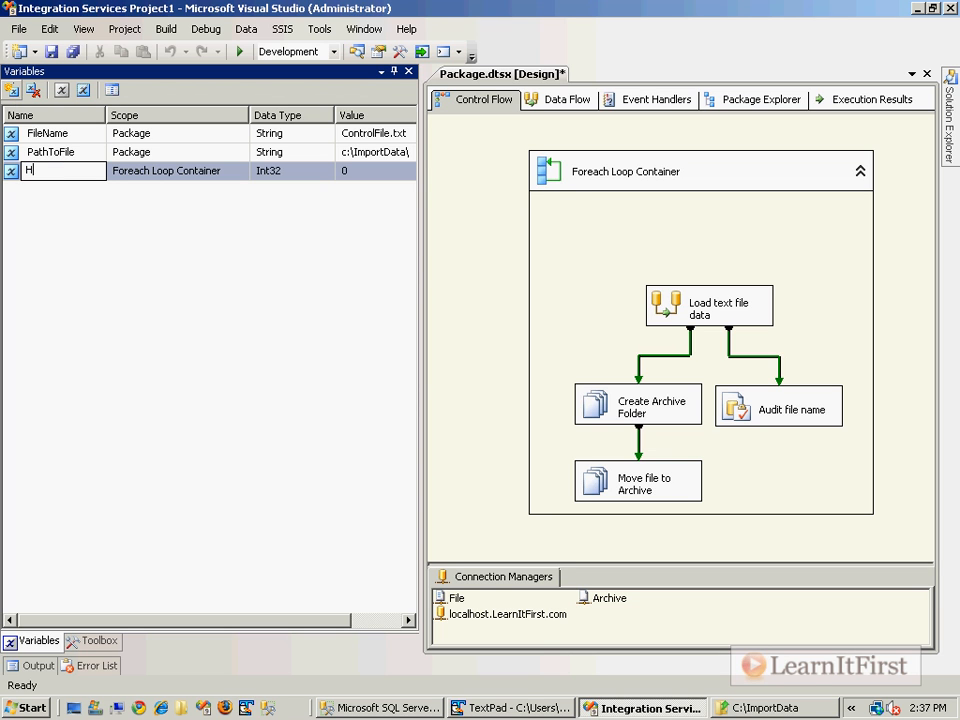
text(asFileBer)
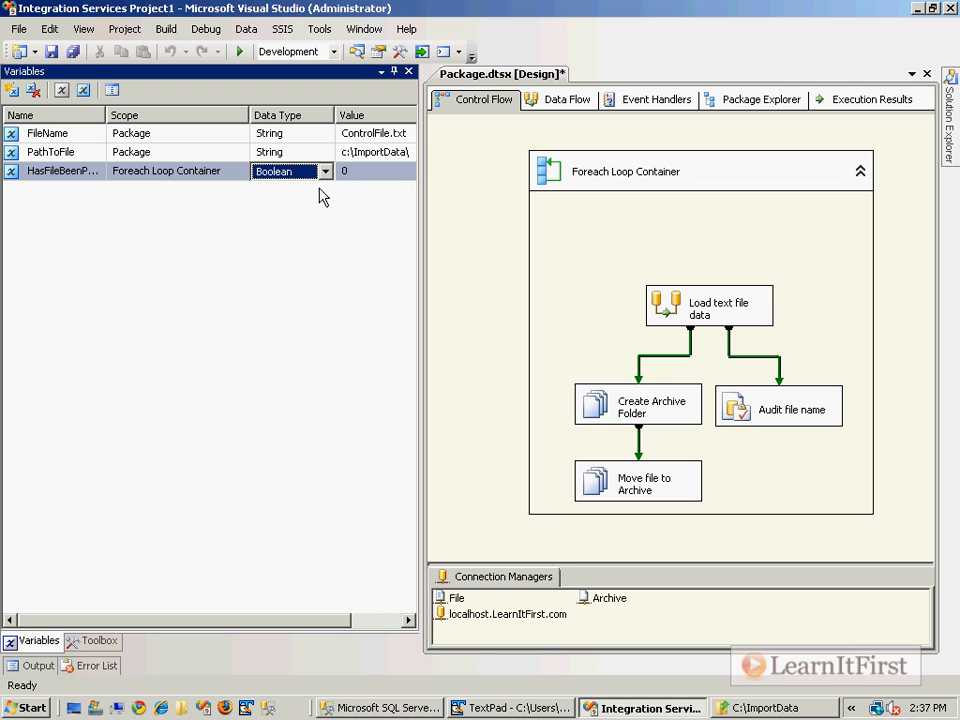
click(376, 172)
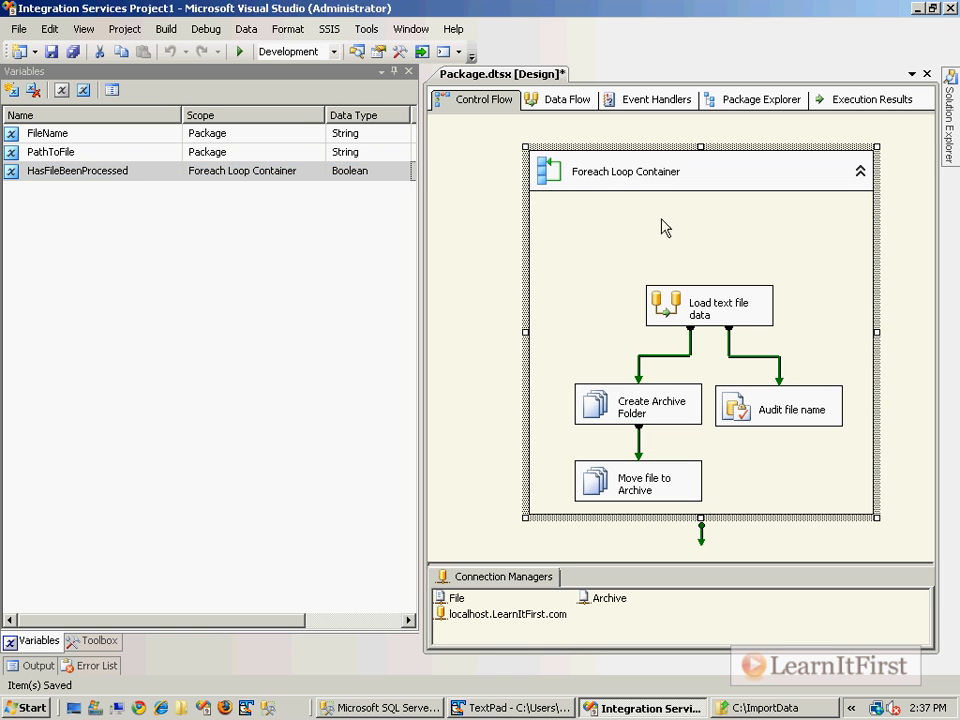
click(708, 304)
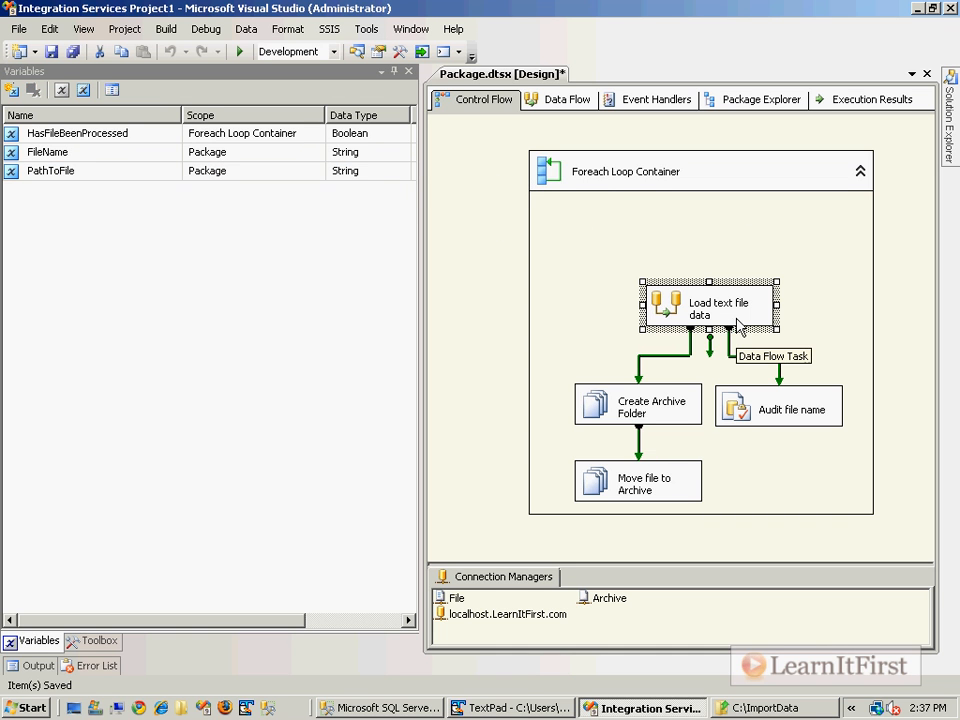
mouse_move(672, 244)
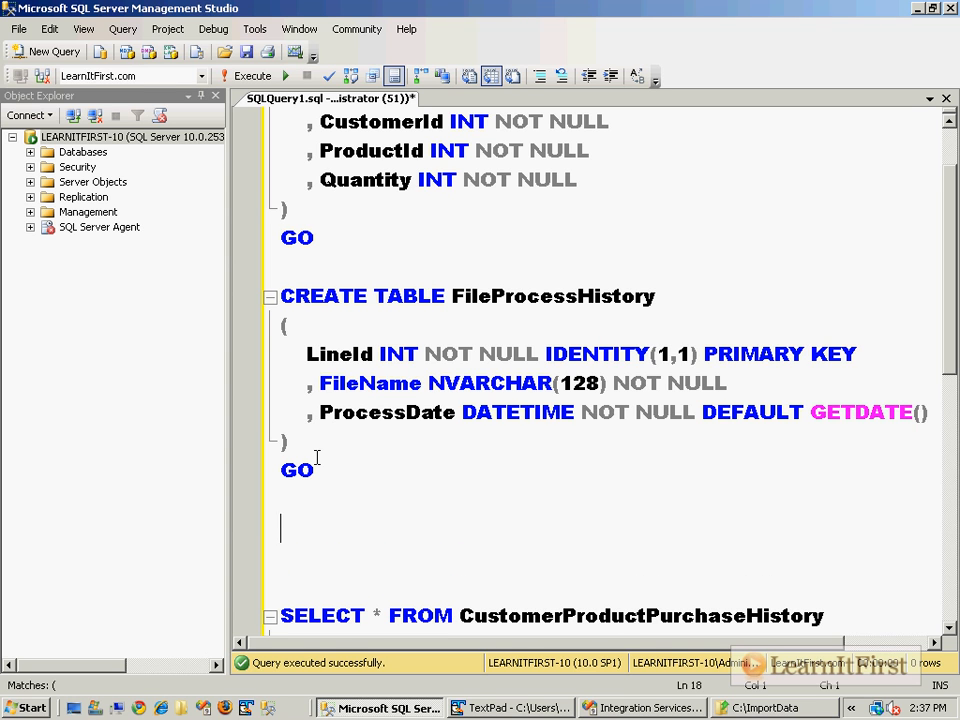
text(CREATE PROC)
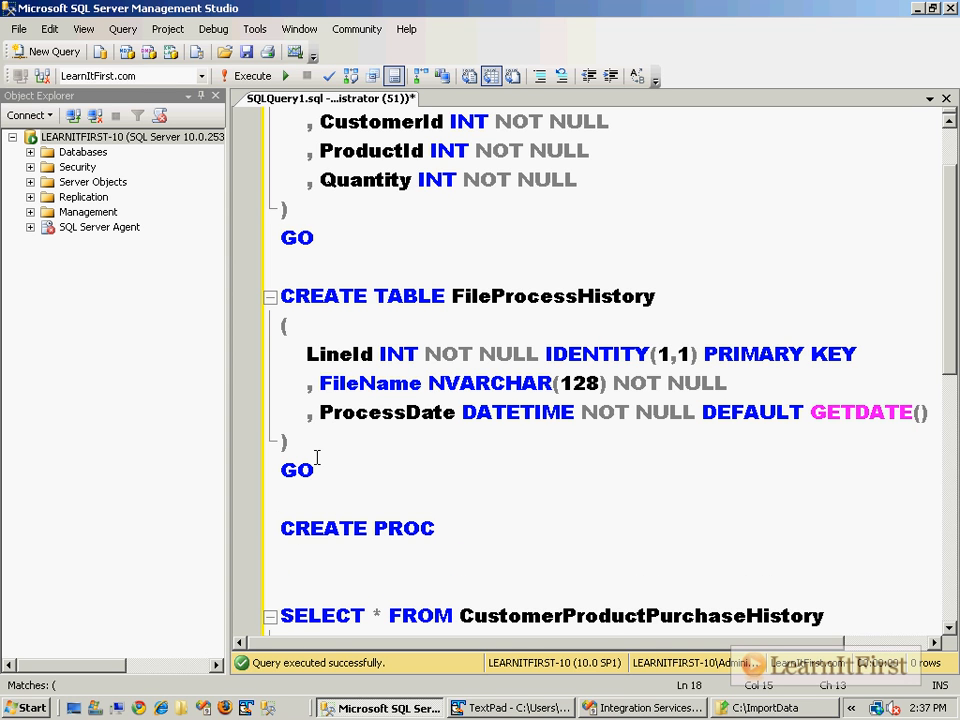
text(HasFil)
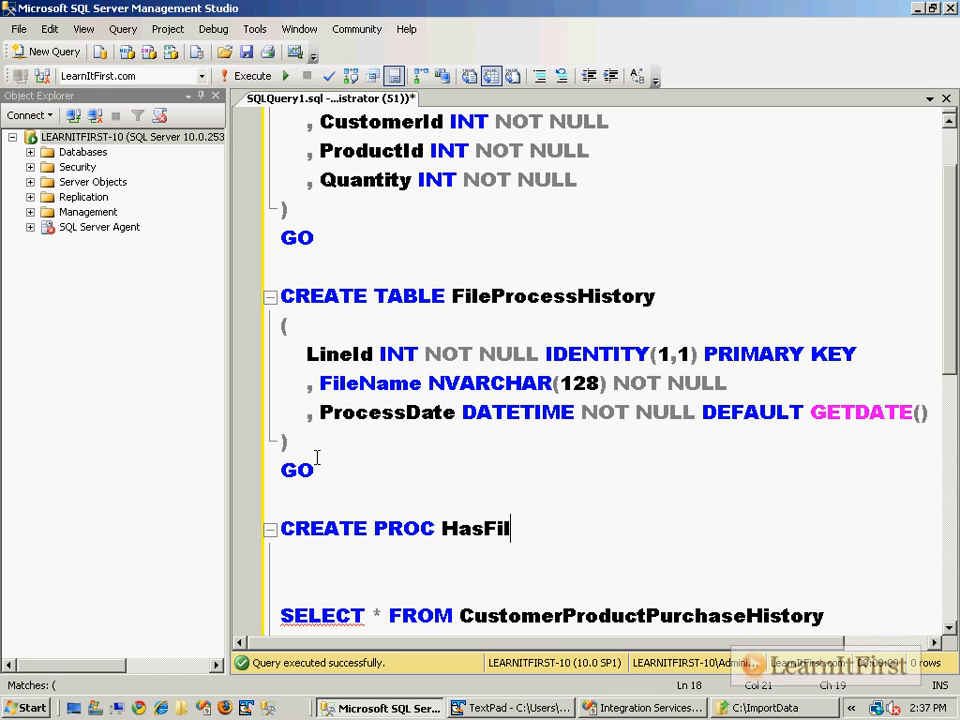
text(eBeenProcessed)
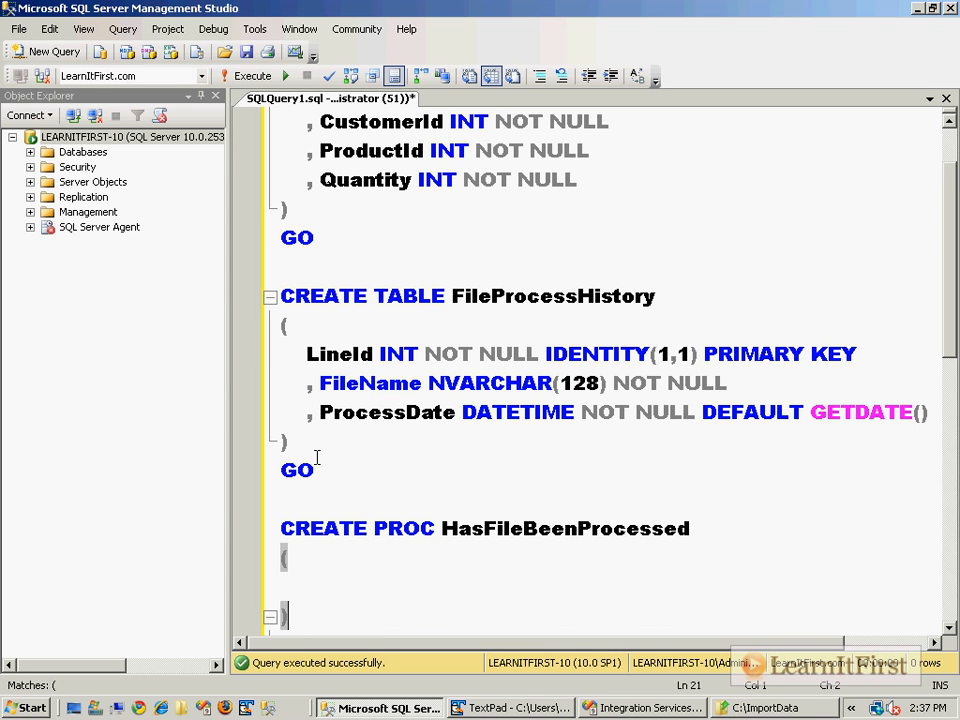
text(@FileName)
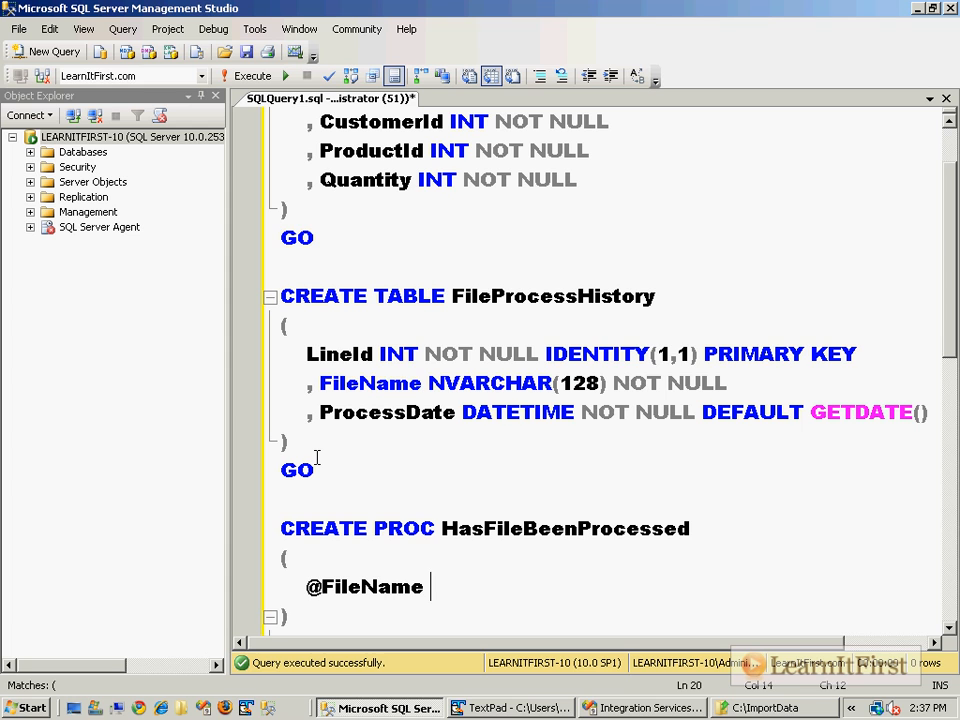
text(NVARCHAR)
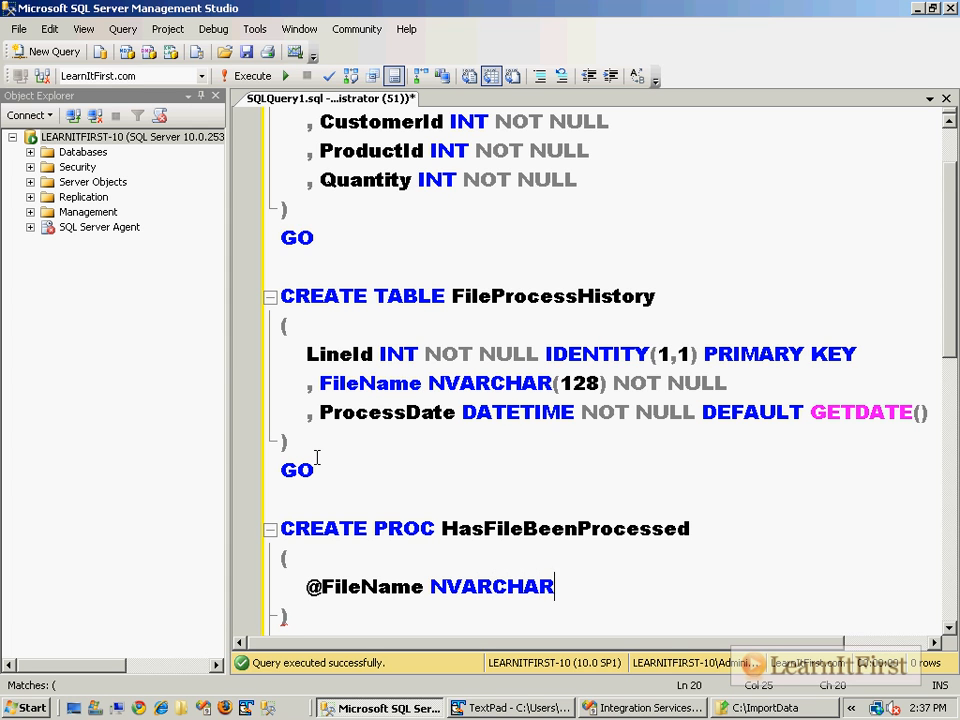
text((128))
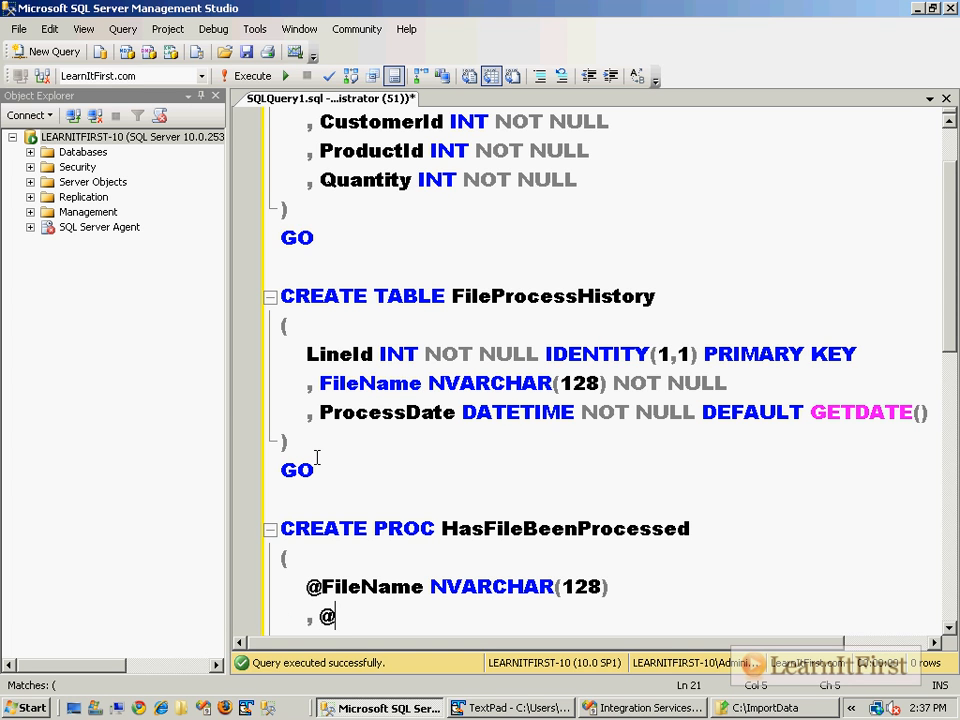
text(HasFile)
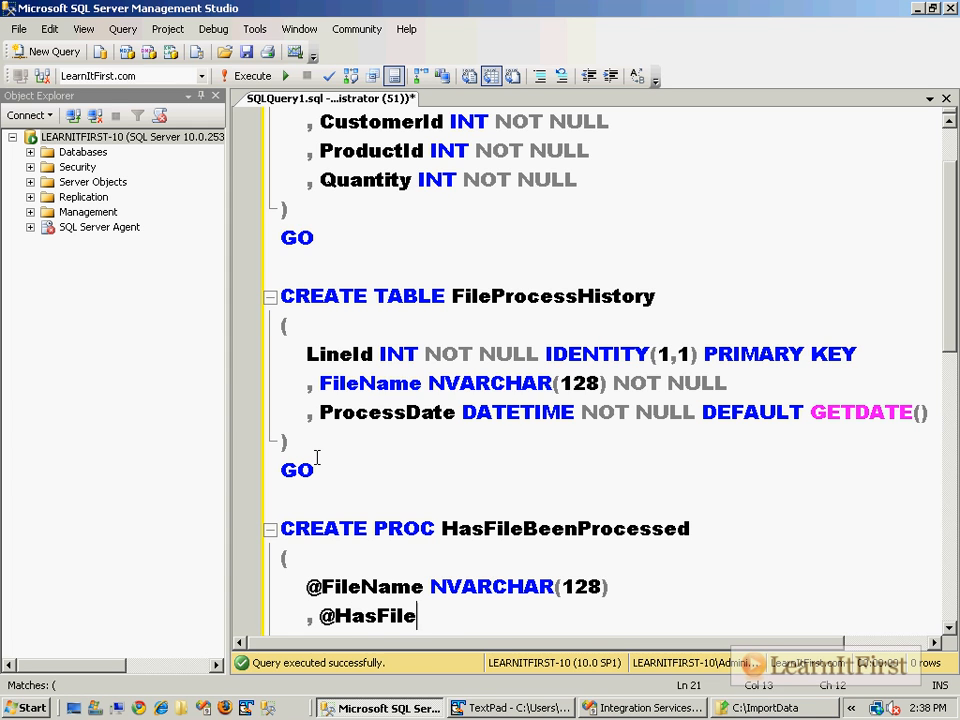
text(BeenProcessed BIT OUT --)
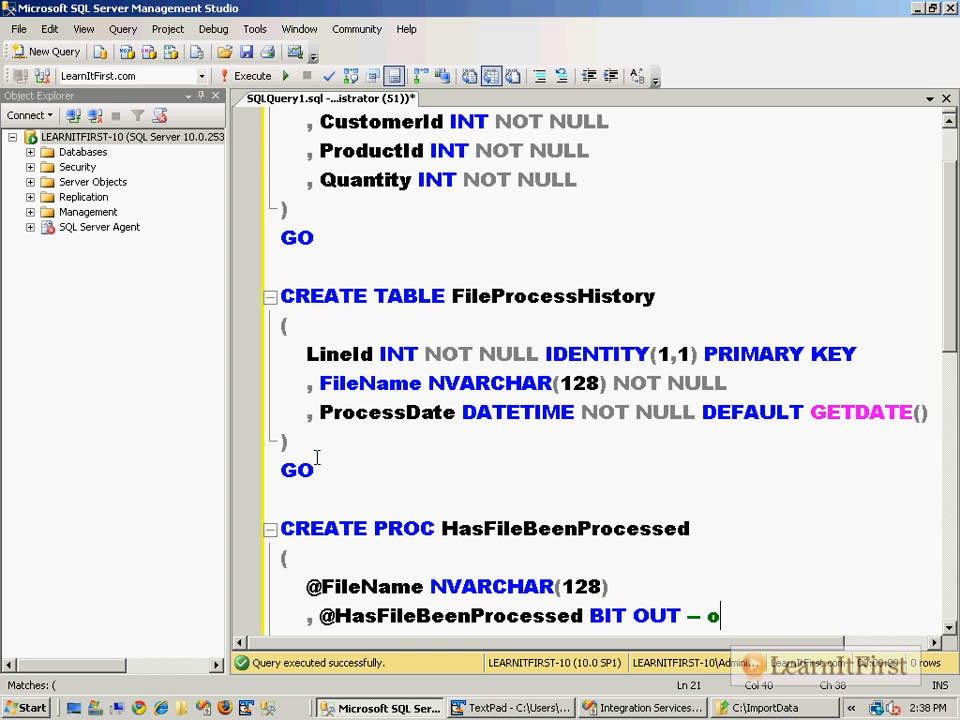
text(output parameter)
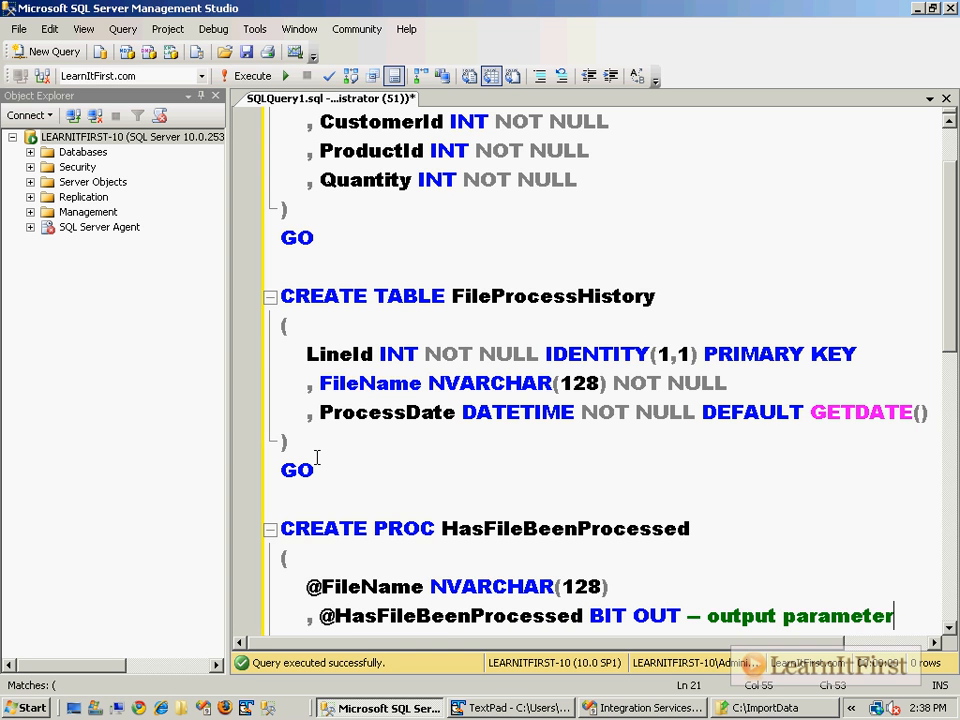
scroll(down, 3)
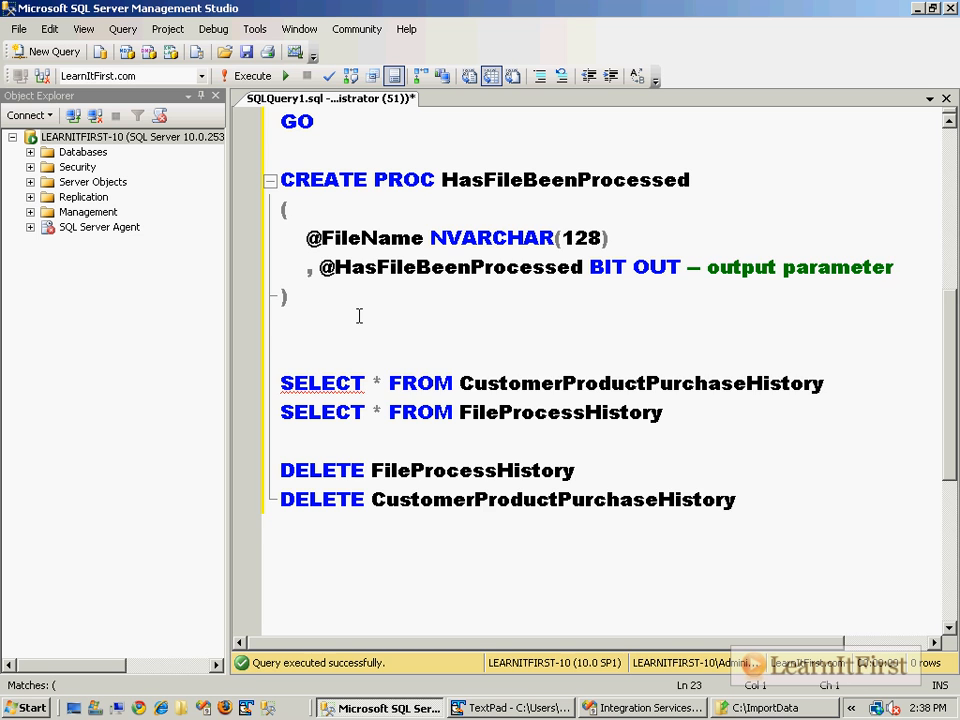
text(AS)
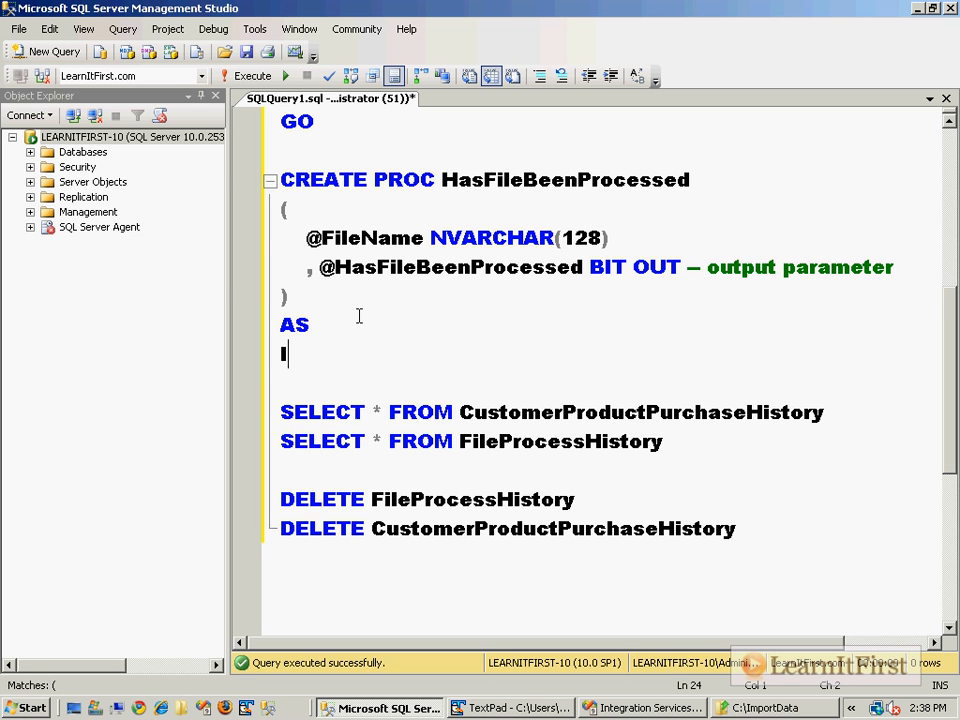
text(IF EXISTS)
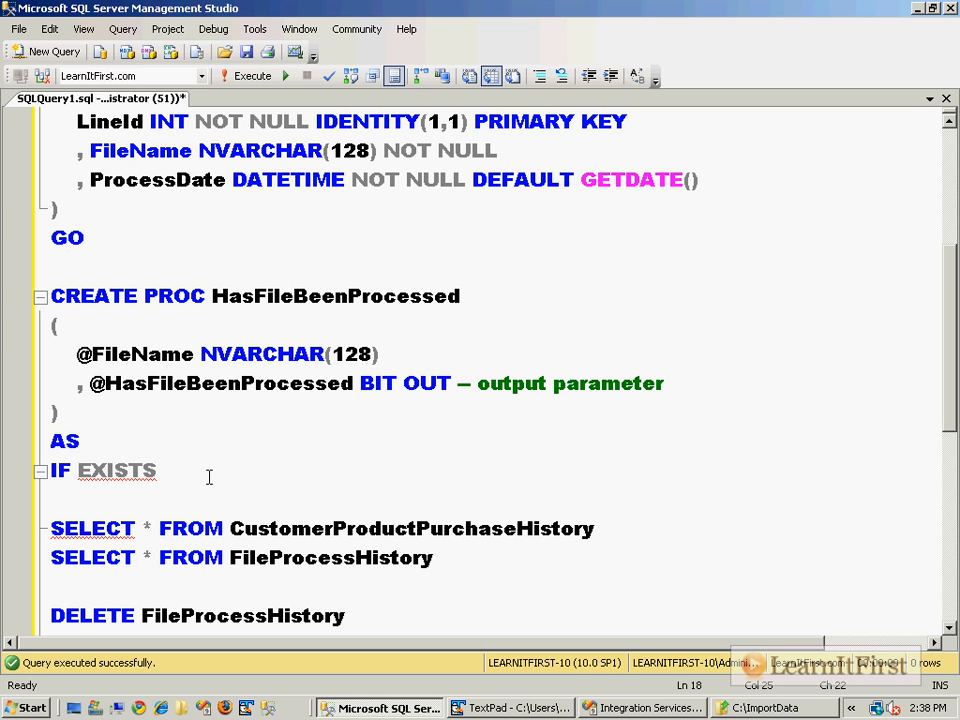
text((SELECT * F)
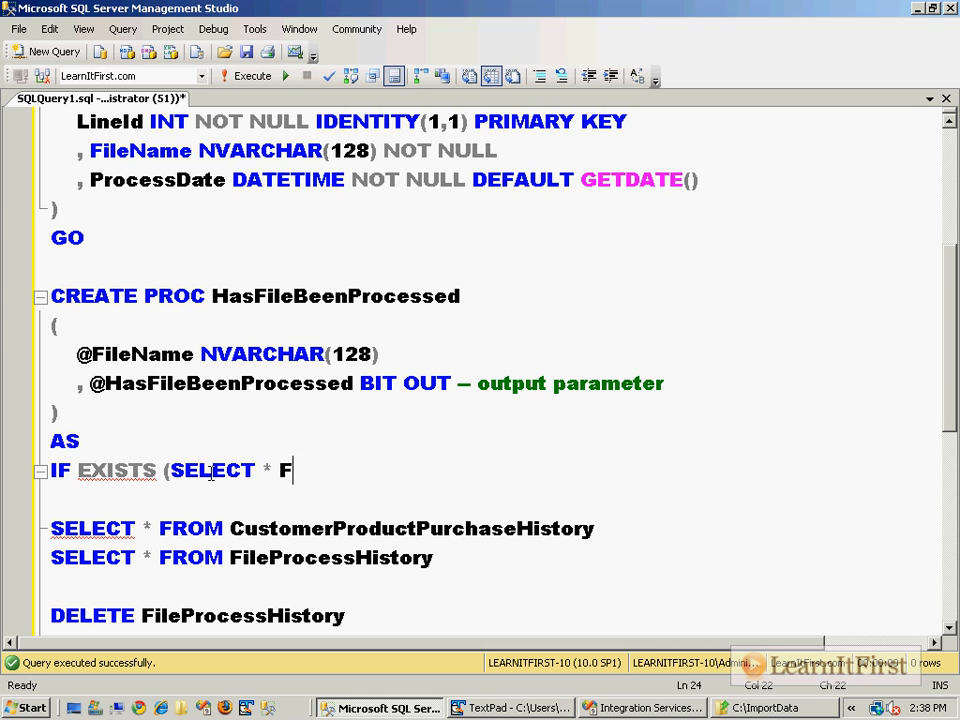
text(ROM dbo.File)
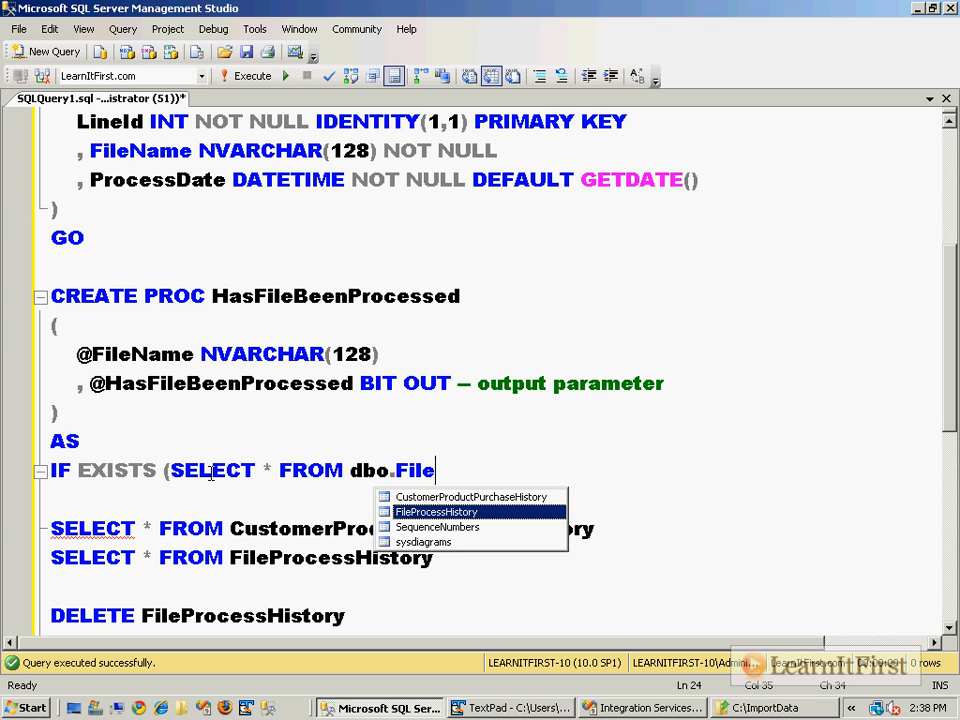
text(ProcessHistory WHERE)
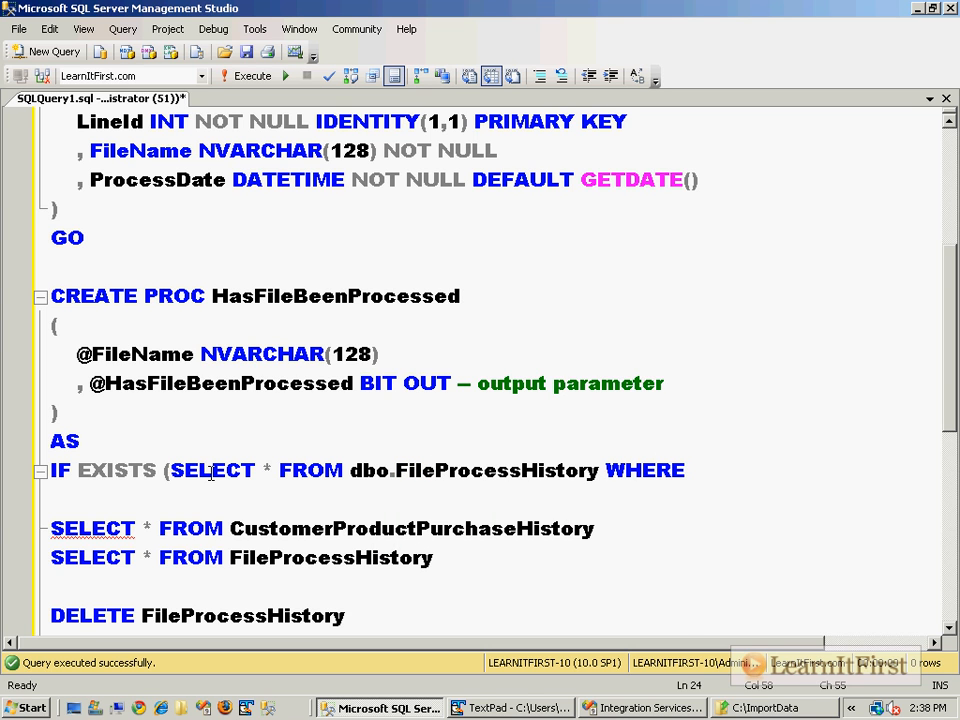
text(FileName=@FileName)
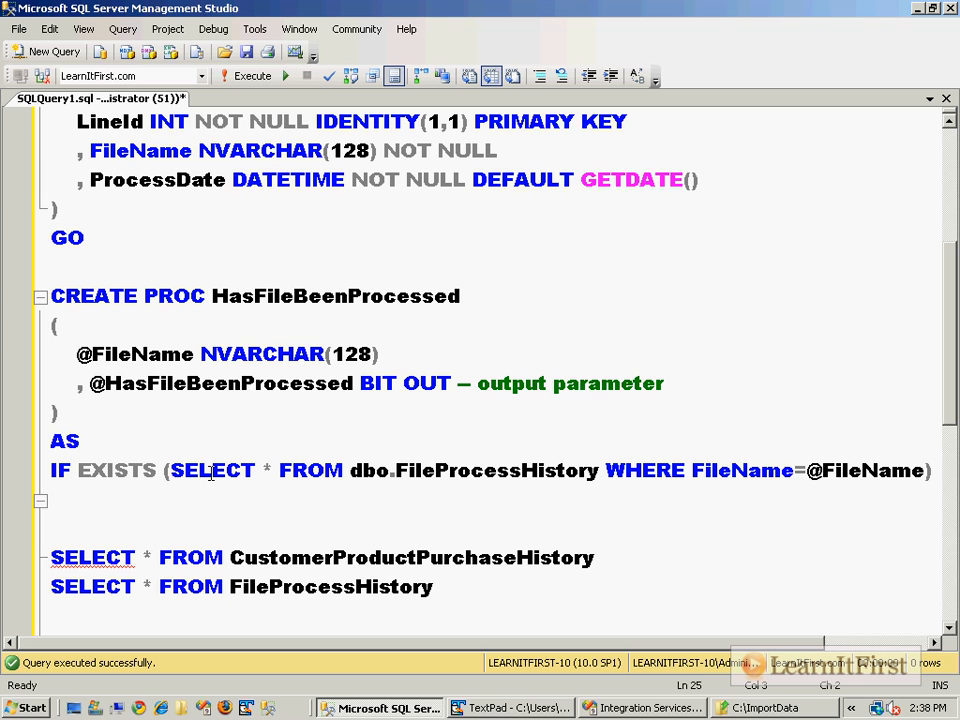
text(SET @HasFileBeenProcessed)
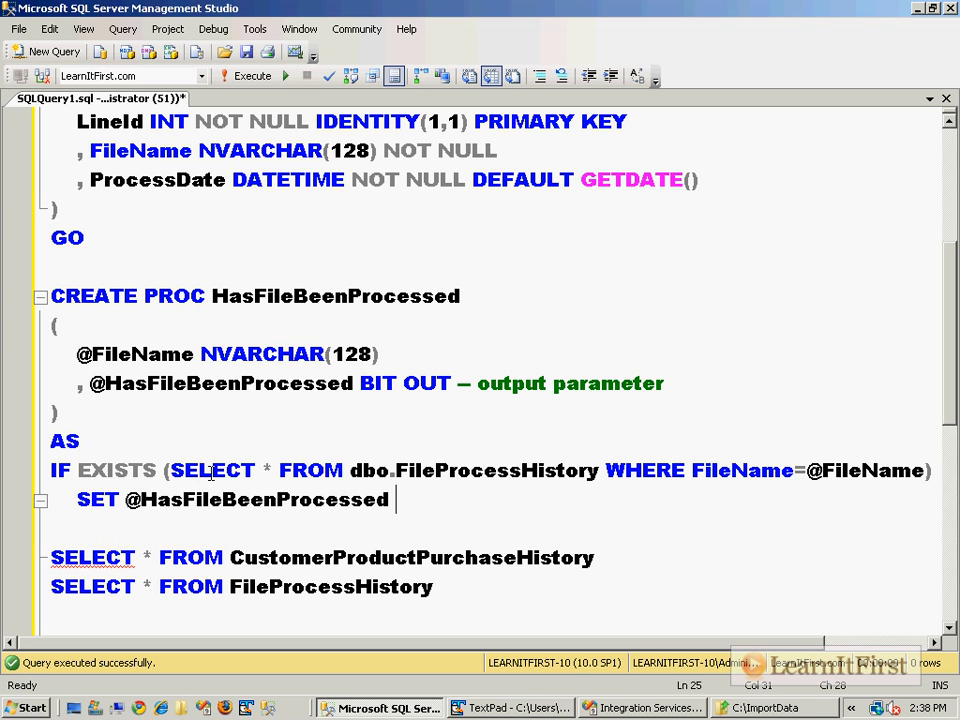
text(= 1 --)
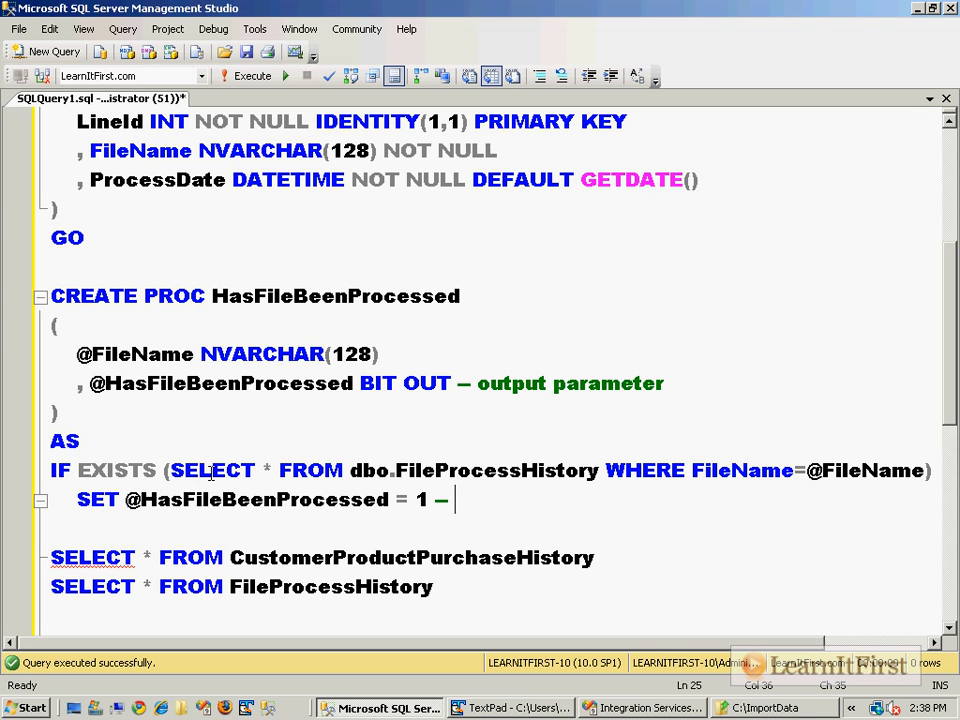
text(true)
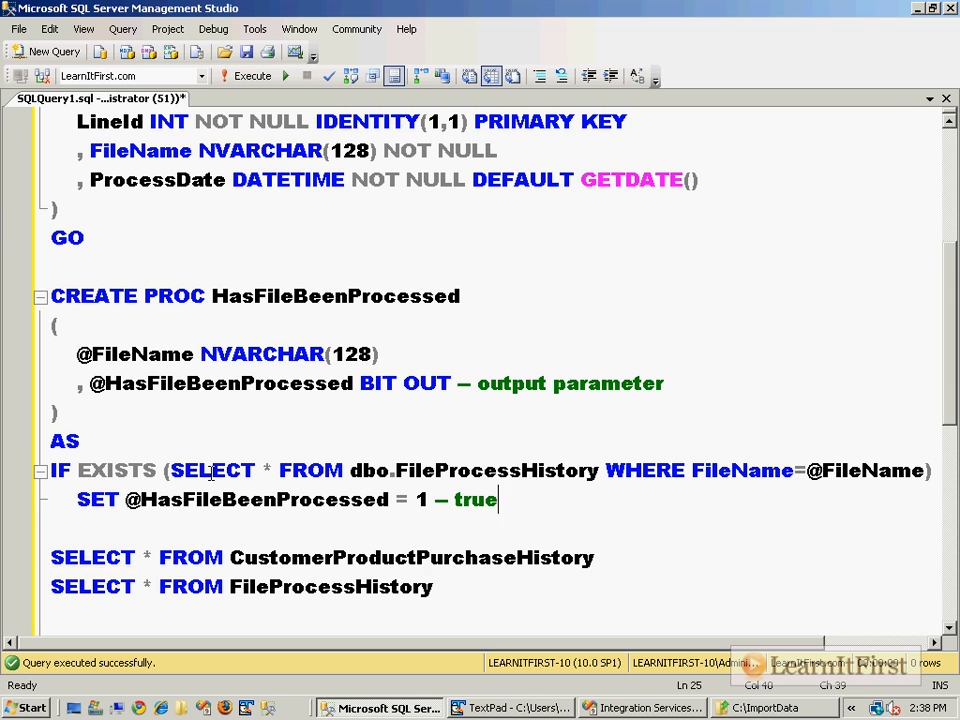
text(ELSE)
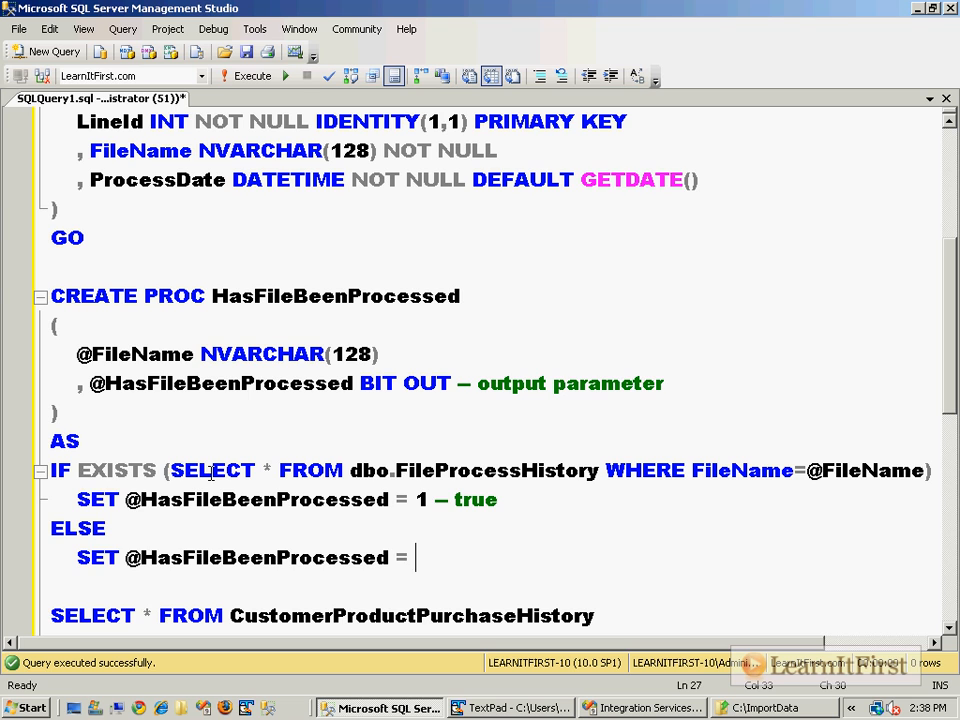
text(0 --)
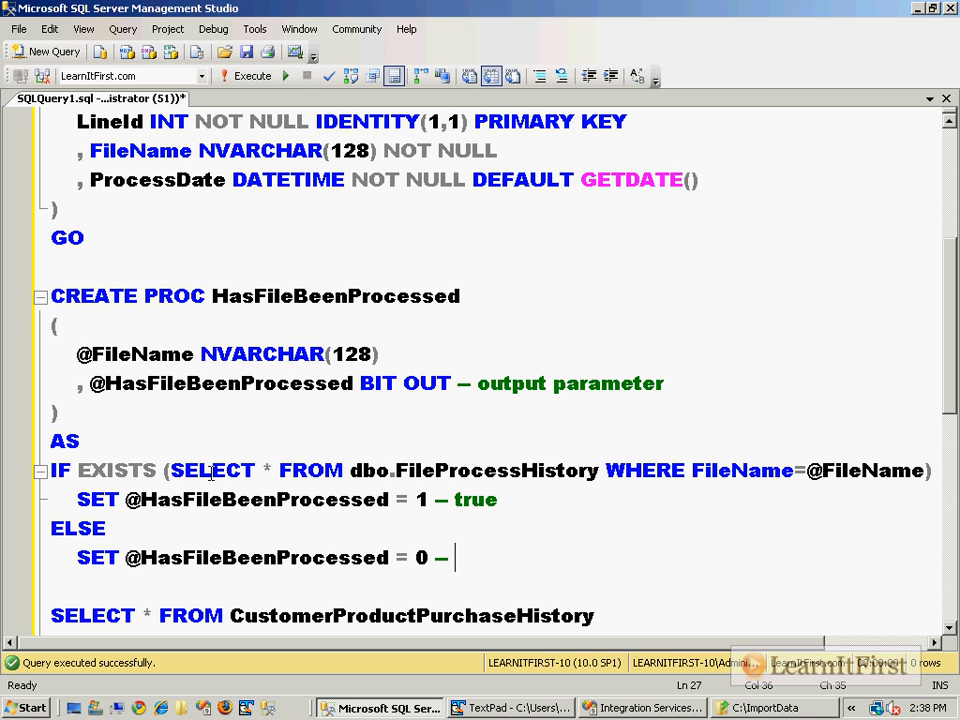
text(false)
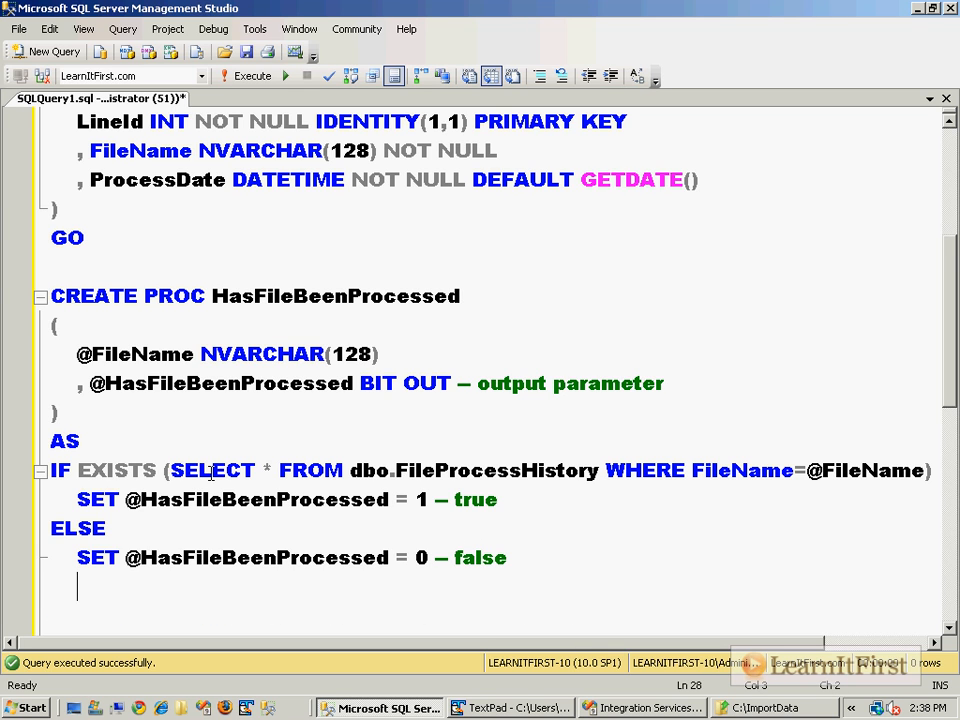
text(GO)
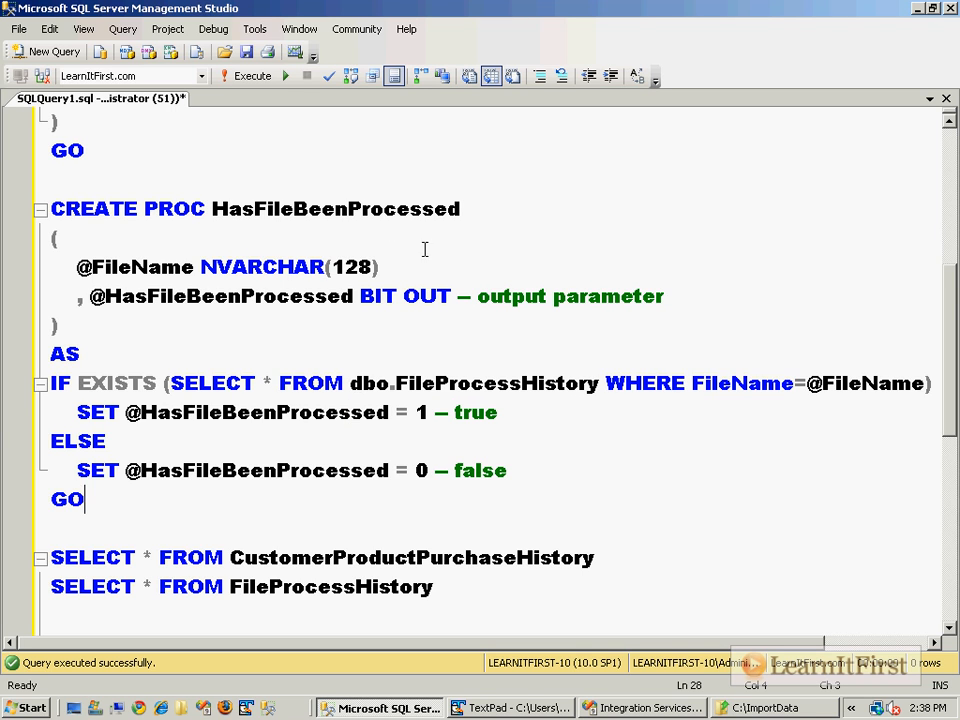
double_click(336, 210)
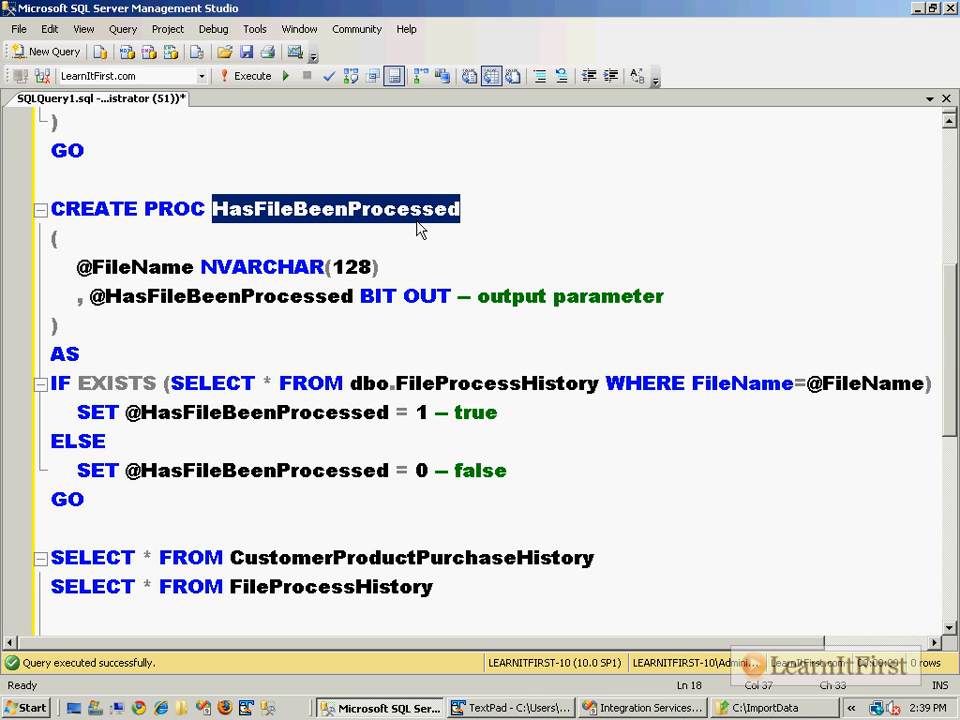
double_click(220, 296)
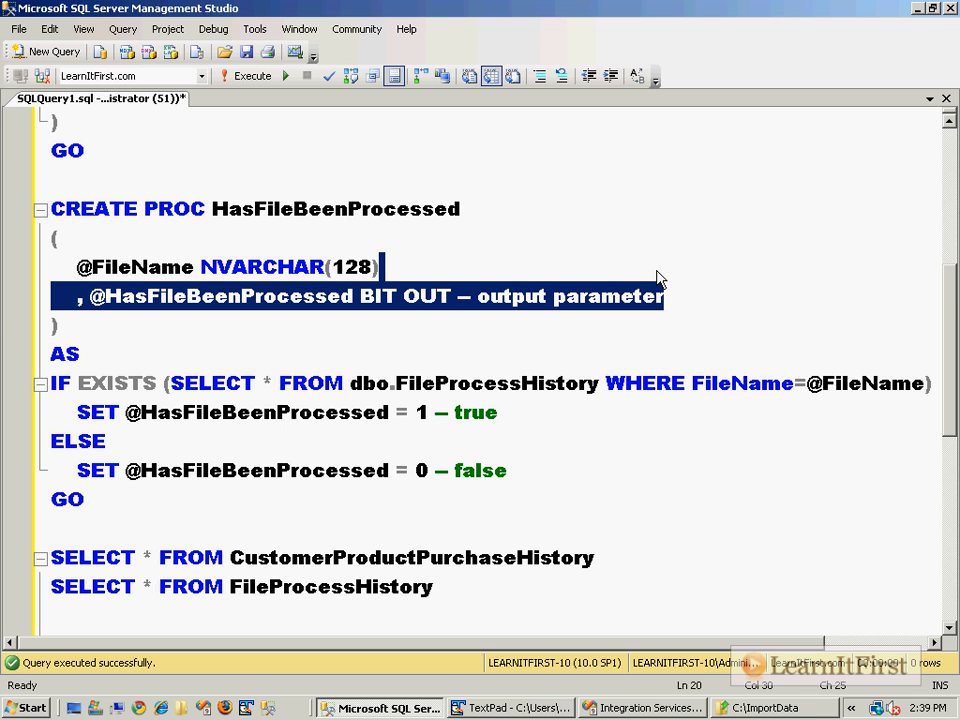
double_click(378, 296)
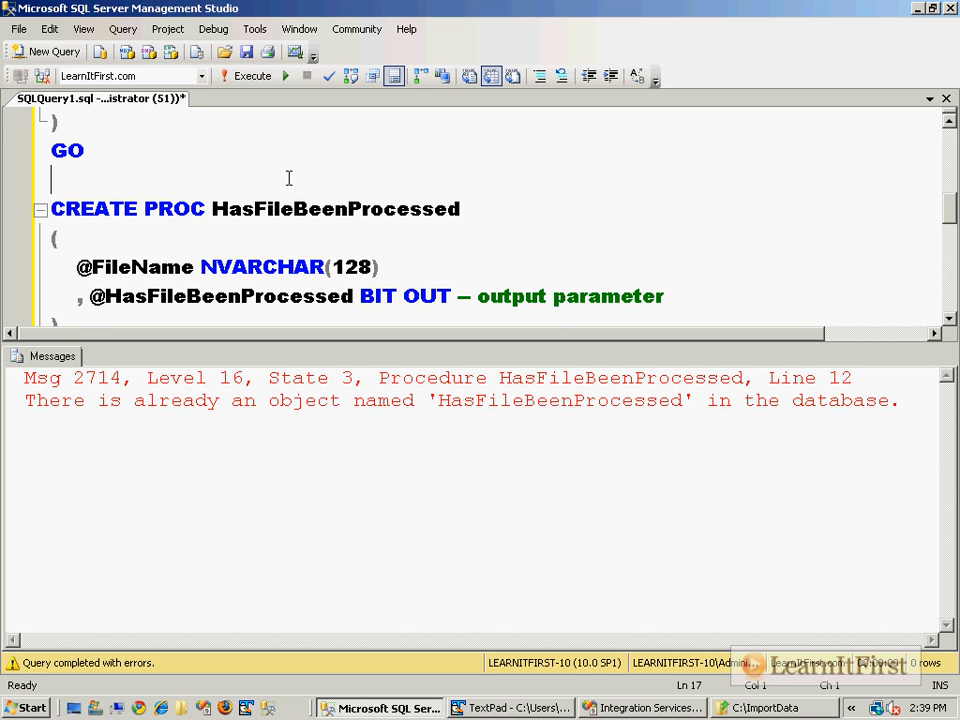
- Drop and recreate the HasFileBeenProcessed procedure, then return to the SSIS package
text(drop proc)
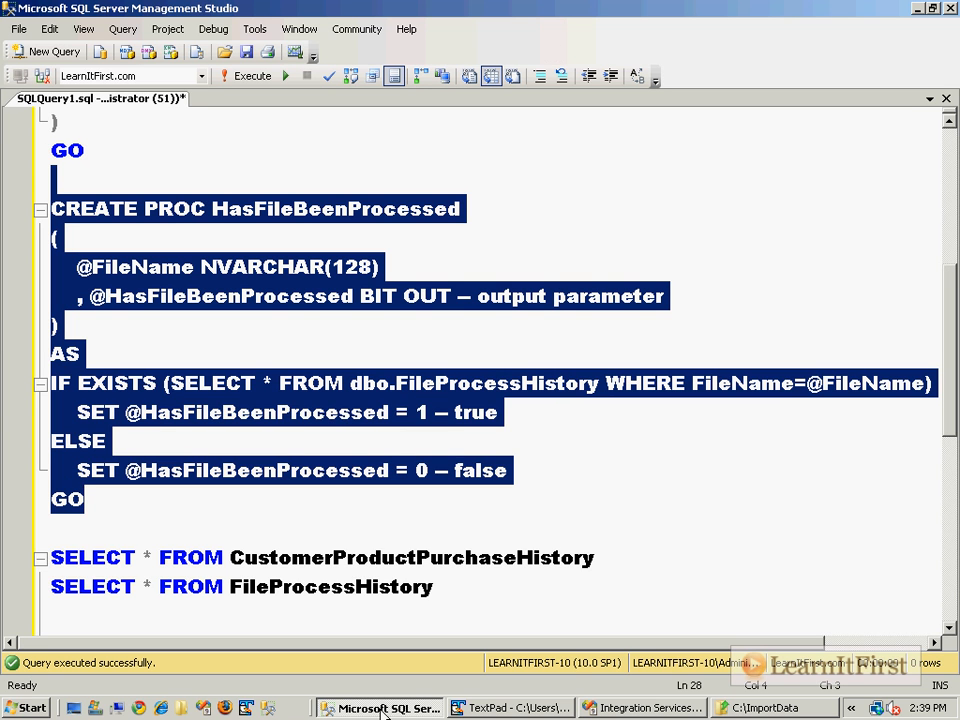
click(640, 708)
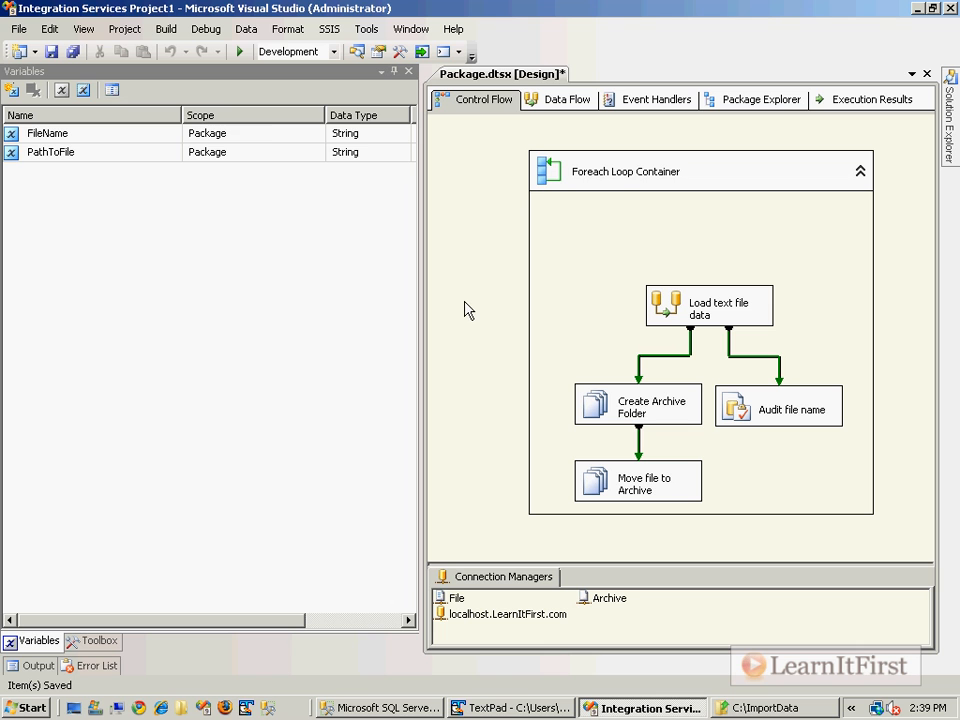
- Add an Execute SQL Task named Check if file has been processed from the Toolbox into the loop
click(96, 640)
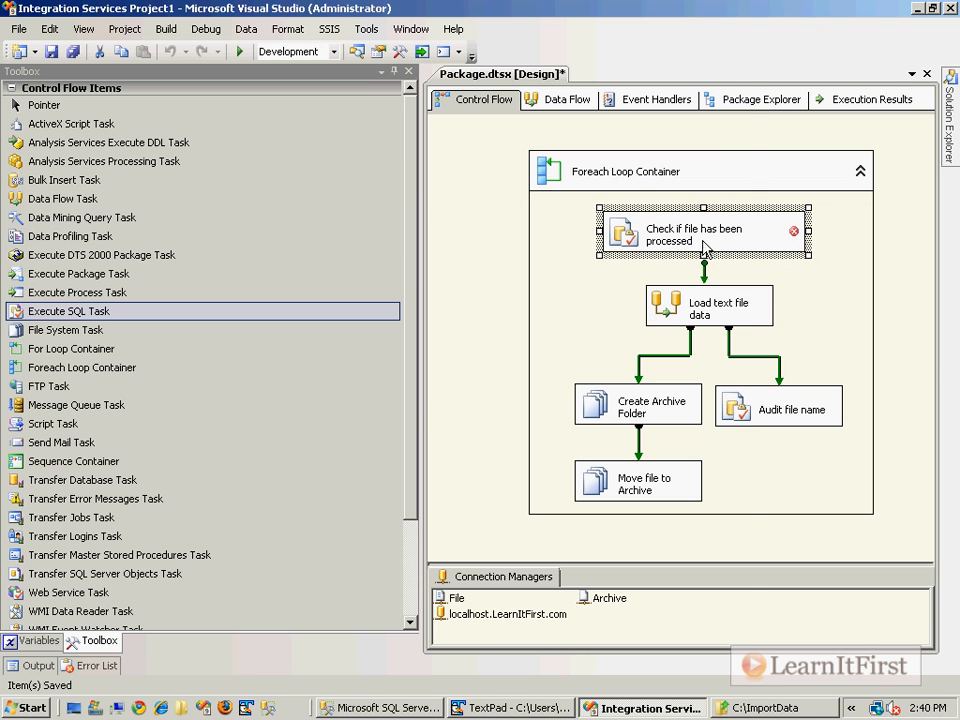
double_click(692, 236)
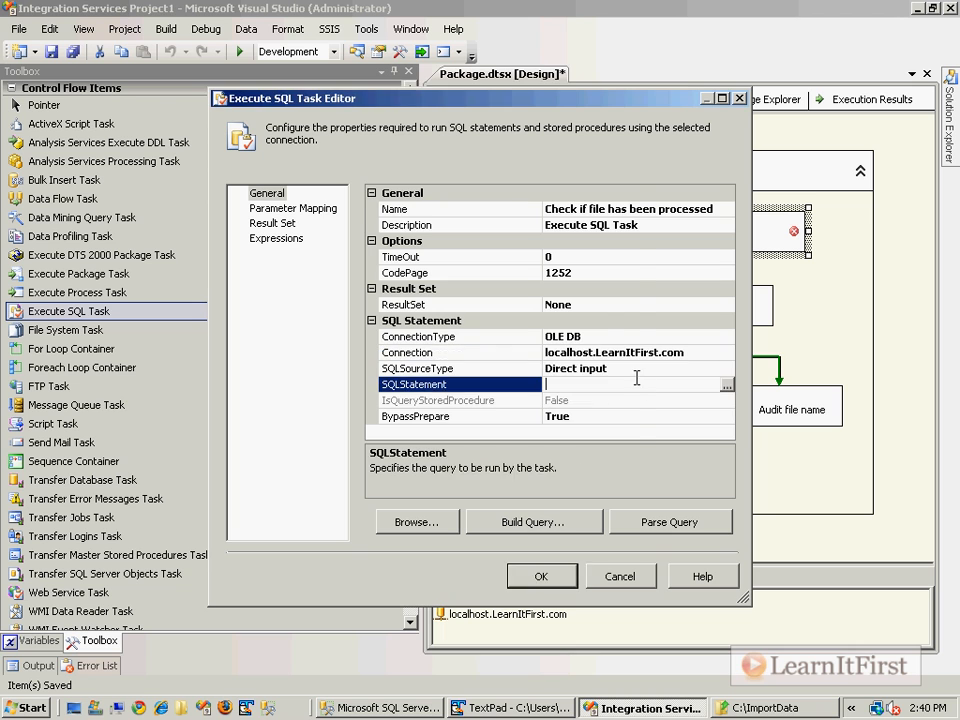
click(726, 384)
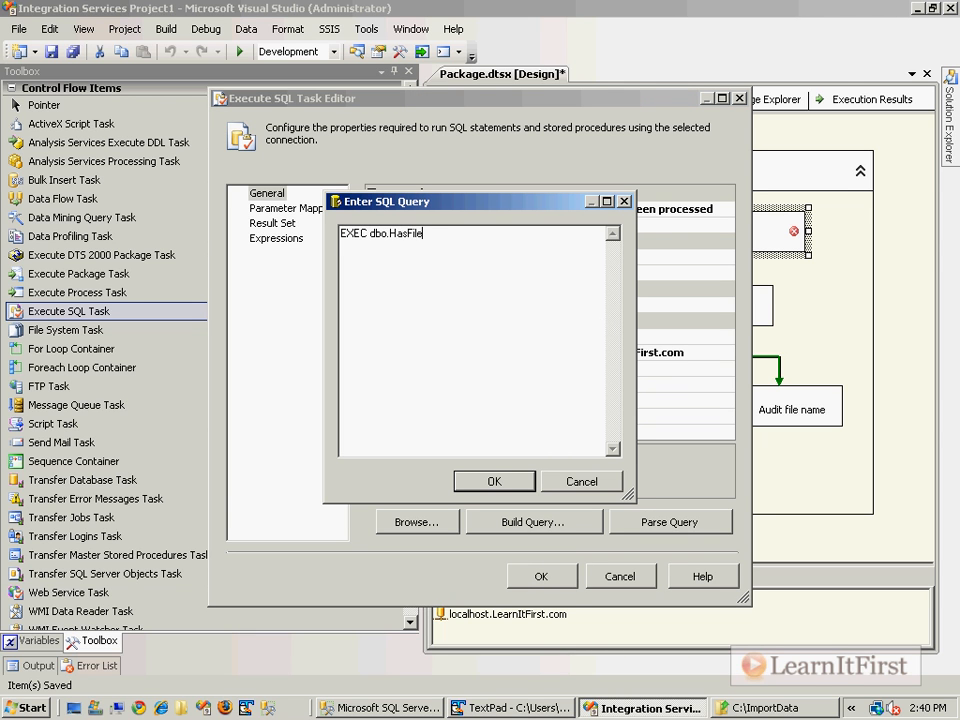
text(BeenProcessed @FileName)
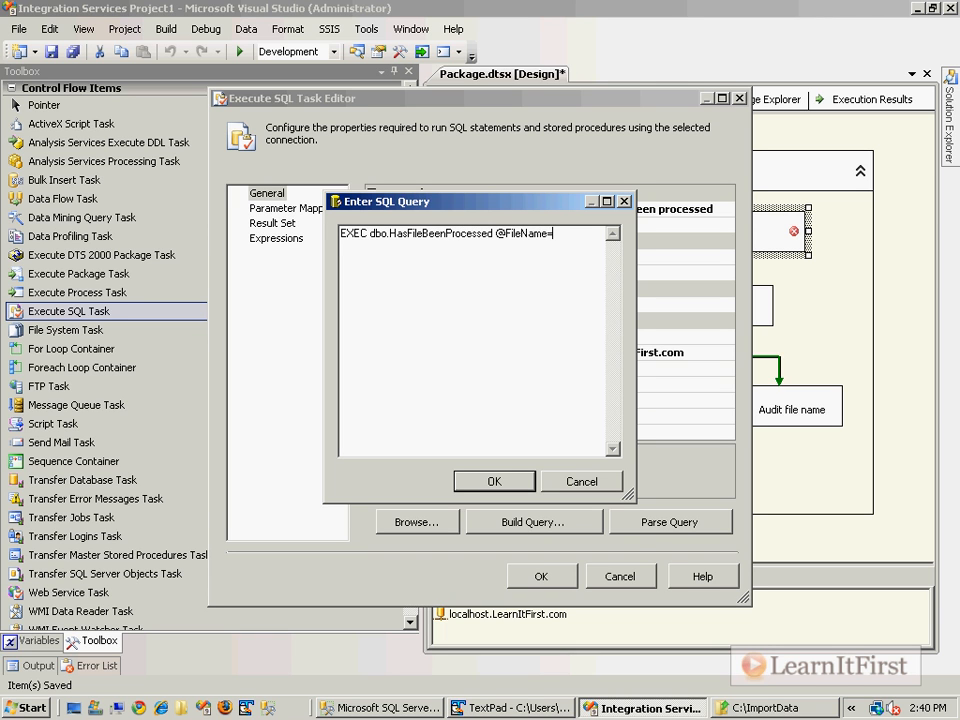
text(=?, @Has)
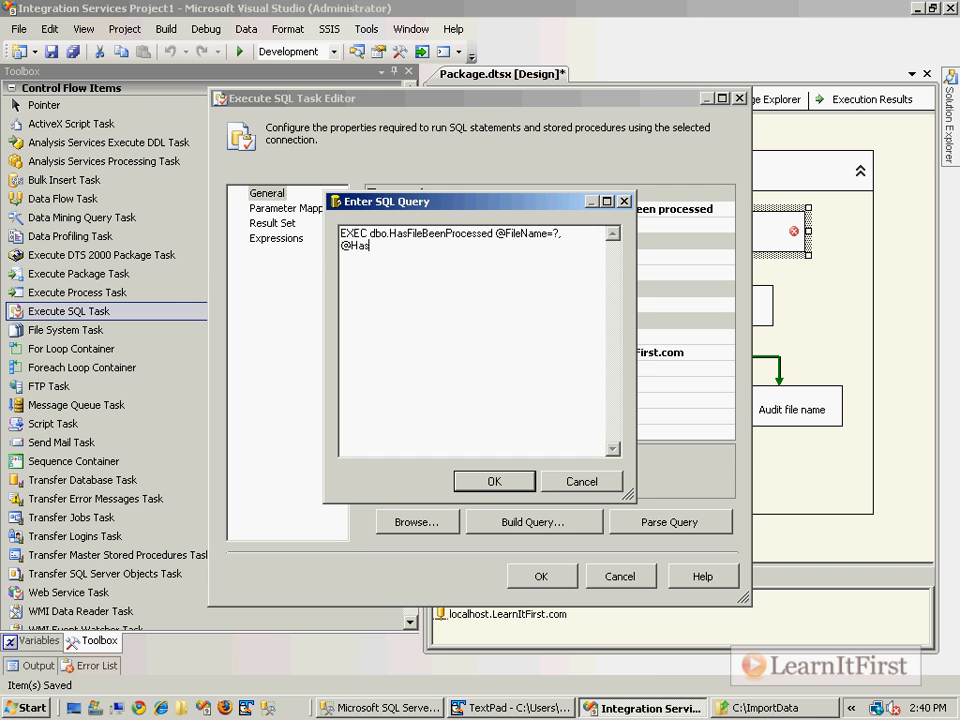
click(380, 708)
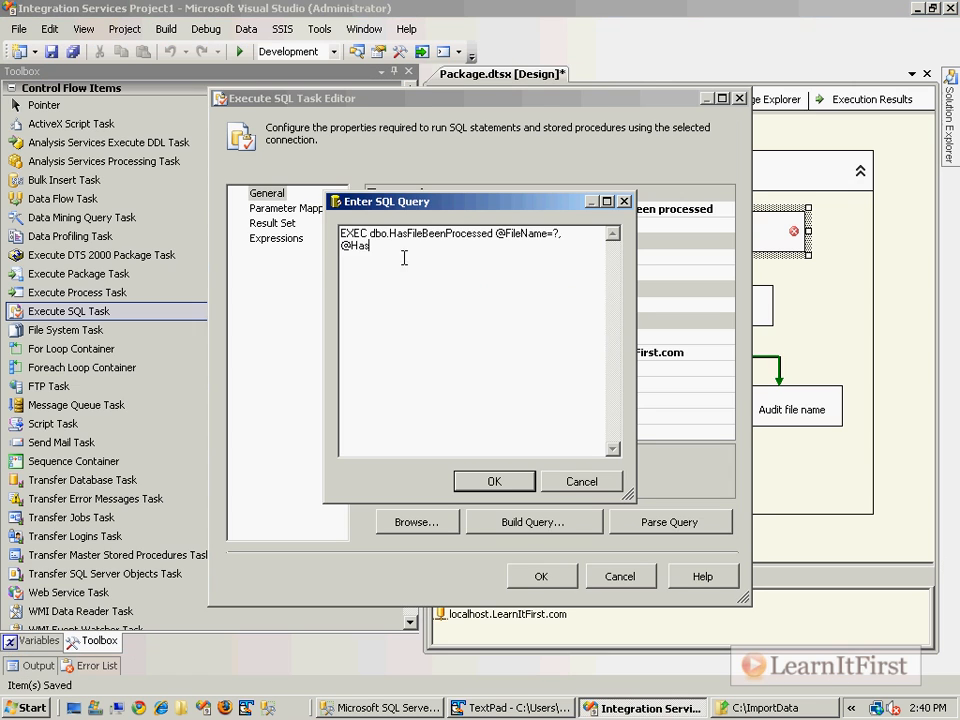
text(FileBeenProcessed)
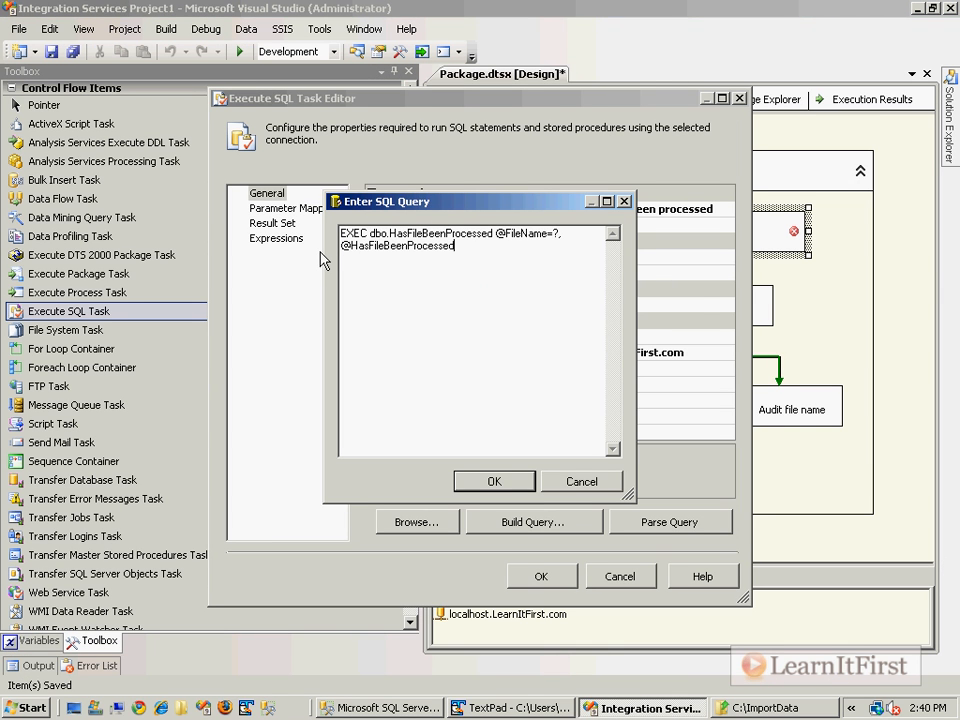
text(=? OUT)
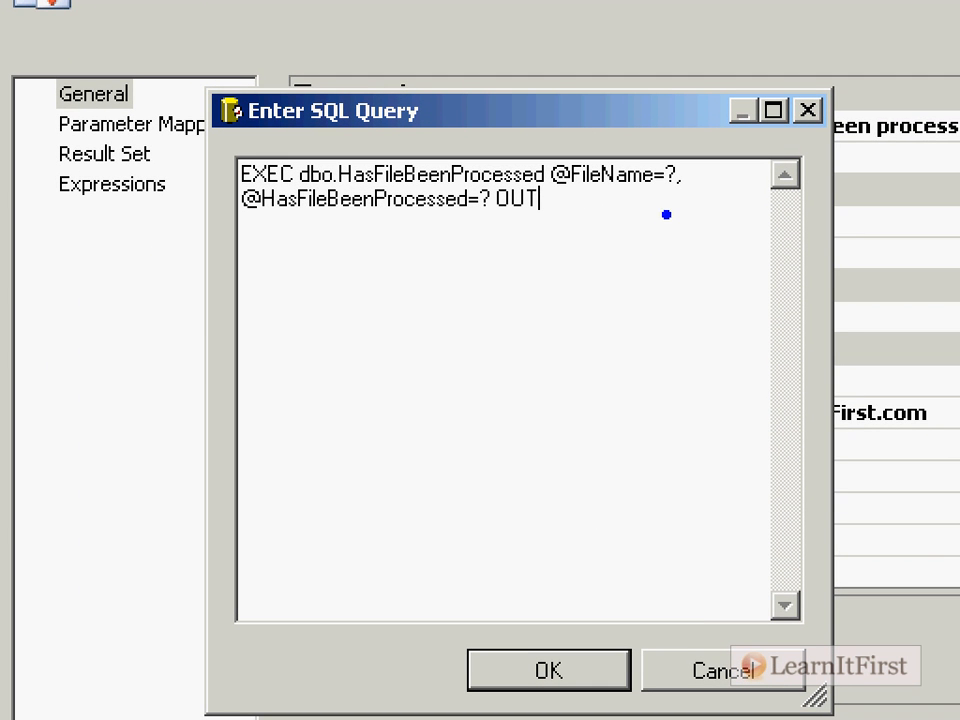
mouse_move(656, 206)
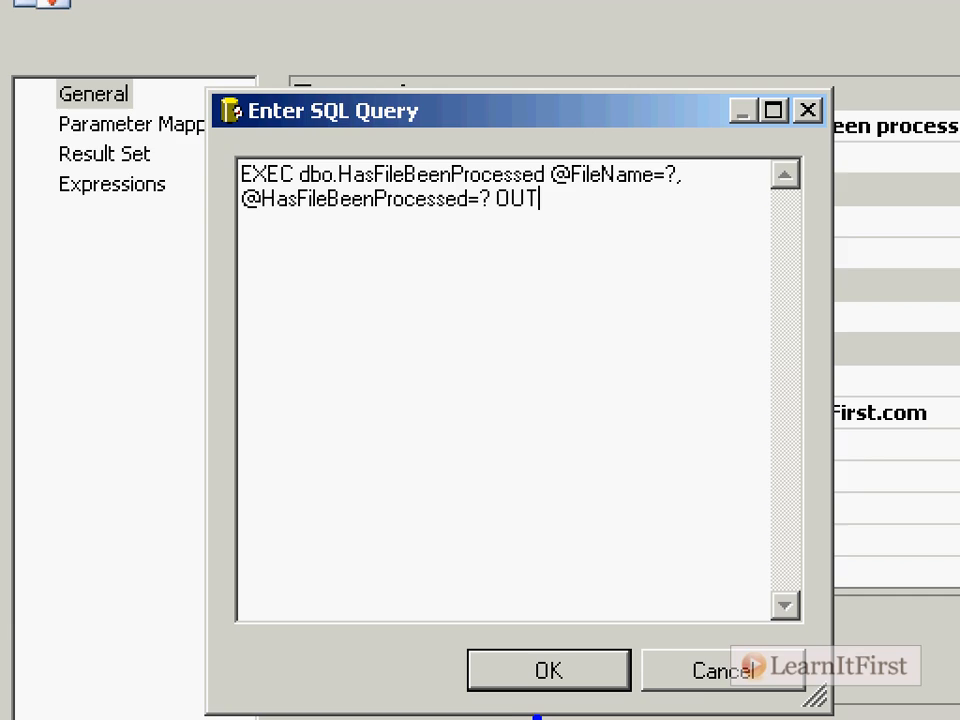
click(548, 670)
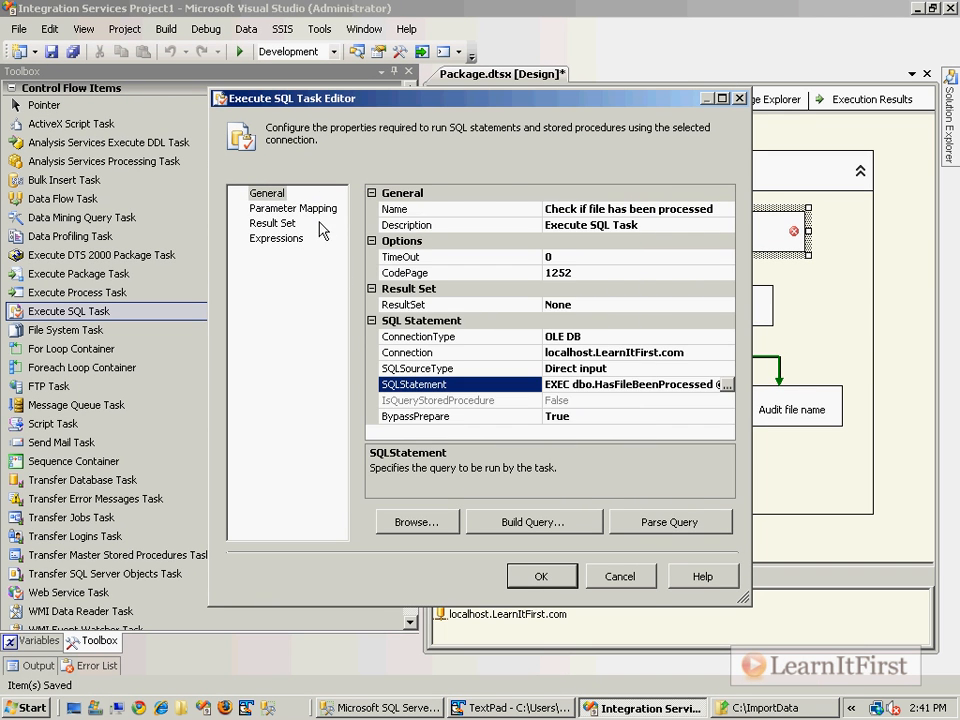
- Map User::FileName as an NVARCHAR input parameter on the Parameter Mapping page
click(292, 208)
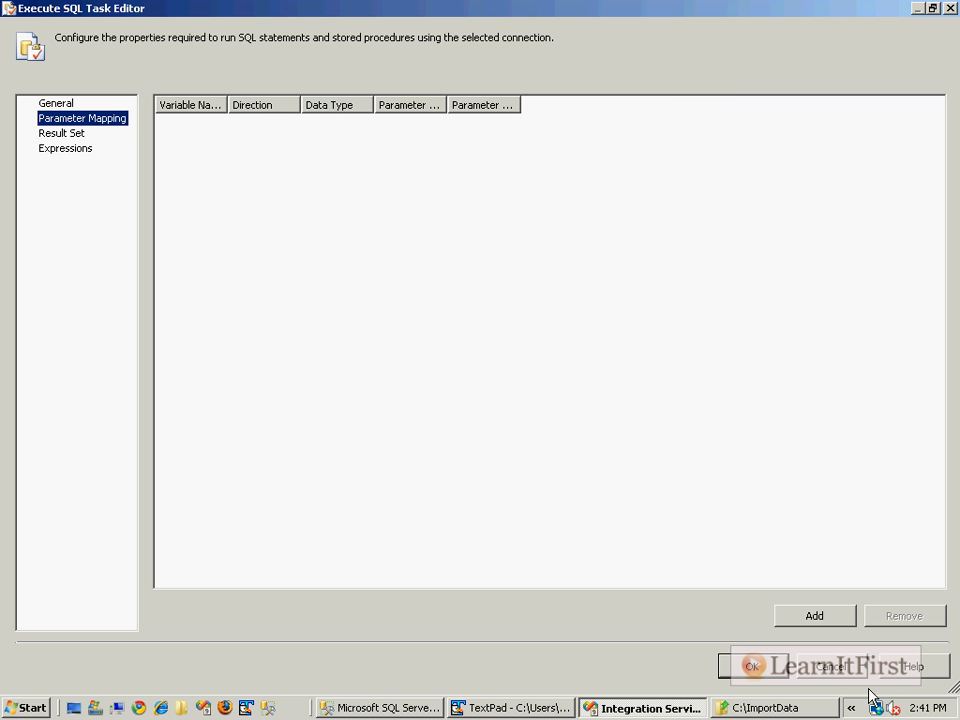
click(814, 616)
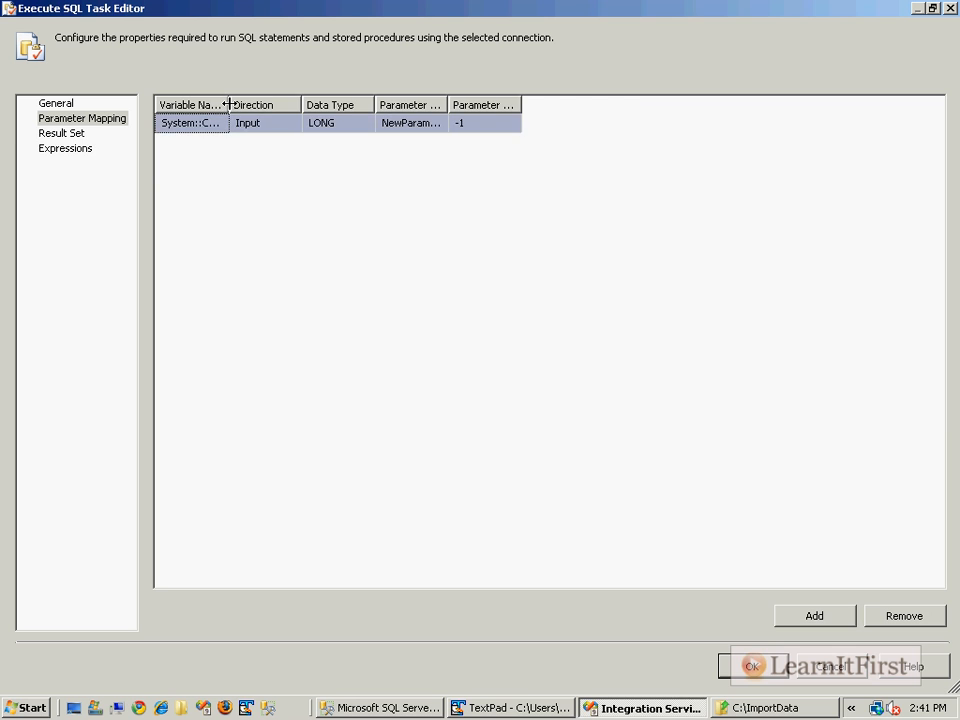
click(336, 122)
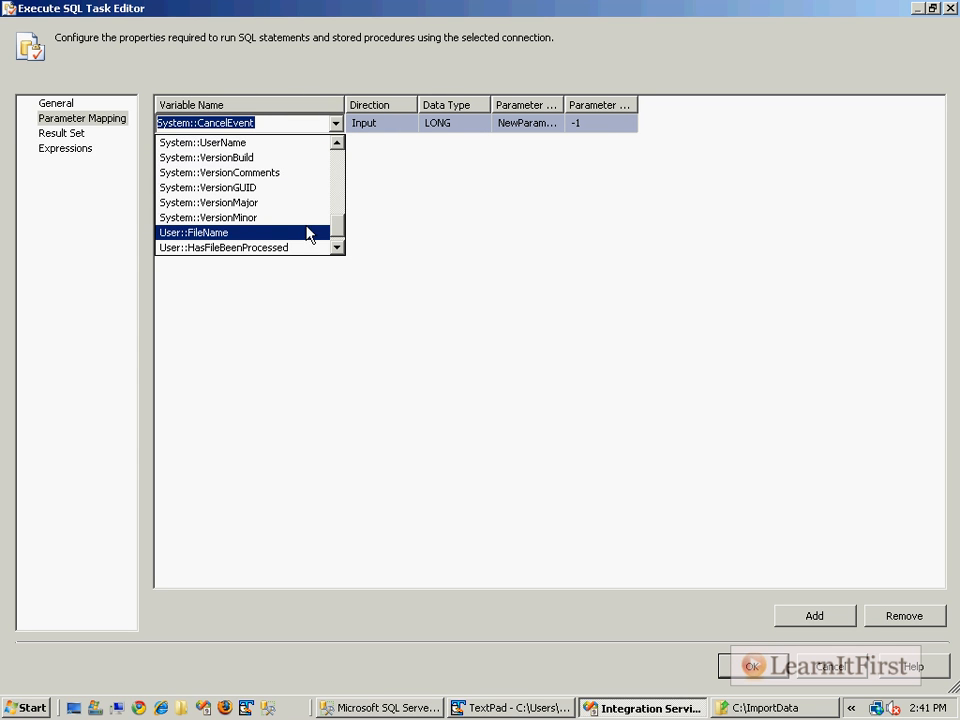
click(194, 232)
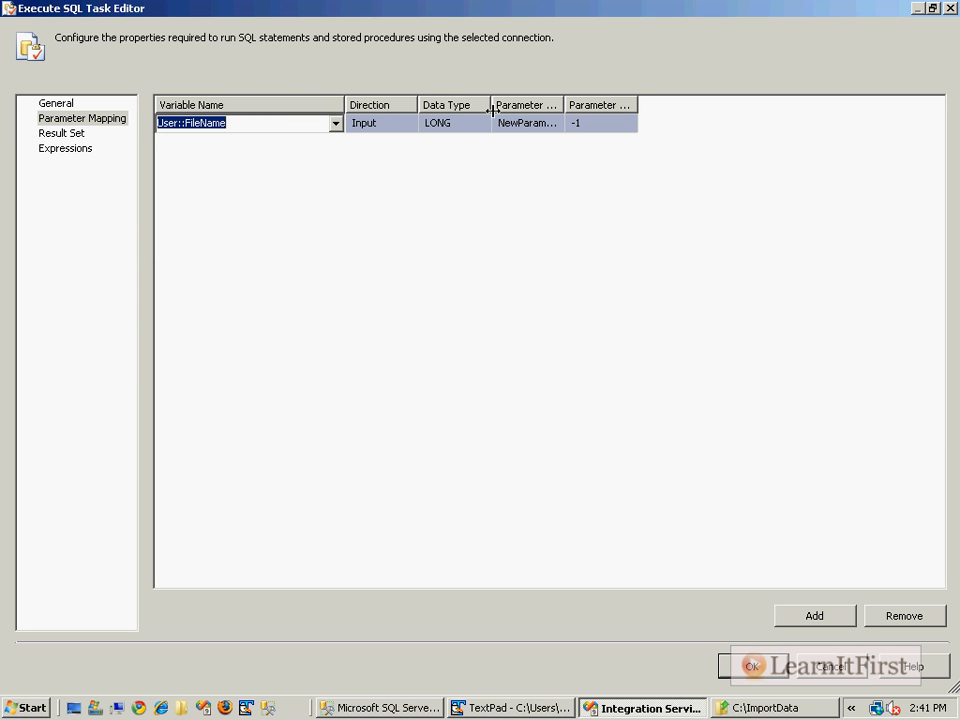
click(518, 122)
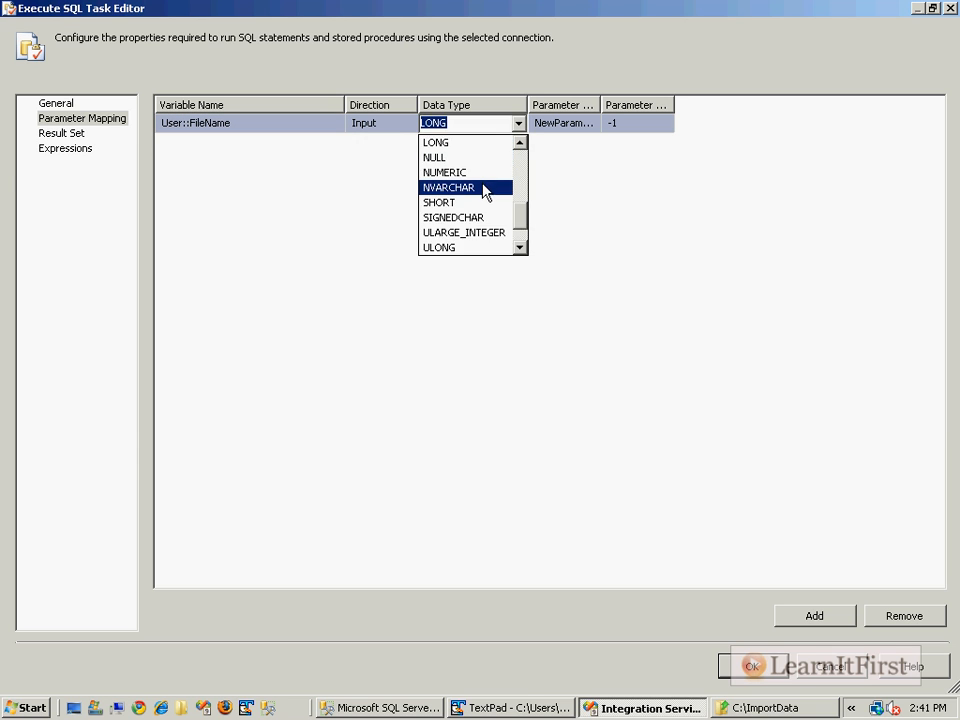
click(448, 188)
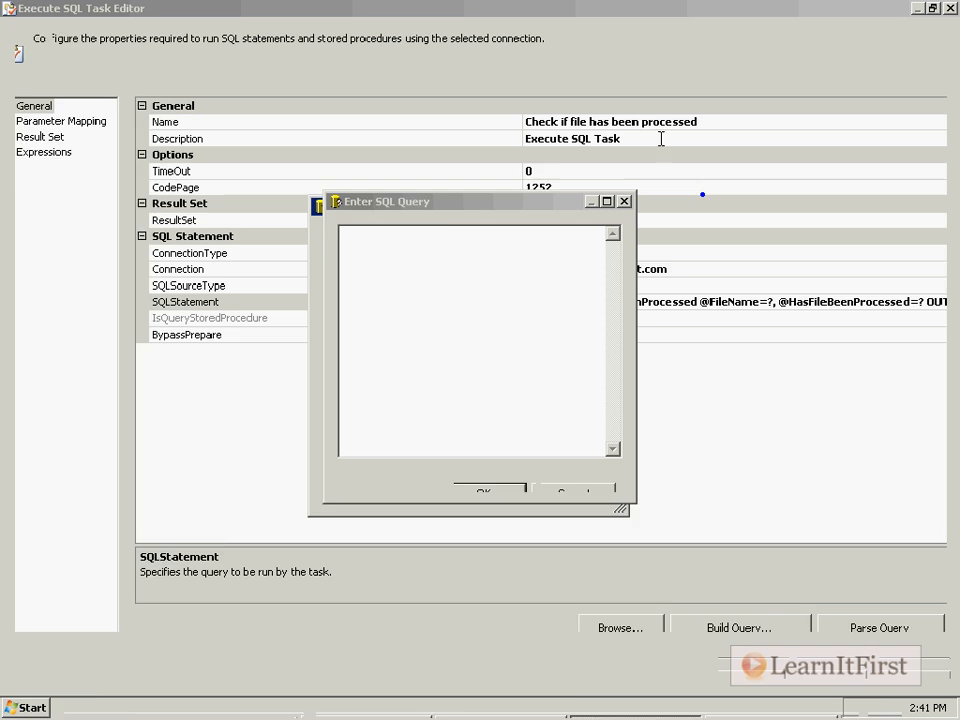
- Review the EXEC query, then map User::HasFileBeenProcessed as VARIANT_BOOL output parameter named 1
text(EXEC dbo.HasFileBeenProcessed @FileName=?, @HasFileBeenProcessed=? OUT)
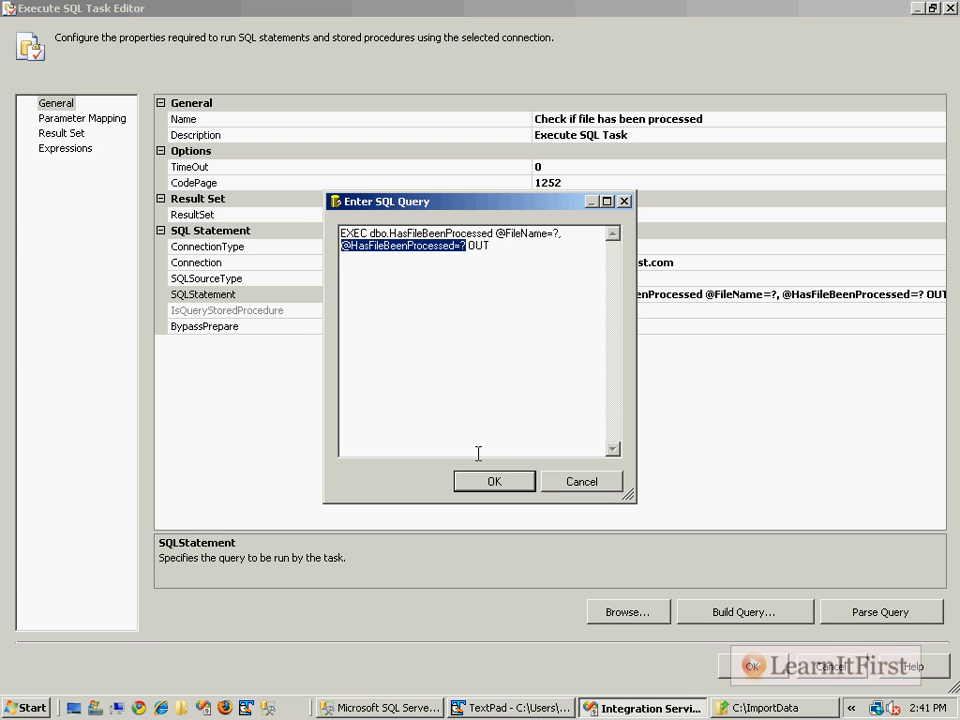
click(494, 480)
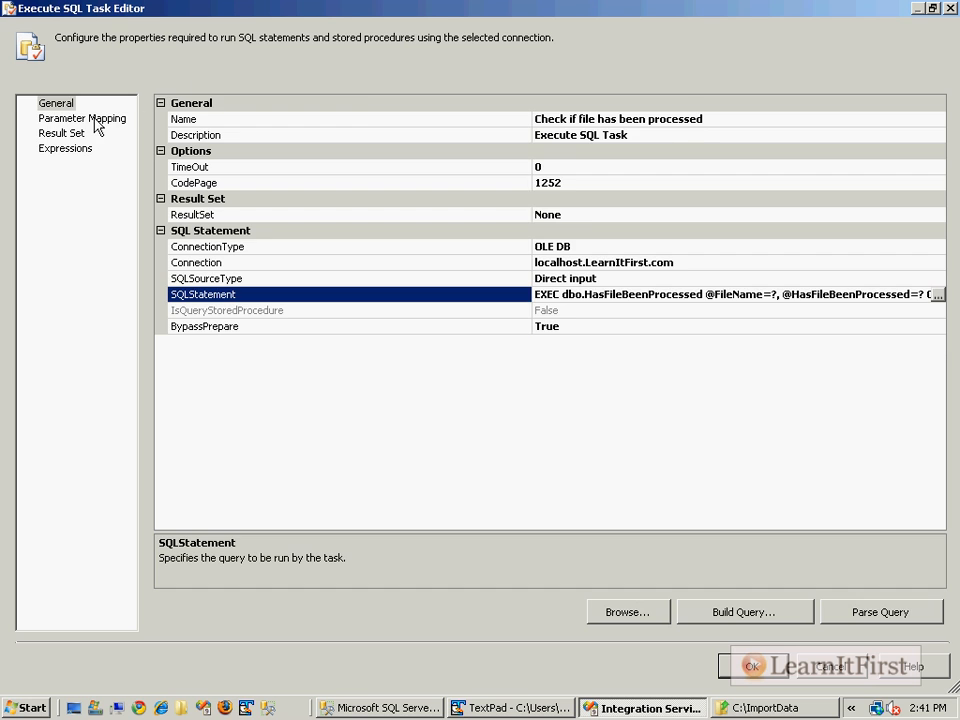
click(82, 118)
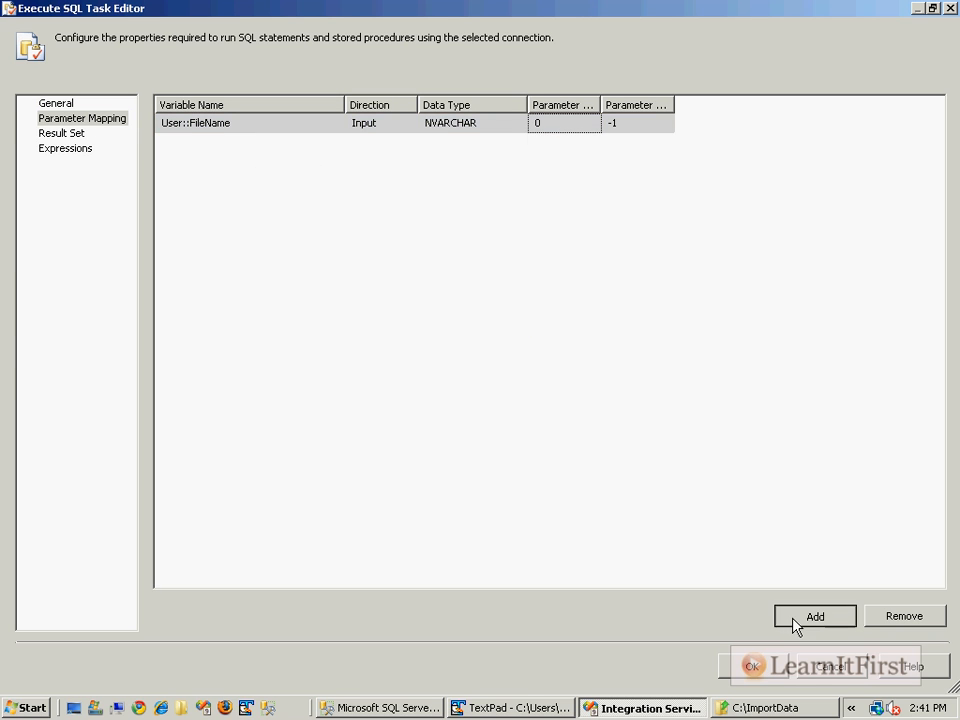
click(814, 616)
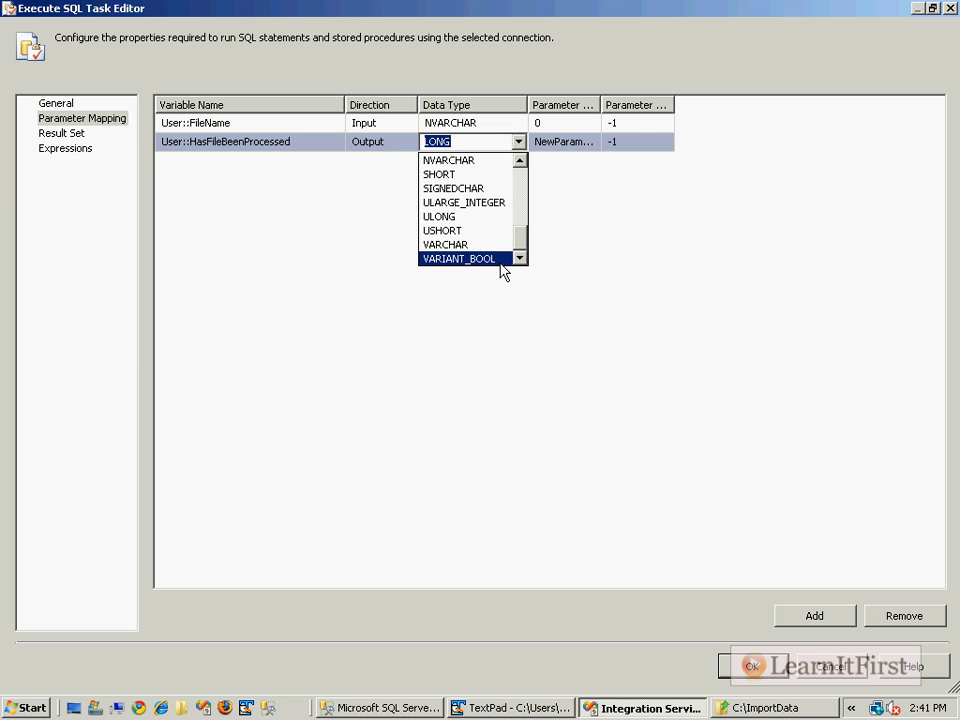
click(456, 258)
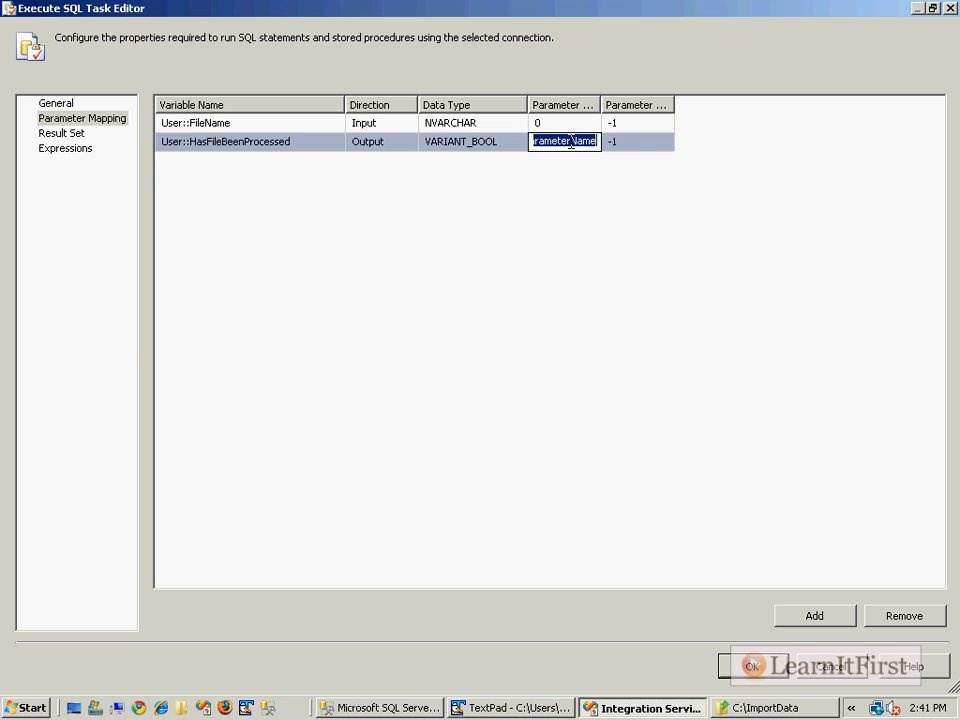
text(1)
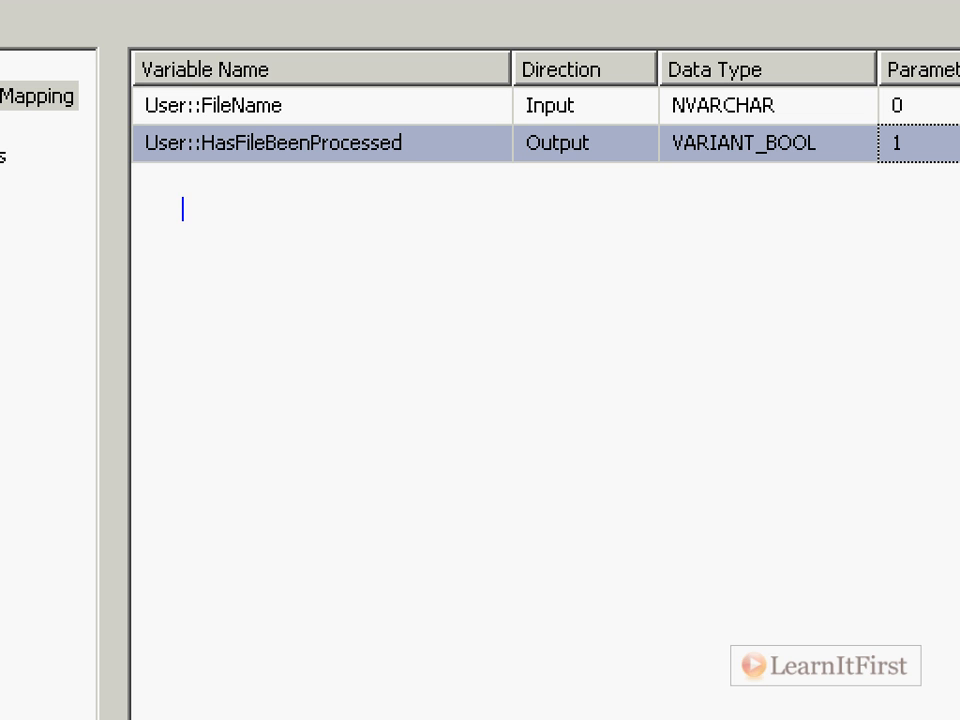
text(After executing the stored pr)
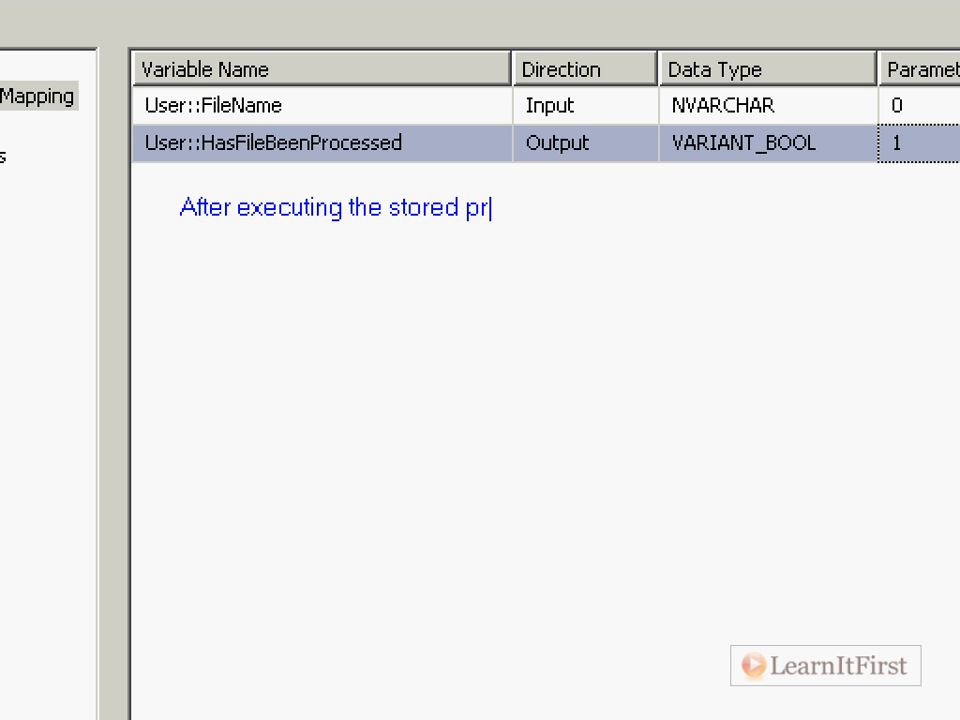
text(ocedure, SSIS will store the)
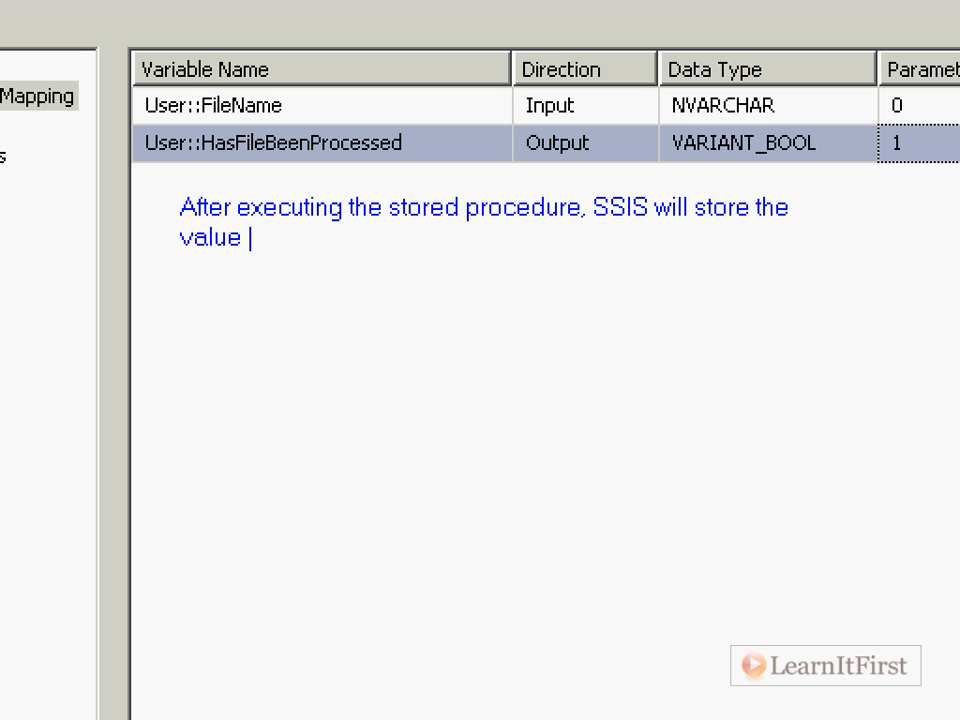
text(of the output para)
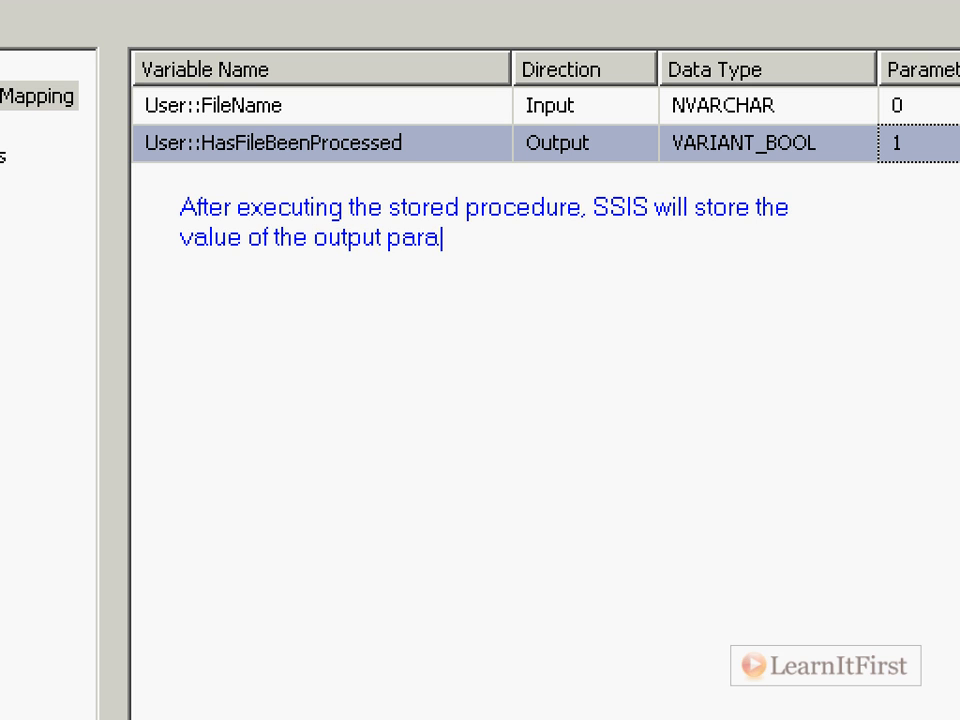
text(@Has)
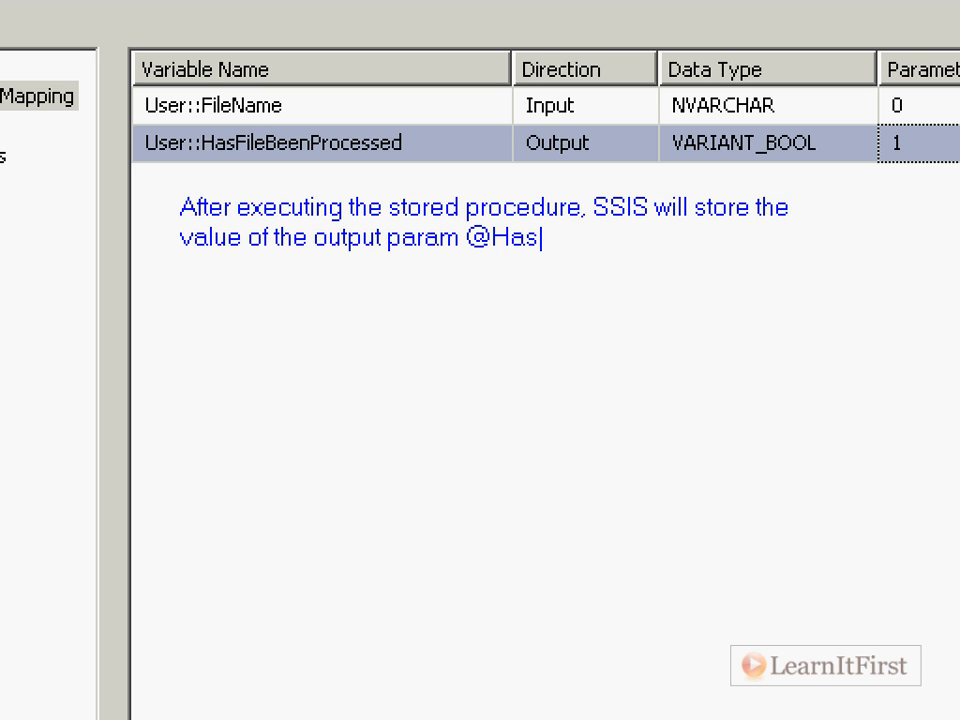
text(F)
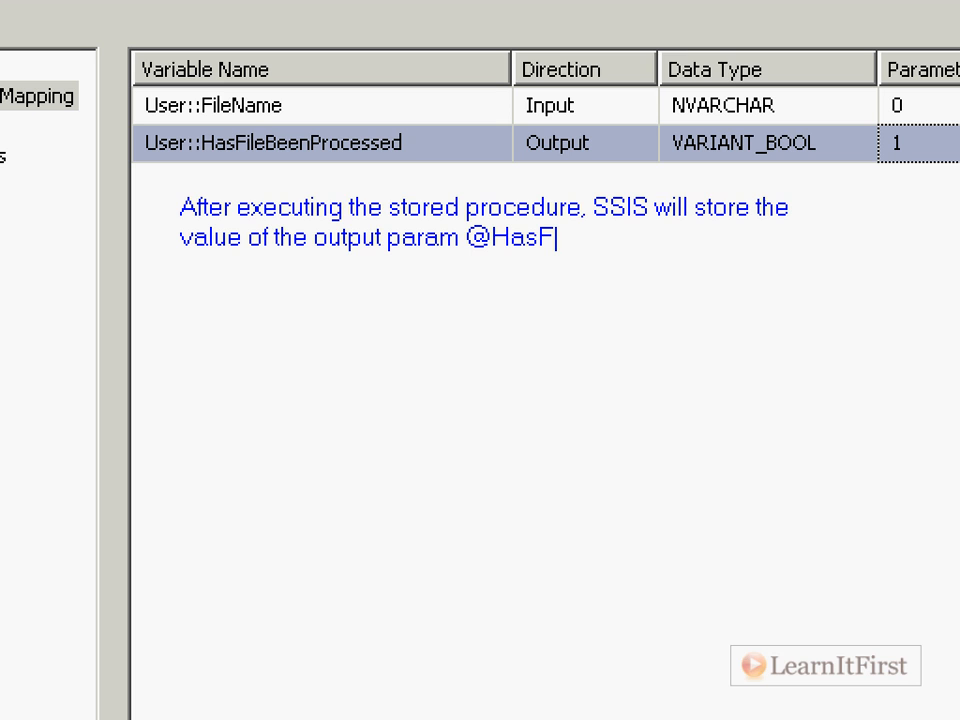
text(ileBe)
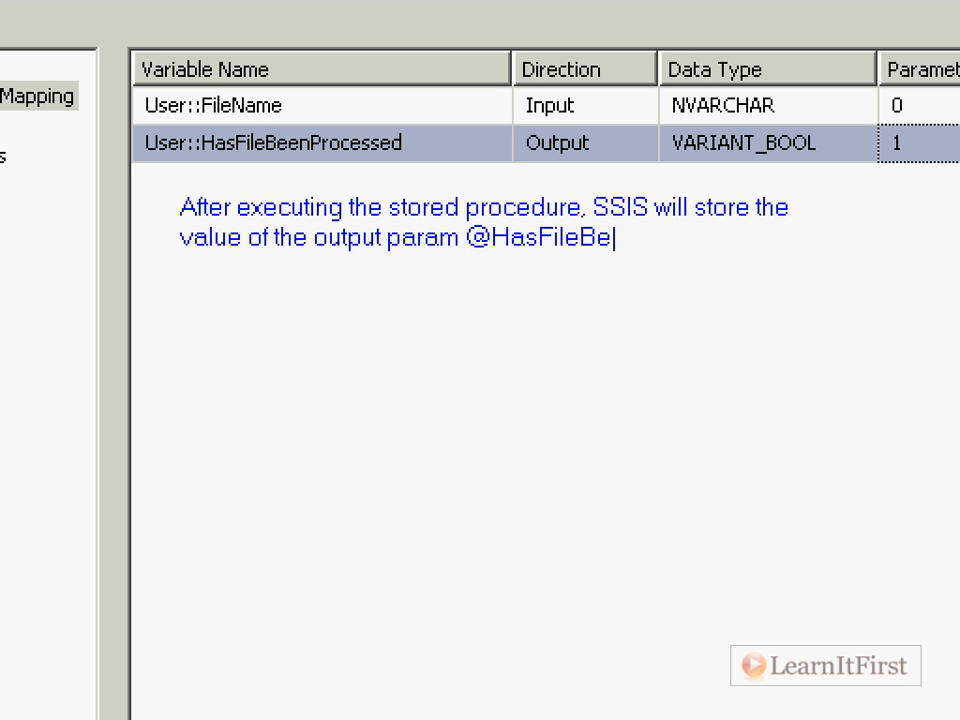
text(enProcessed)
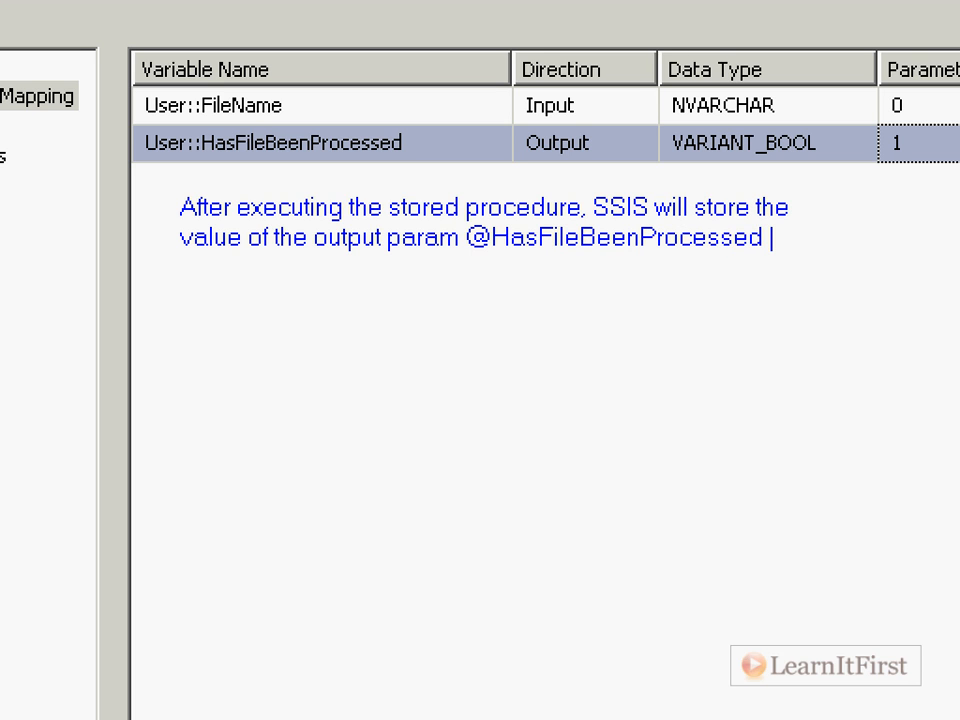
text(in the S)
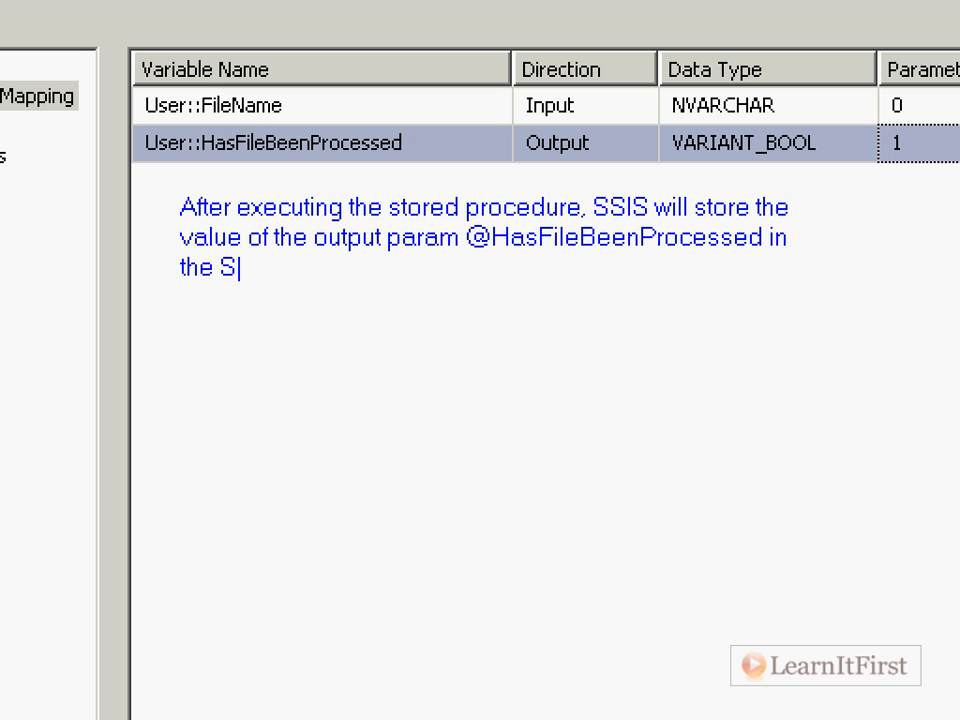
text(SIS variable @[User::HasFile)
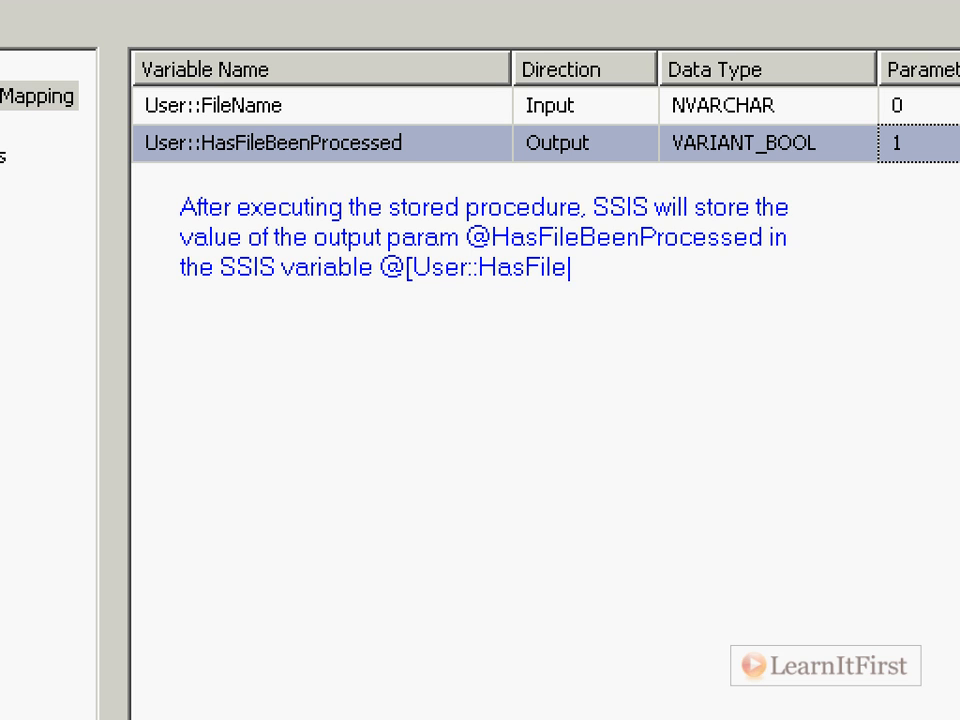
text(BeenProcessed)
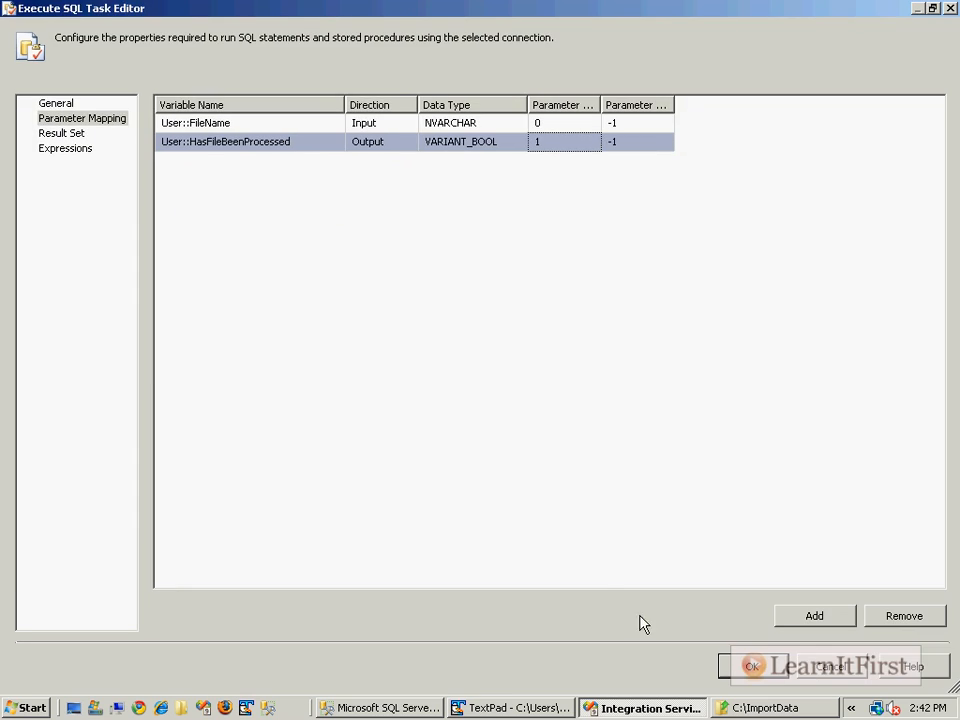
- Confirm the task editor and connect the check task's precedence arrow to Load text file data
click(752, 666)
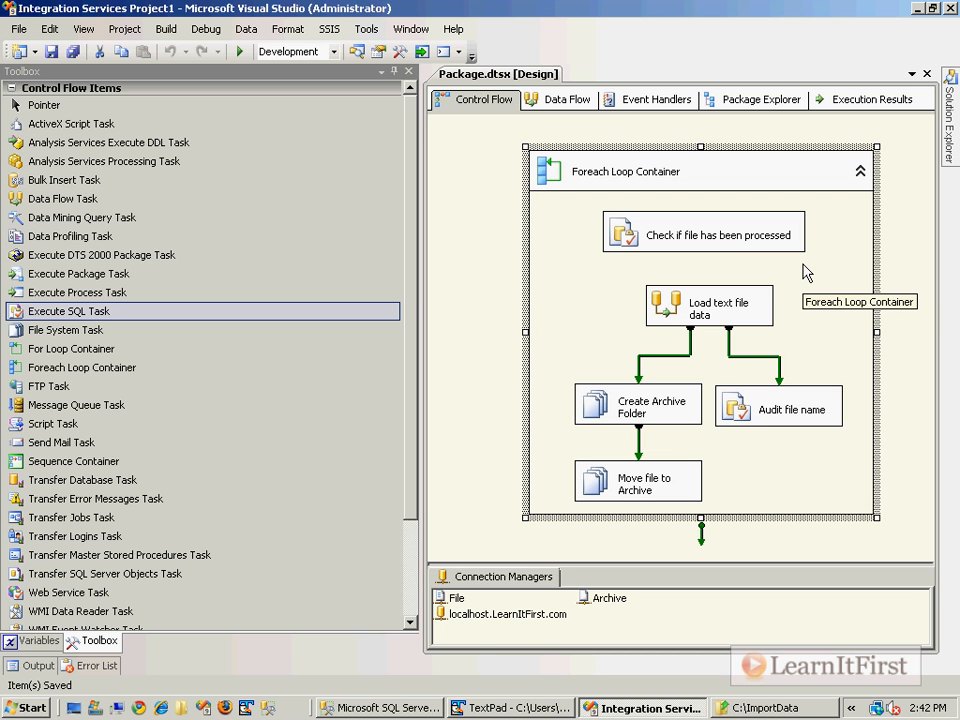
mouse_move(788, 264)
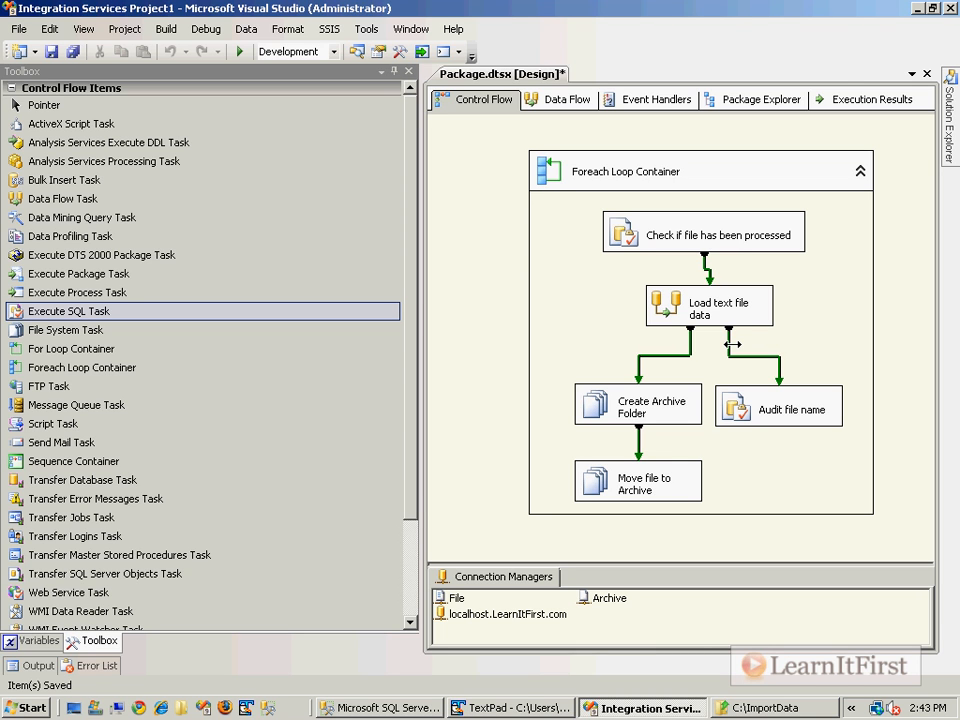
mouse_move(734, 344)
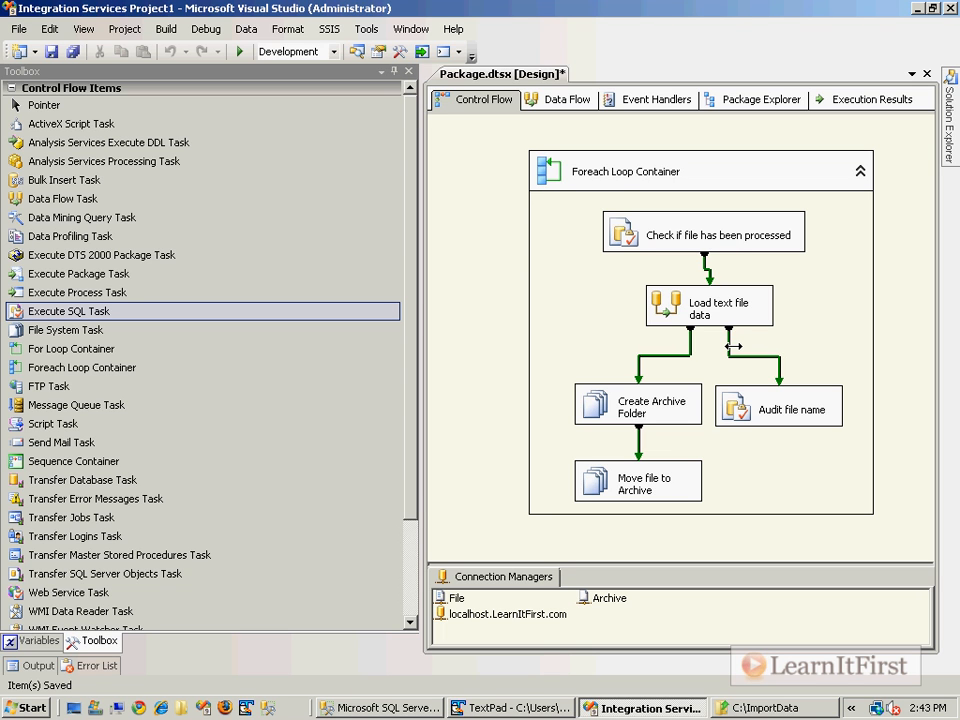
click(708, 304)
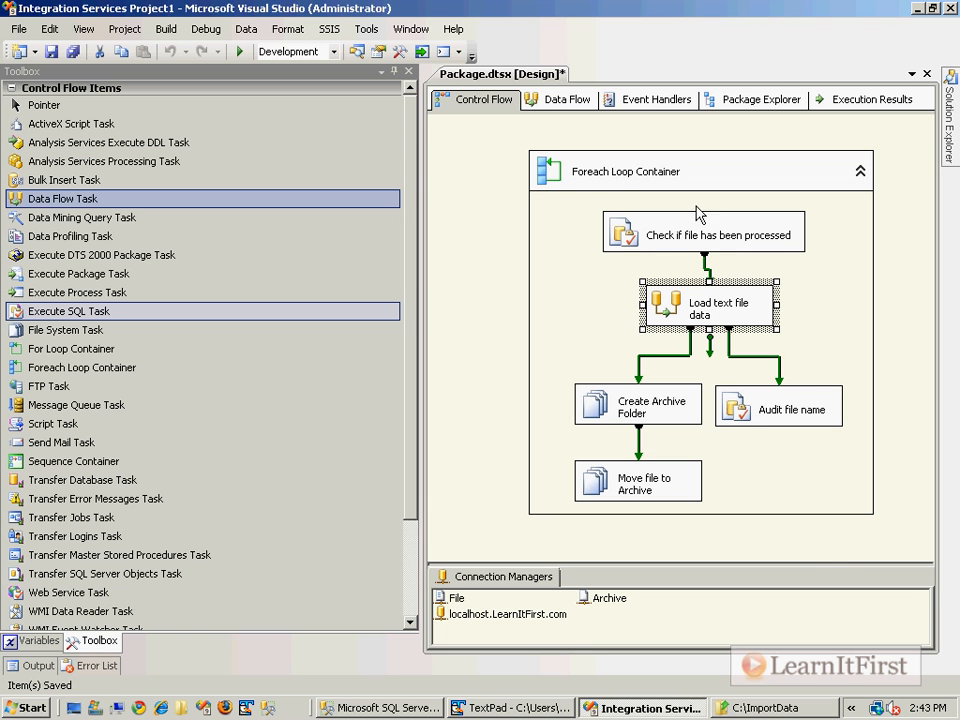
- Set the constraint's evaluation to Expression with @[User::HasFileBeenProcessed] == False
right_click(706, 270)
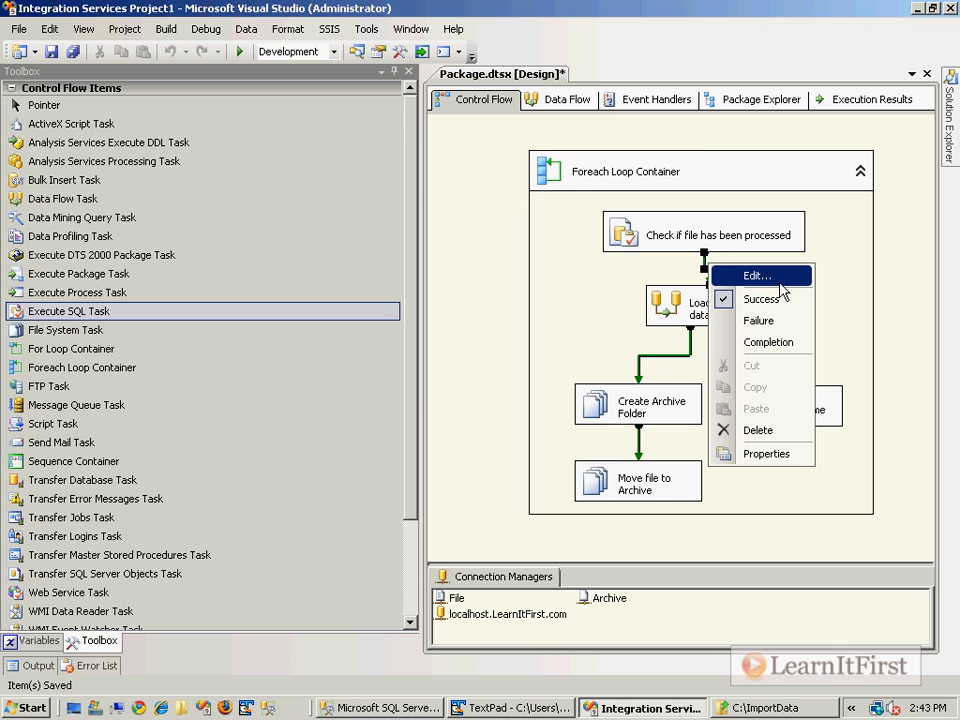
click(756, 276)
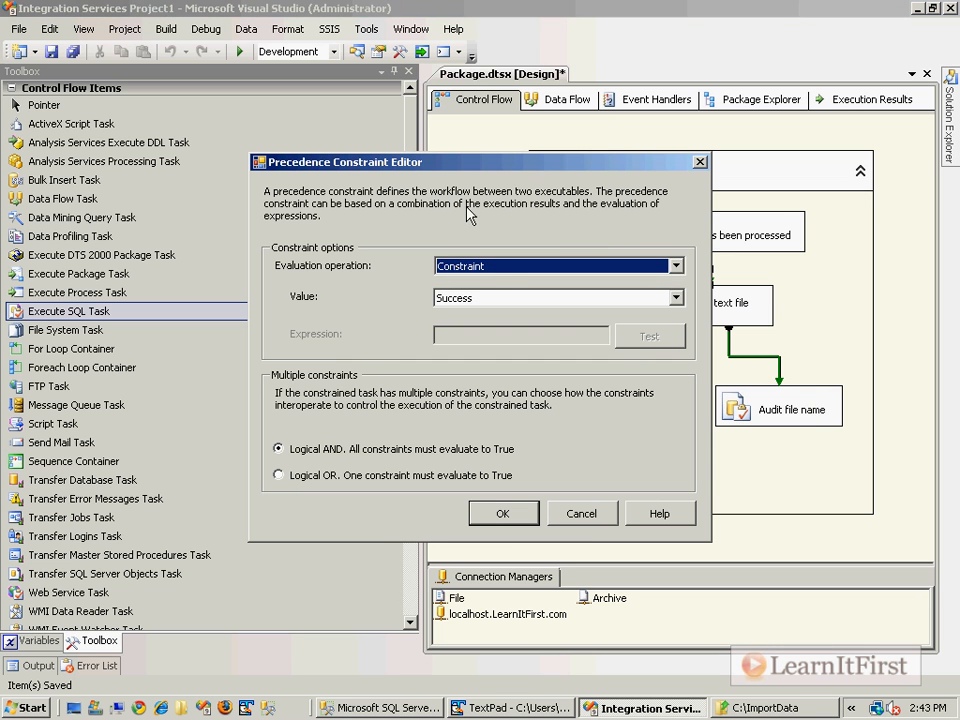
click(676, 264)
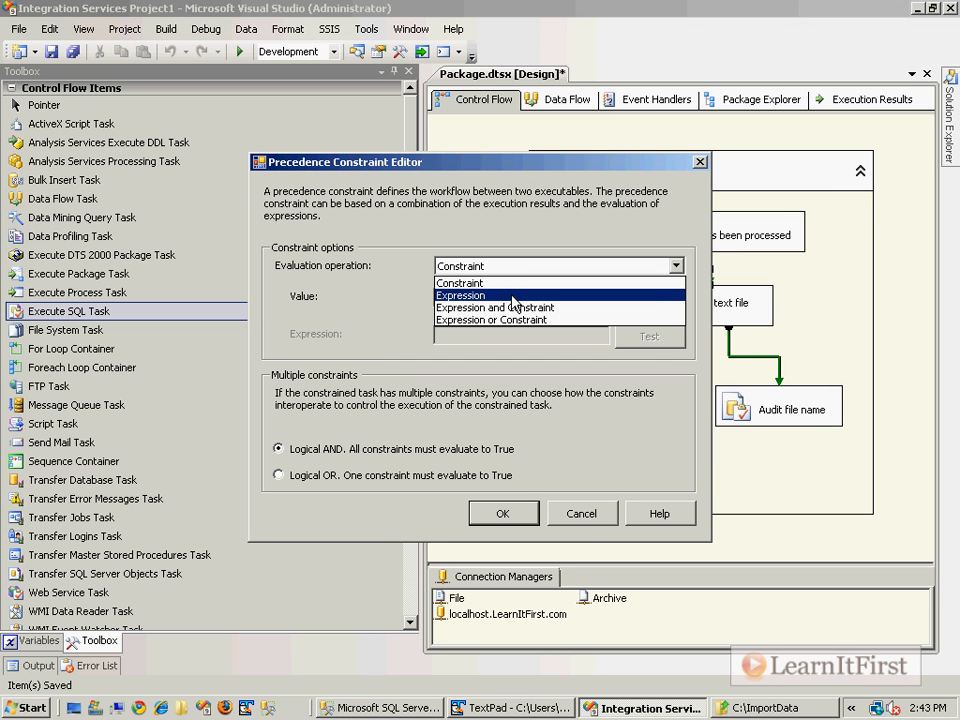
click(460, 296)
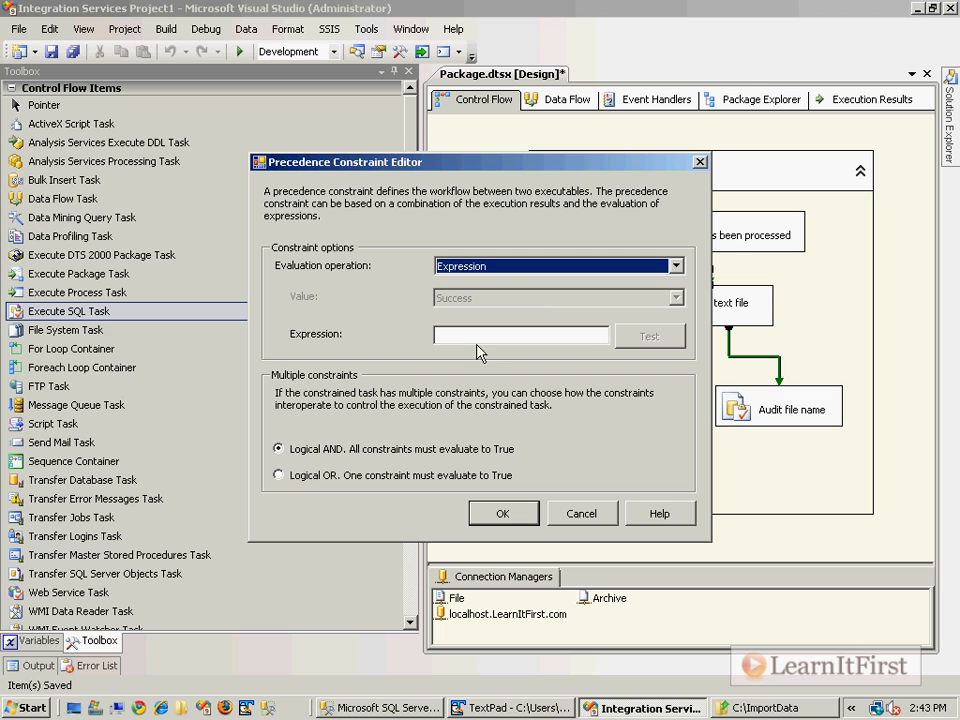
text(@)
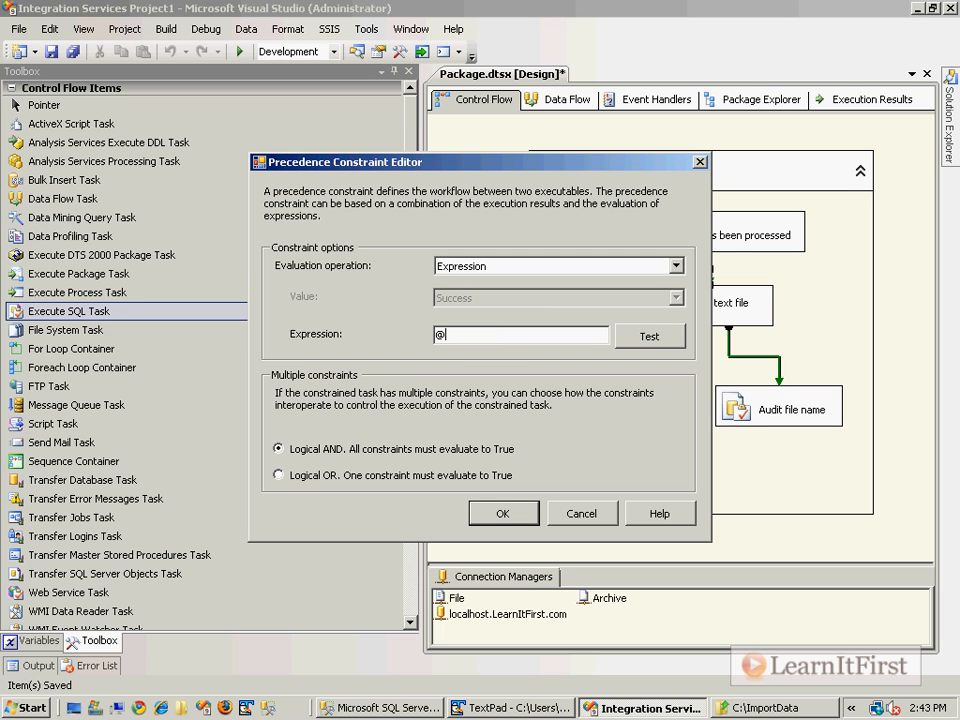
text([User::HasFile)
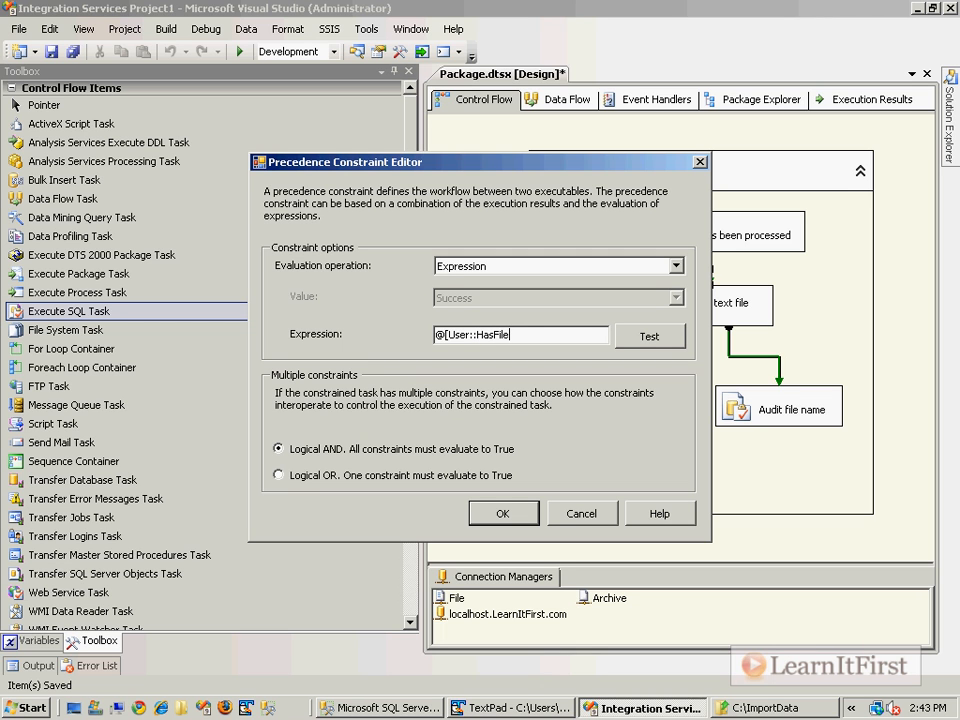
text(BeenProcessed] ==)
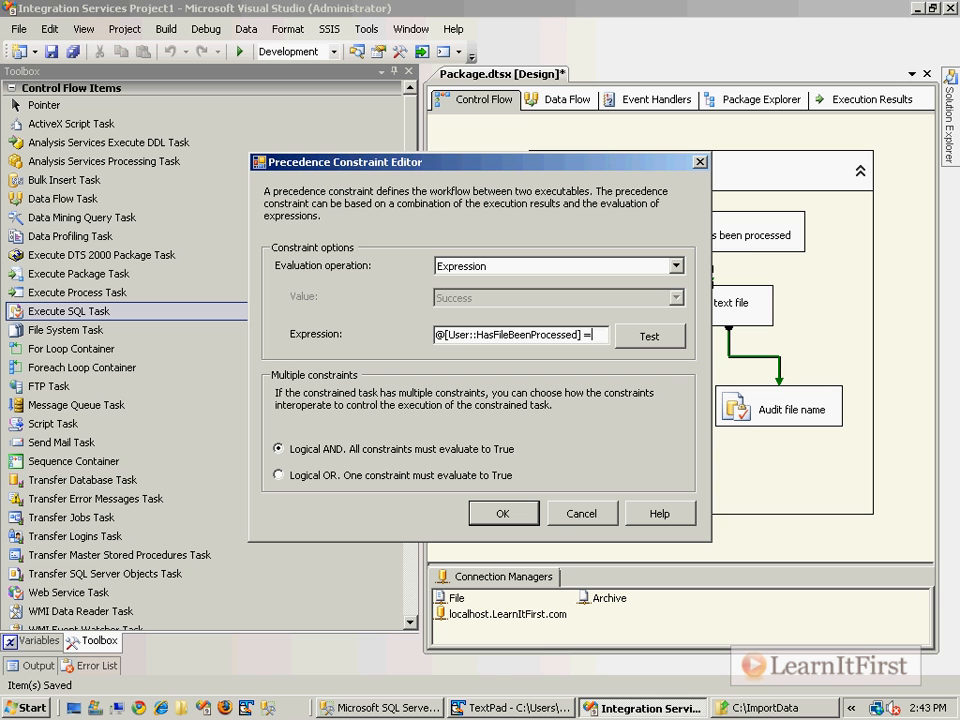
- Test the expression as valid and save the precedence constraint
click(648, 336)
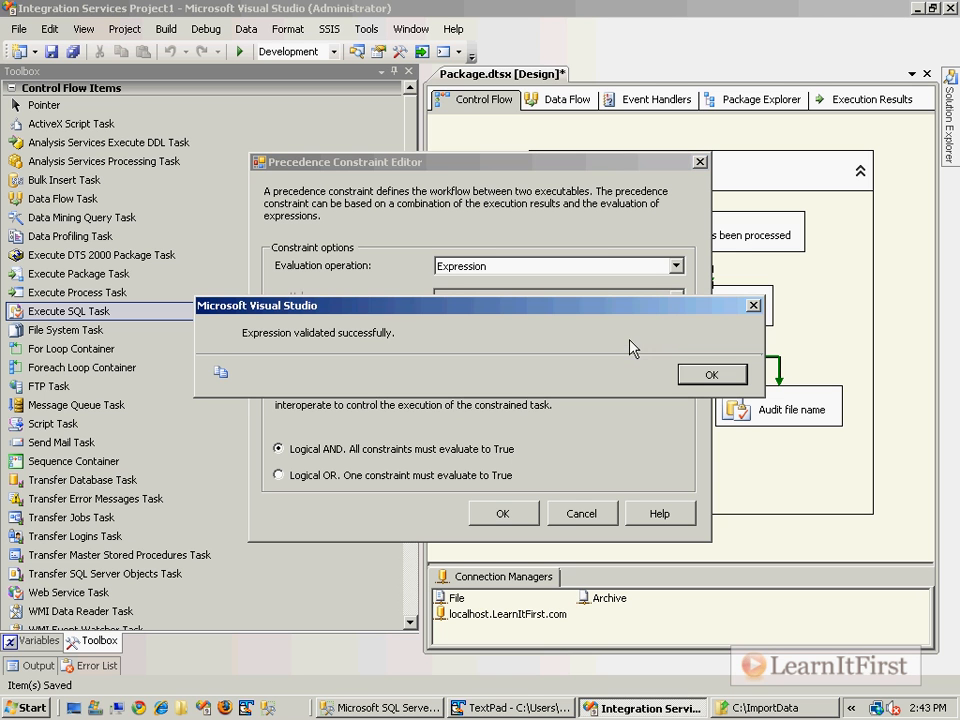
click(712, 374)
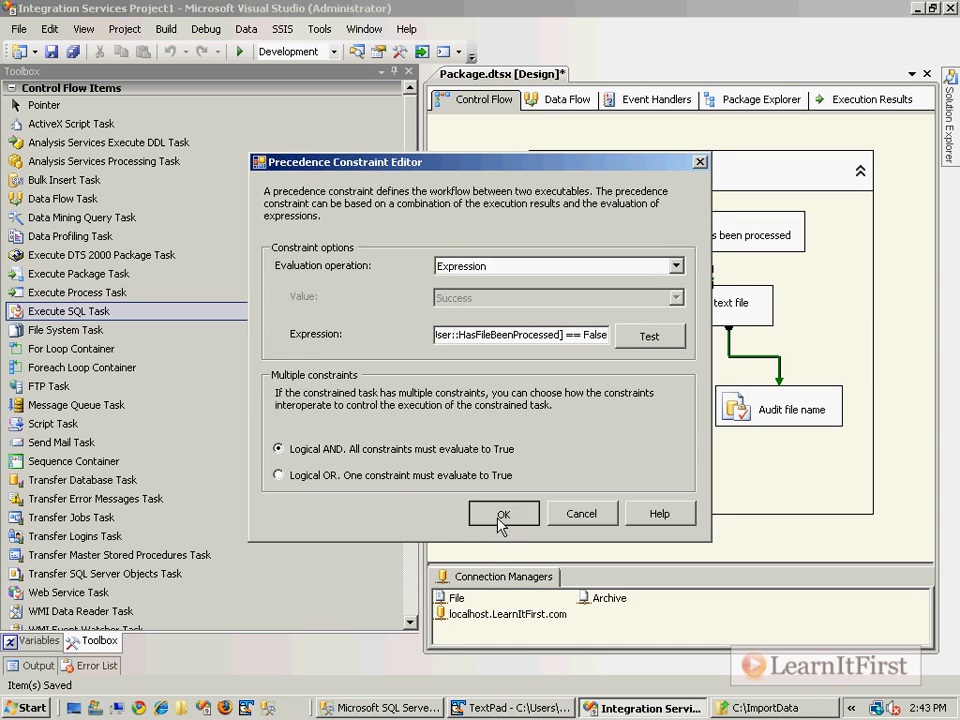
click(504, 512)
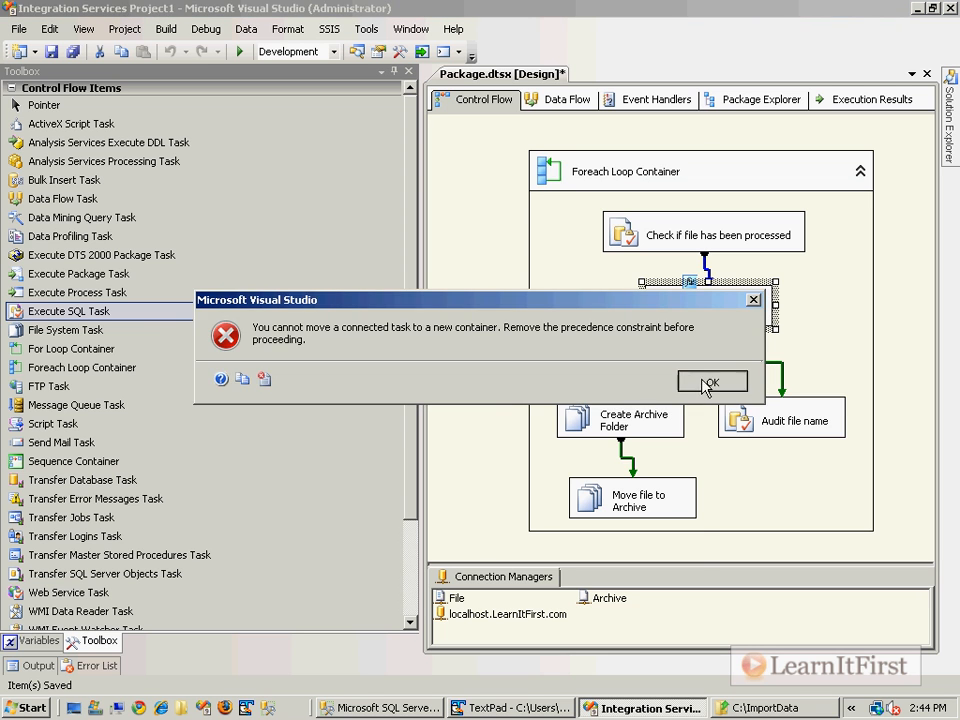
- Dismiss the connected-task error and review the check, audit and Create Archive Folder tasks
click(710, 384)
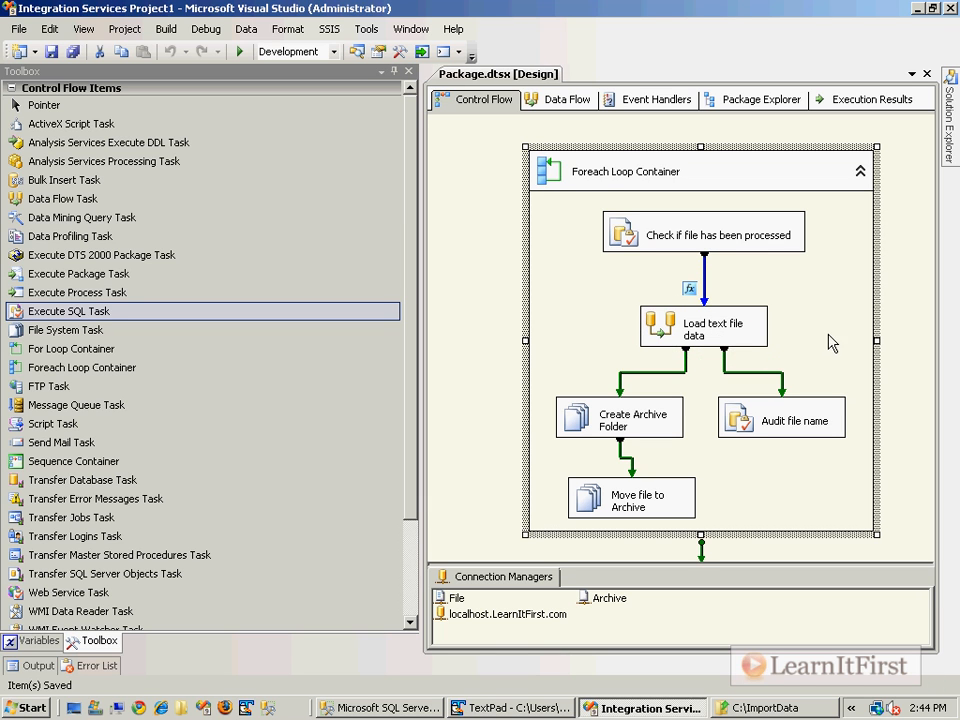
mouse_move(856, 264)
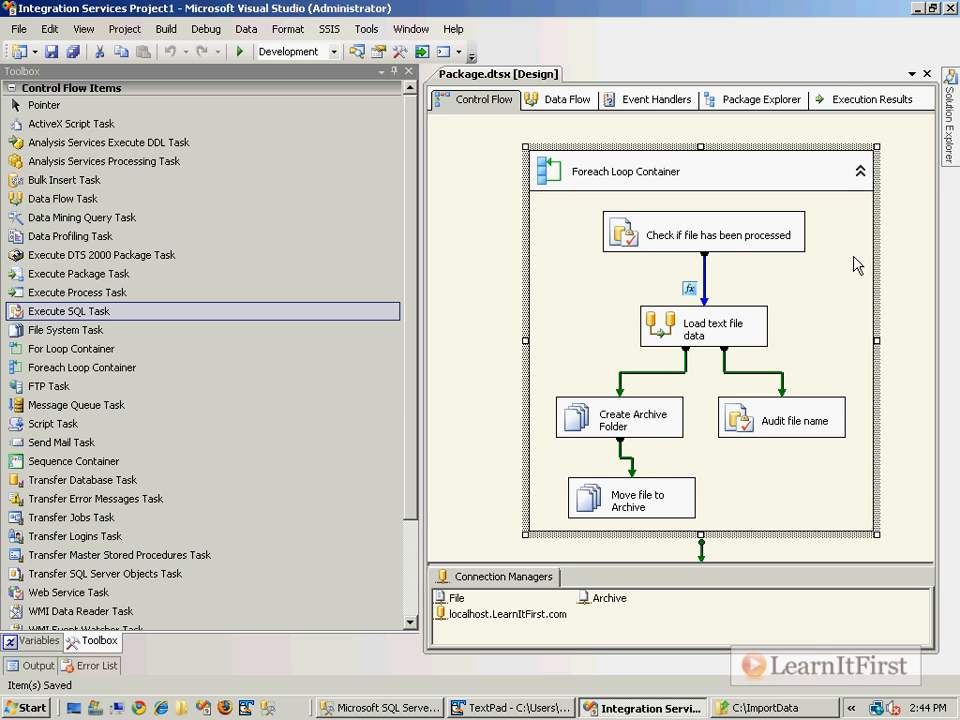
click(704, 234)
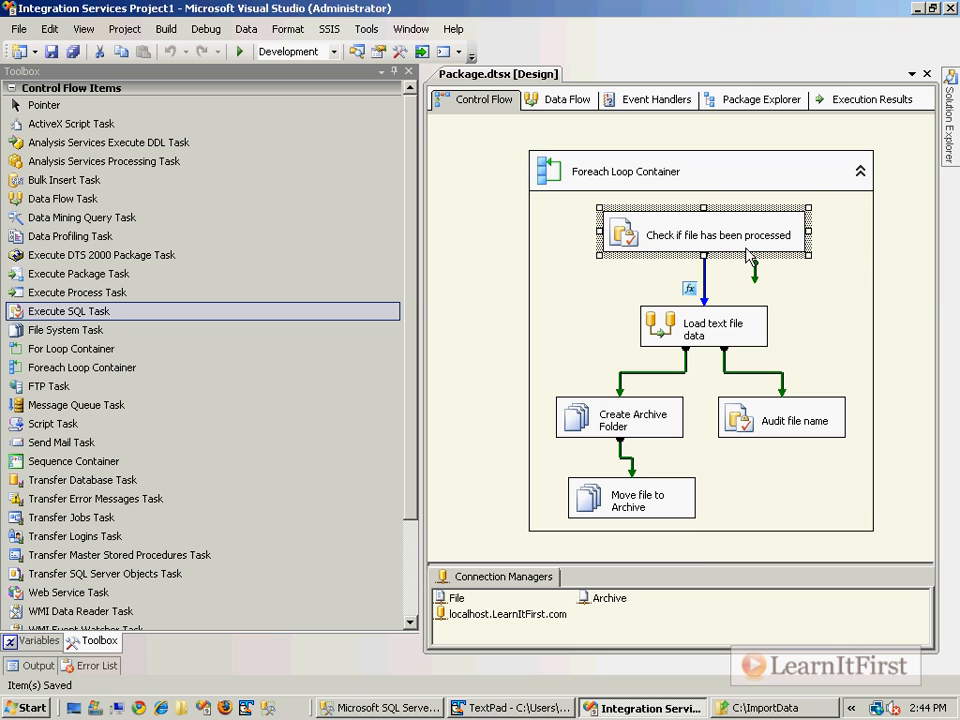
mouse_move(752, 268)
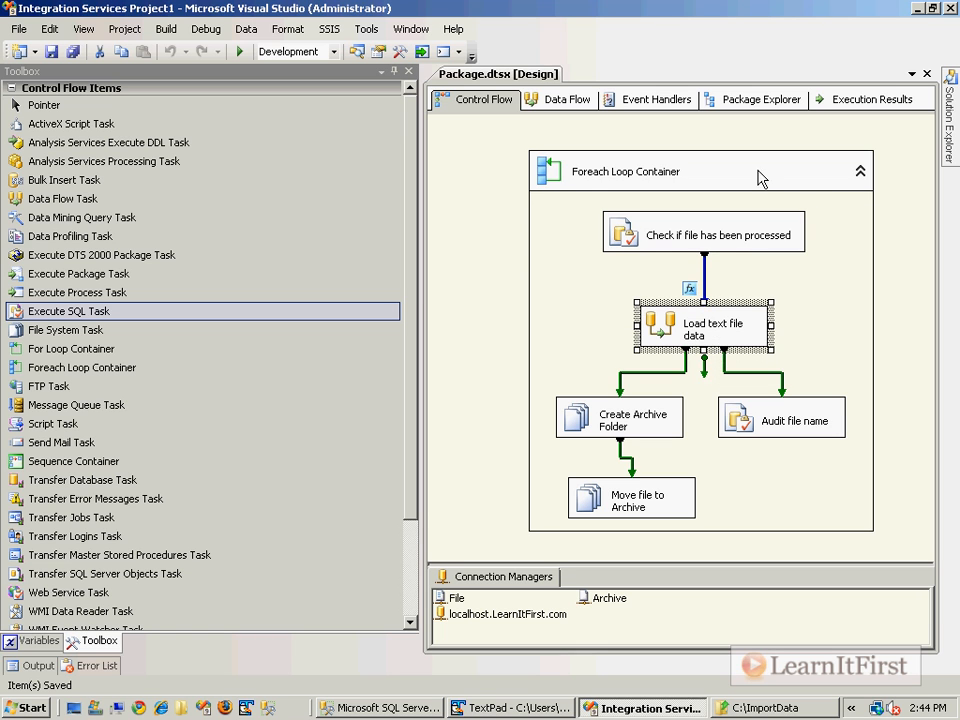
click(780, 420)
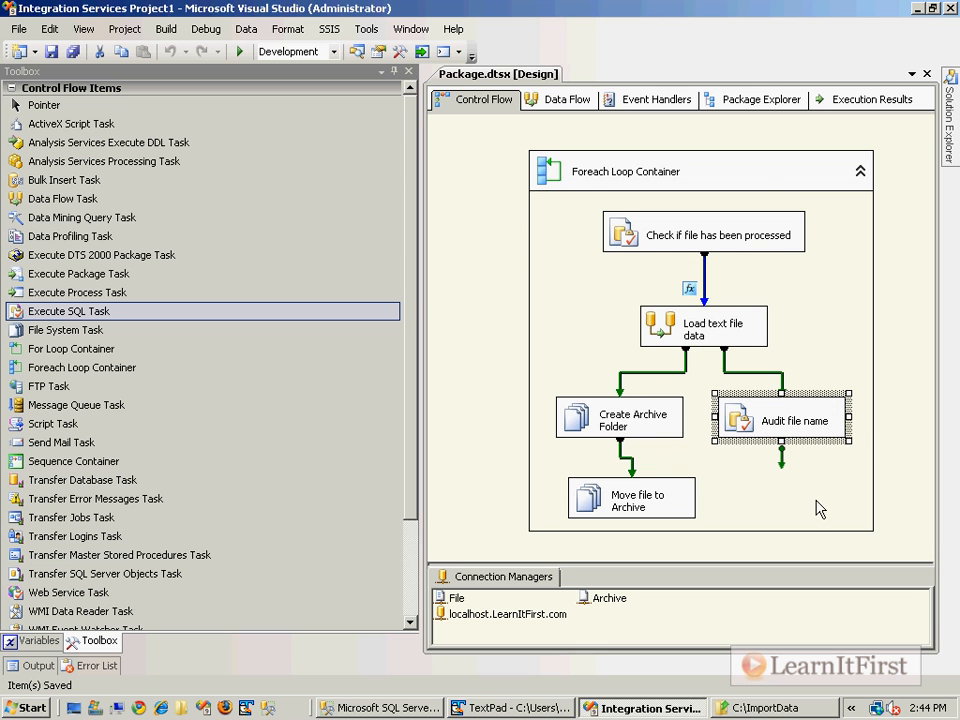
mouse_move(812, 476)
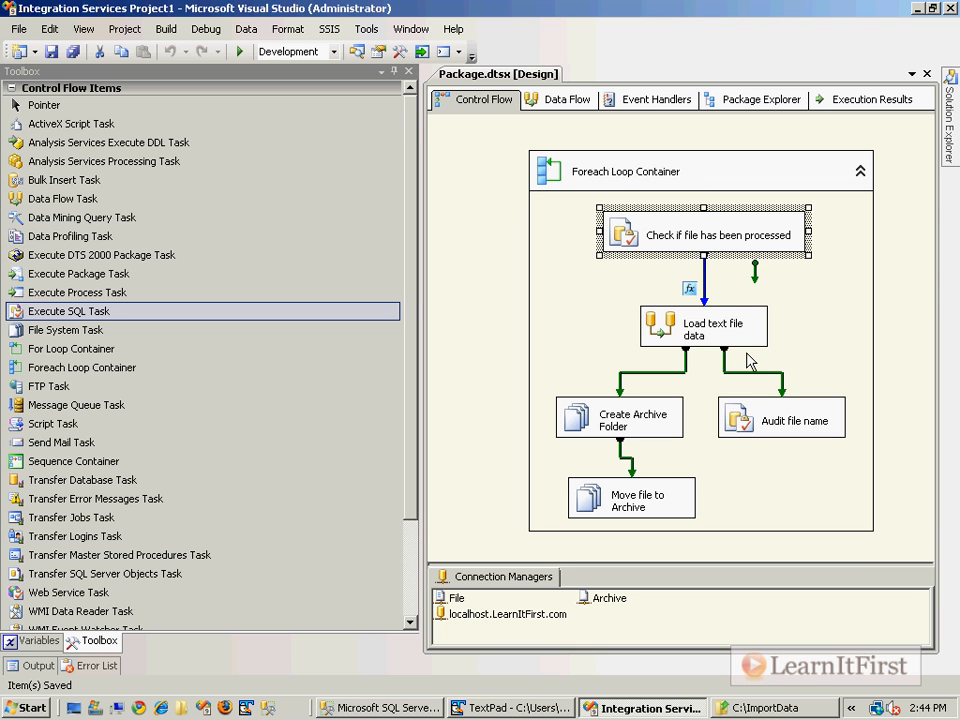
mouse_move(750, 360)
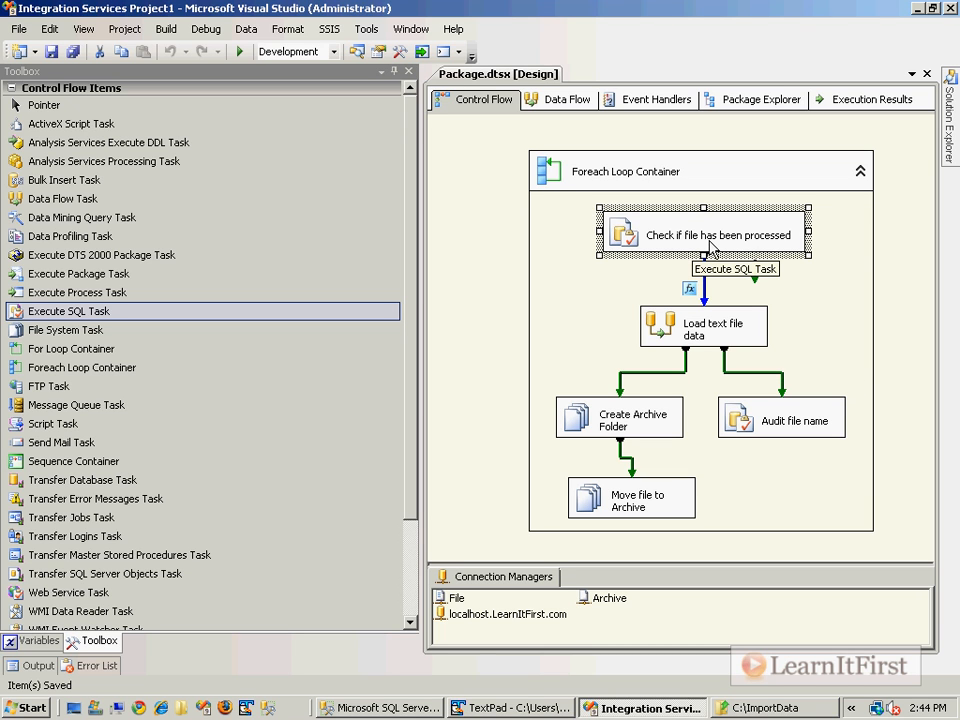
mouse_move(712, 250)
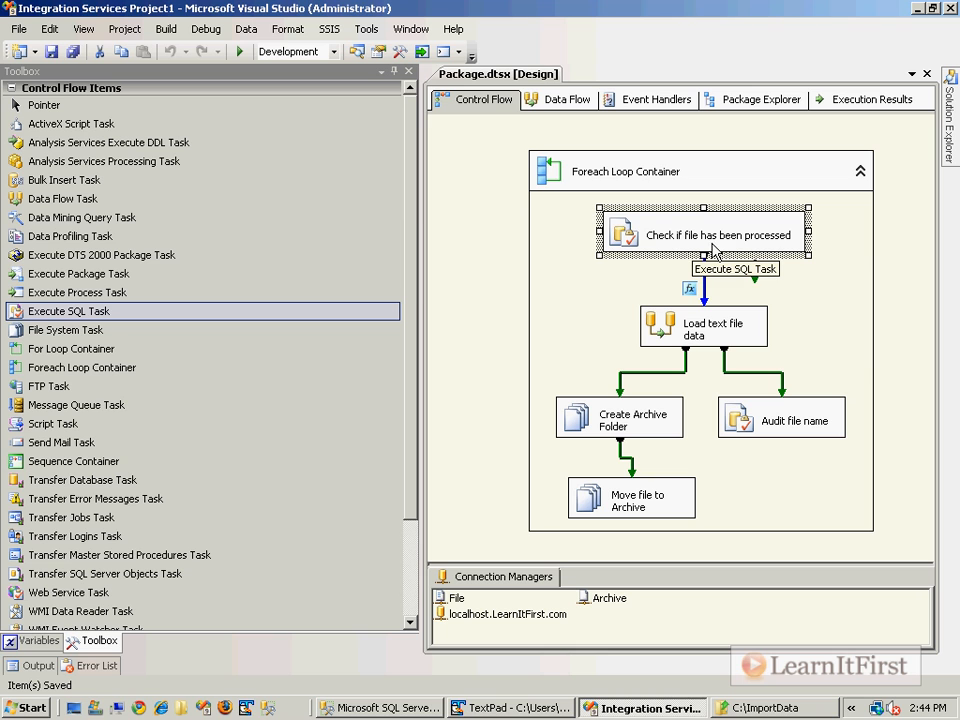
click(618, 418)
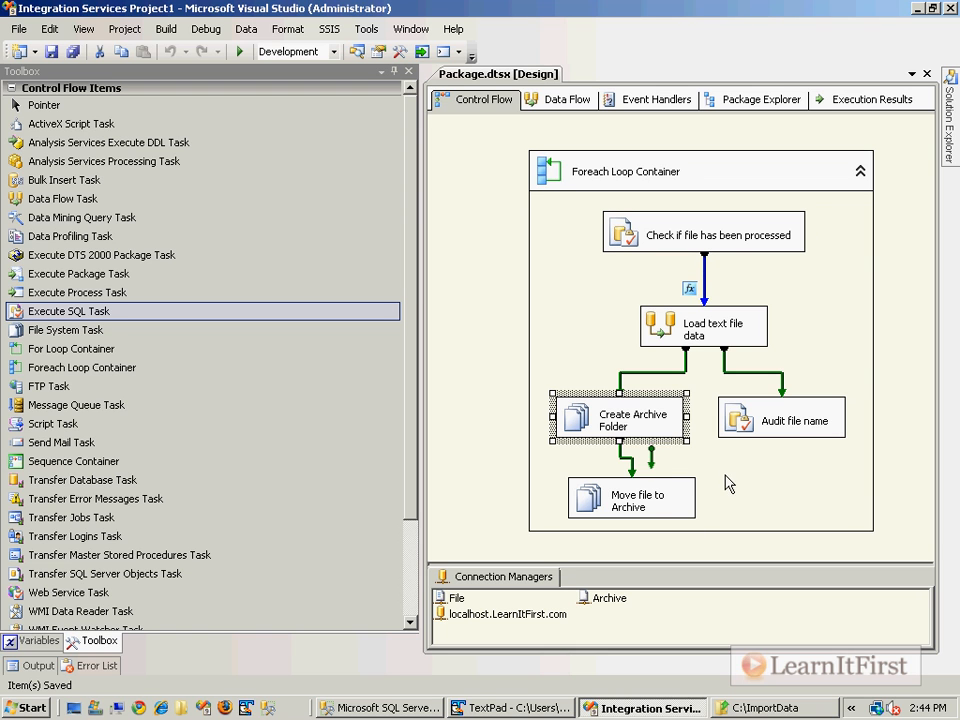
click(632, 500)
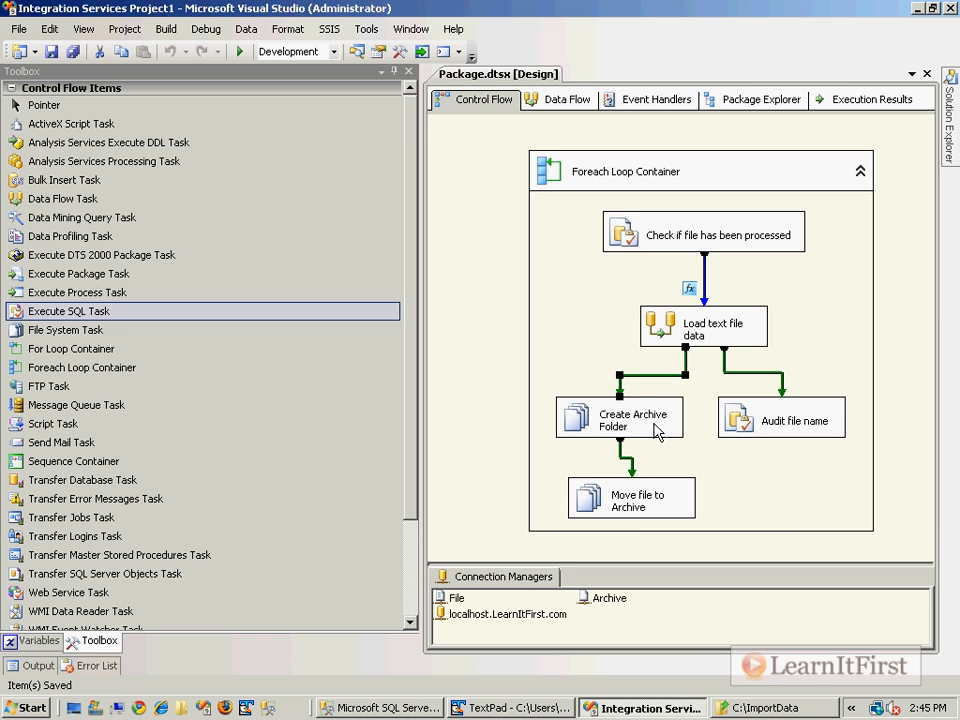
click(618, 416)
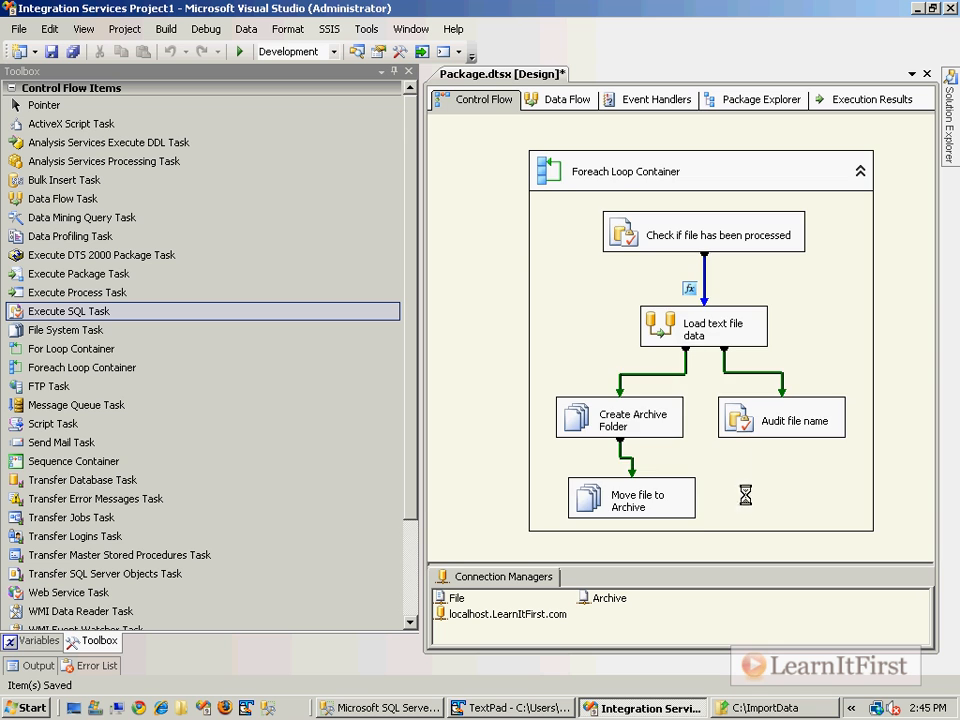
- Add a Sequence Container to the loop holding Create Archive Folder and Move file to Archive, named Archive and collapsed
click(632, 496)
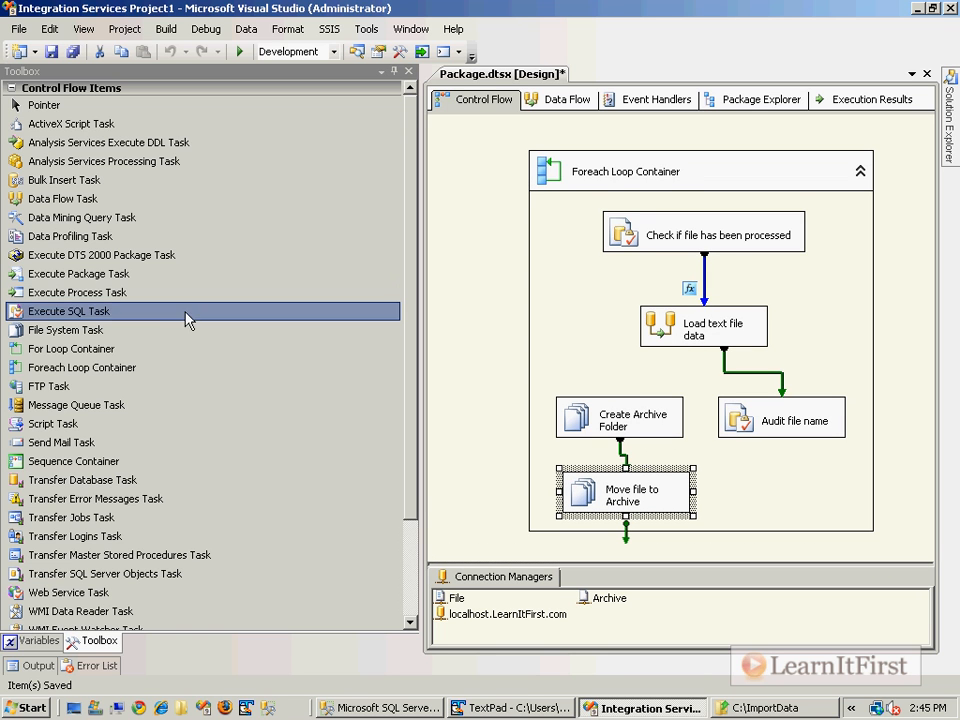
click(72, 460)
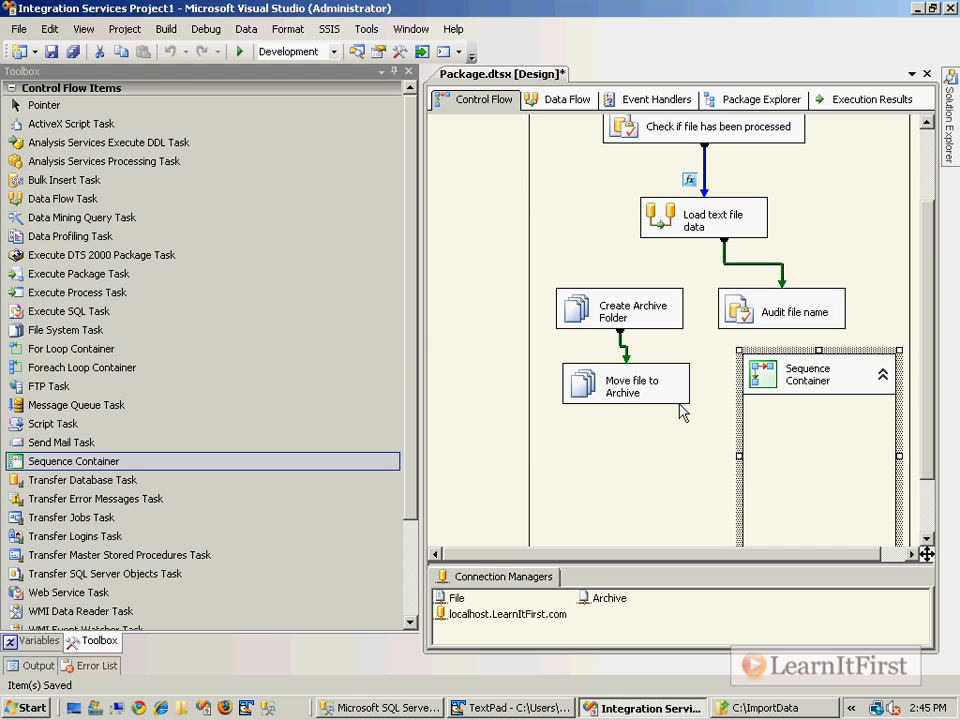
scroll(down, 3)
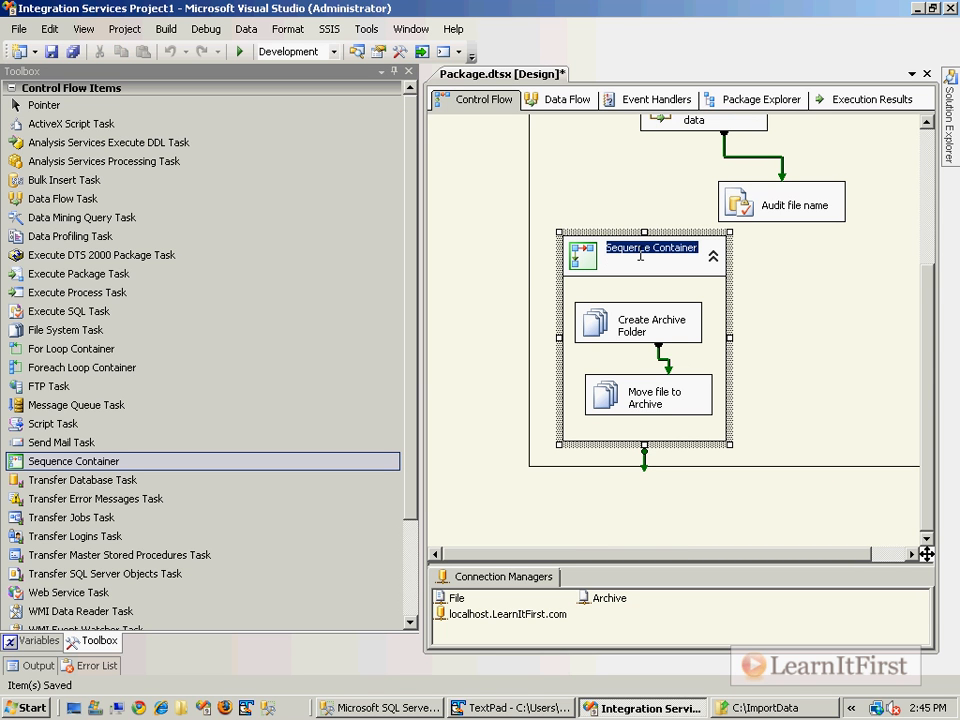
text(Archive)
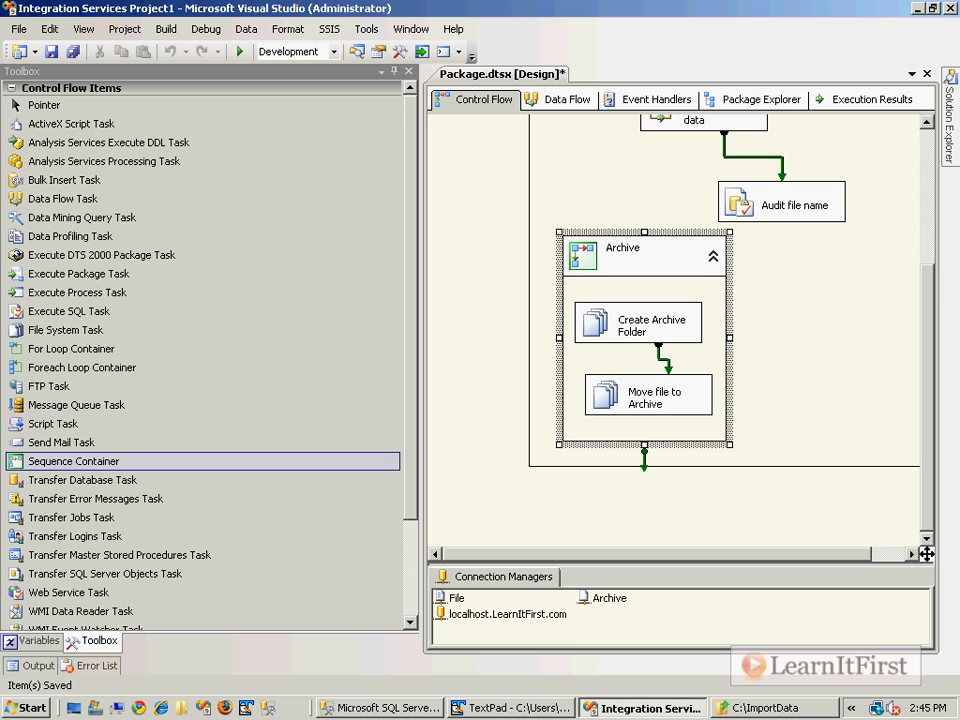
click(712, 256)
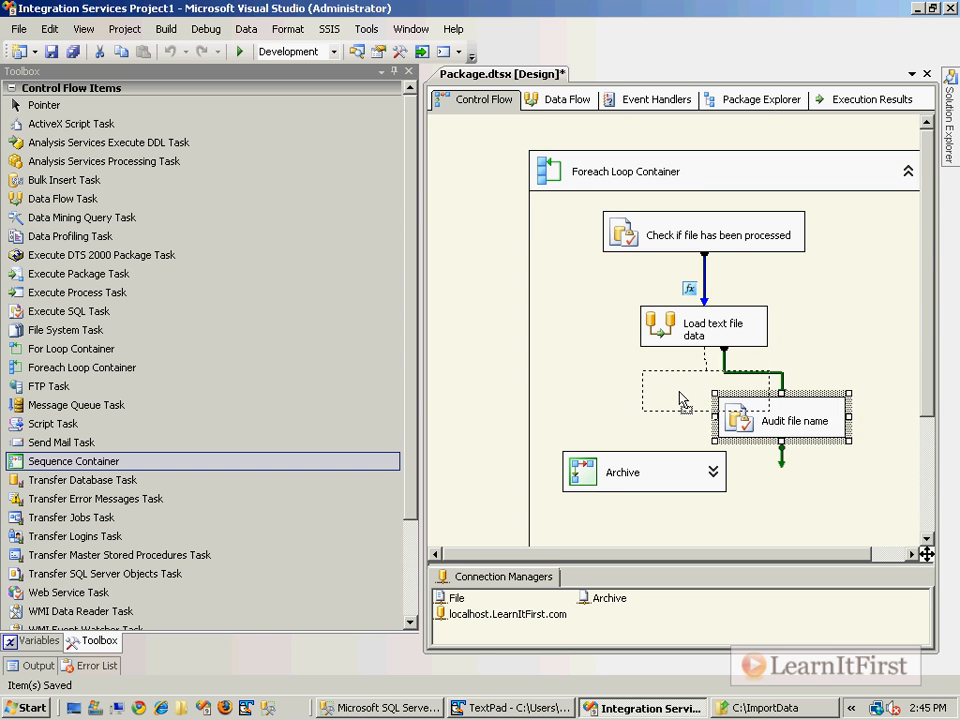
- Add a Sequence Container named Process File and try dragging the connected tasks into it, dismissing the error
drag(784, 420, 704, 390)
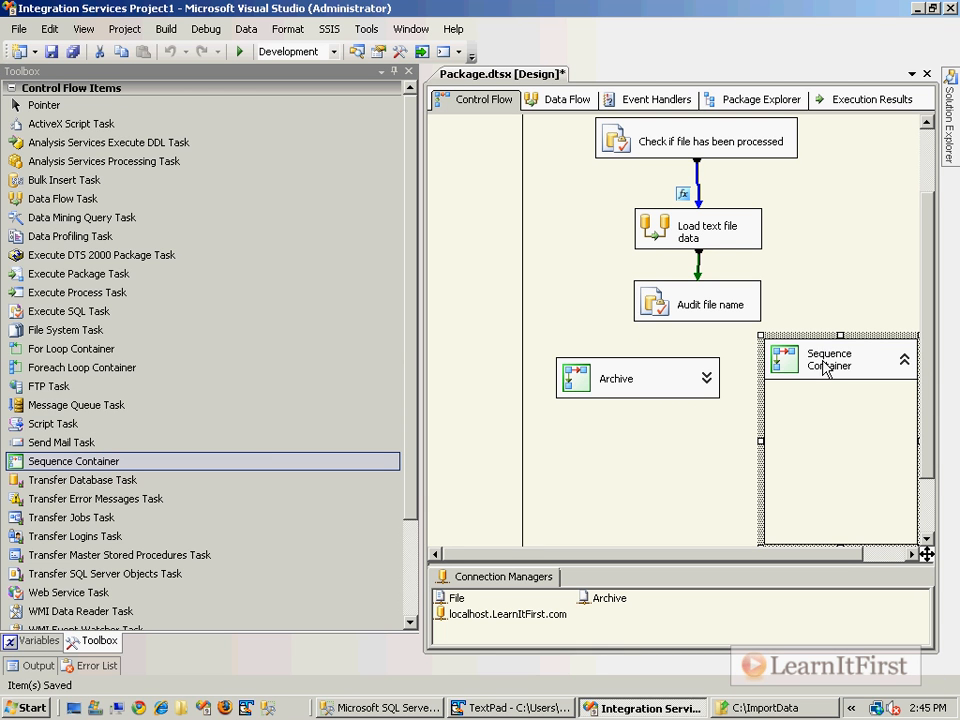
text(Process File)
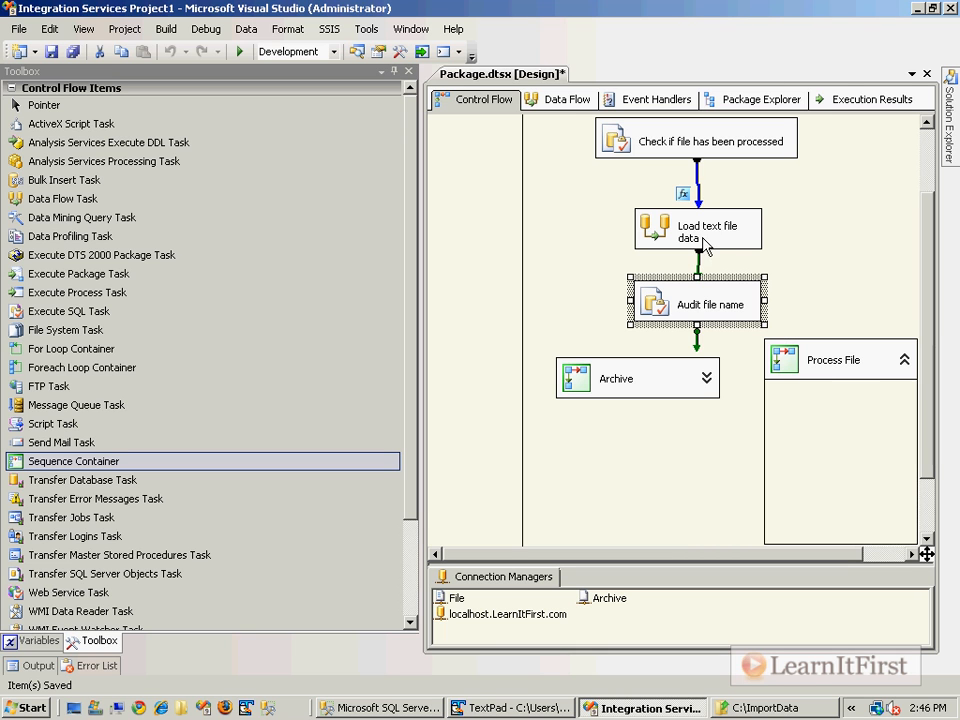
click(696, 140)
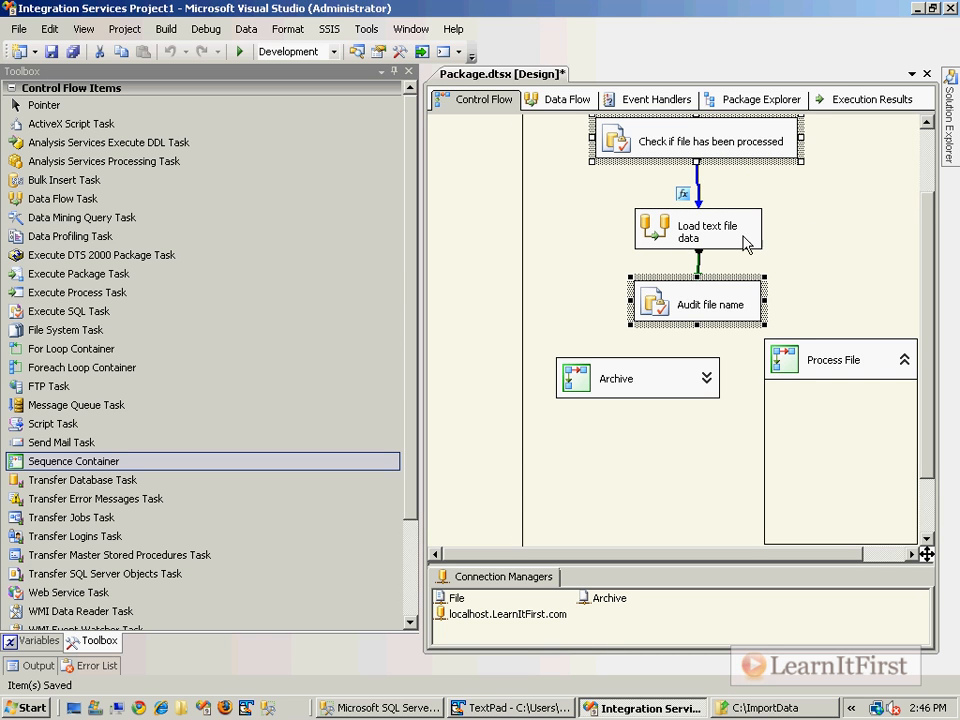
drag(696, 304, 636, 376)
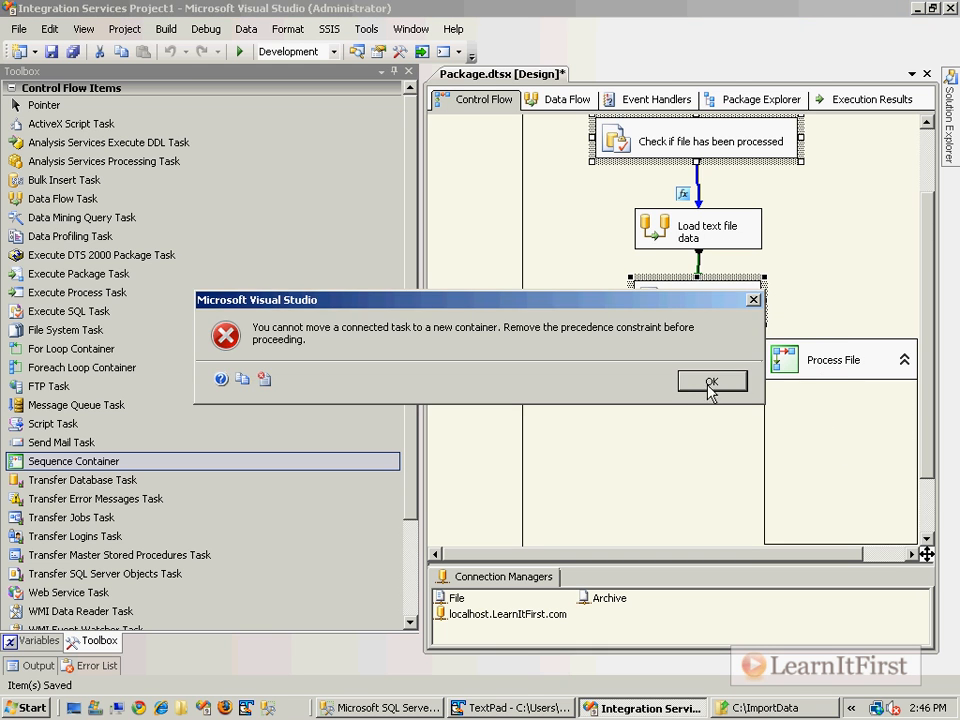
click(712, 382)
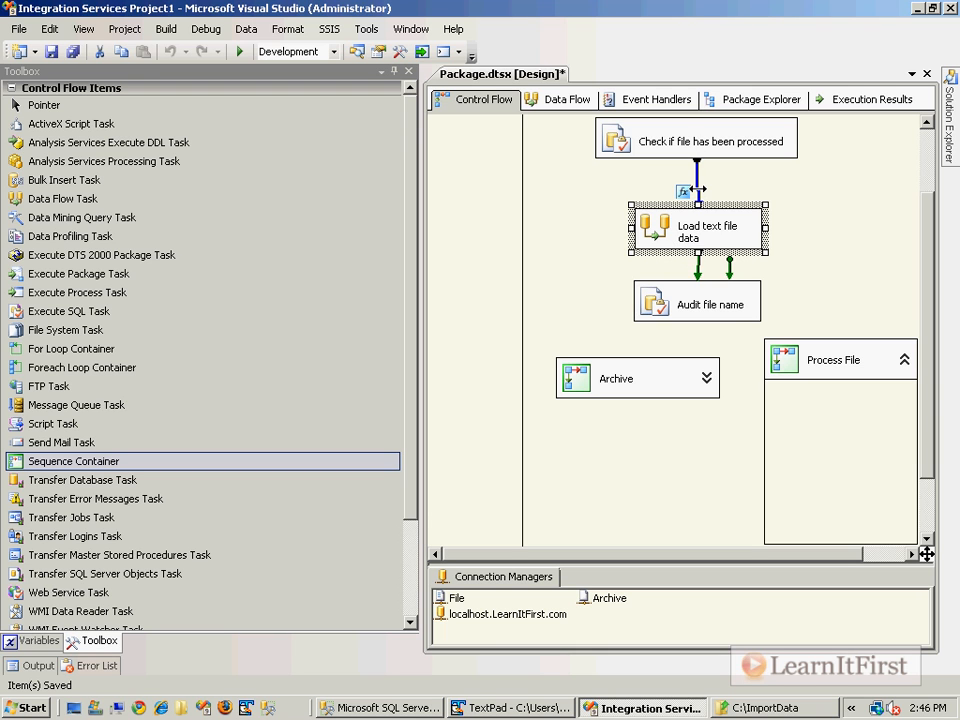
- Attempt to edit the check-to-load constraint twice, dismissing the object reference and cast errors
right_click(696, 190)
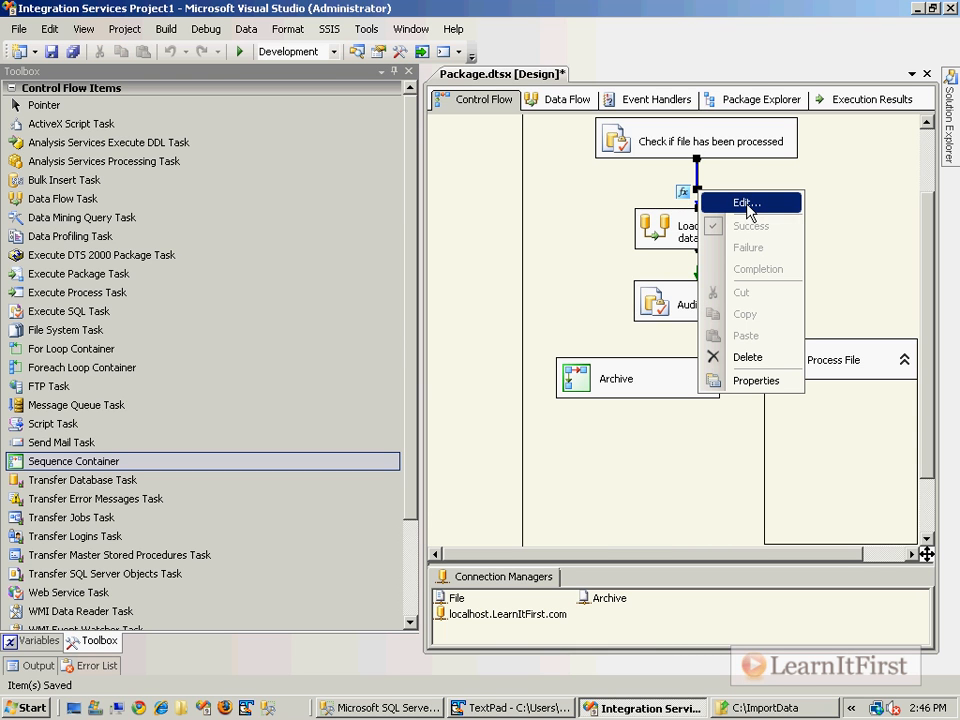
click(748, 204)
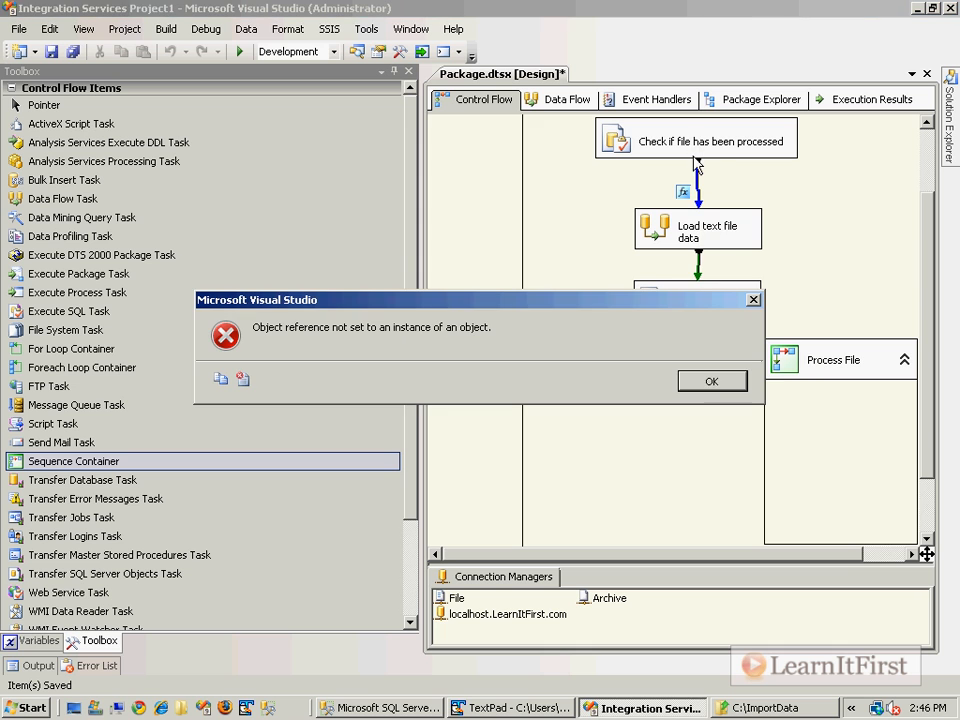
click(712, 380)
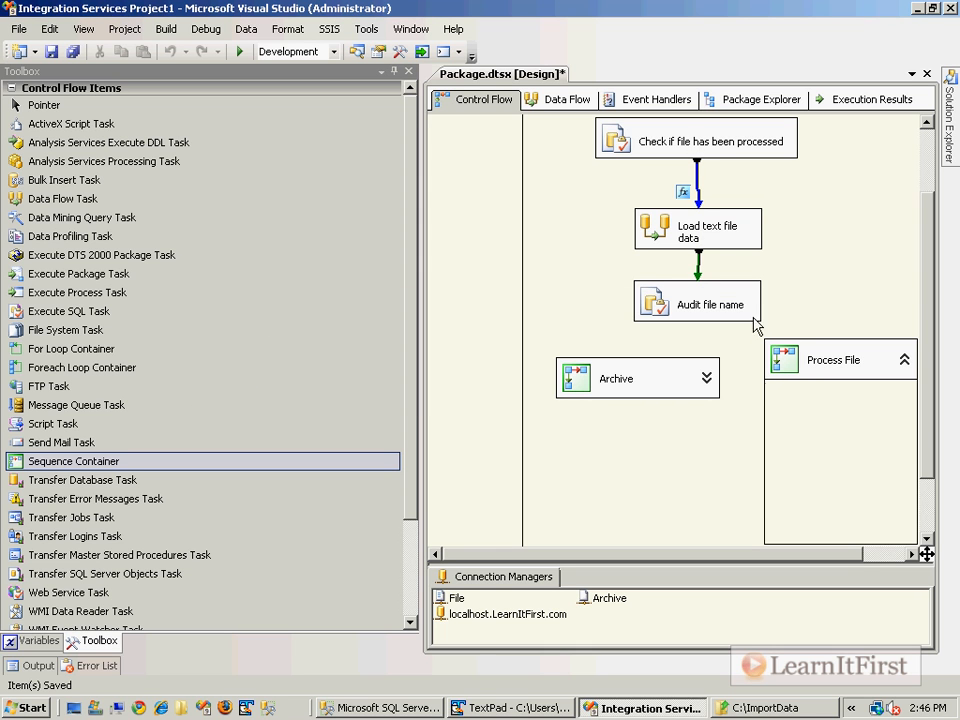
right_click(696, 192)
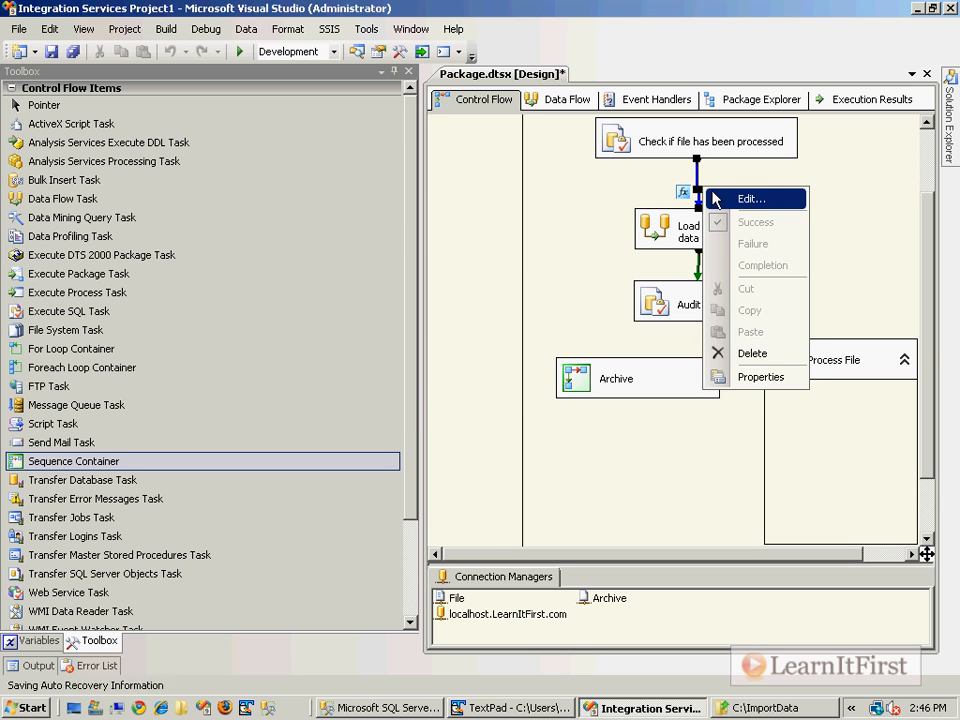
click(752, 198)
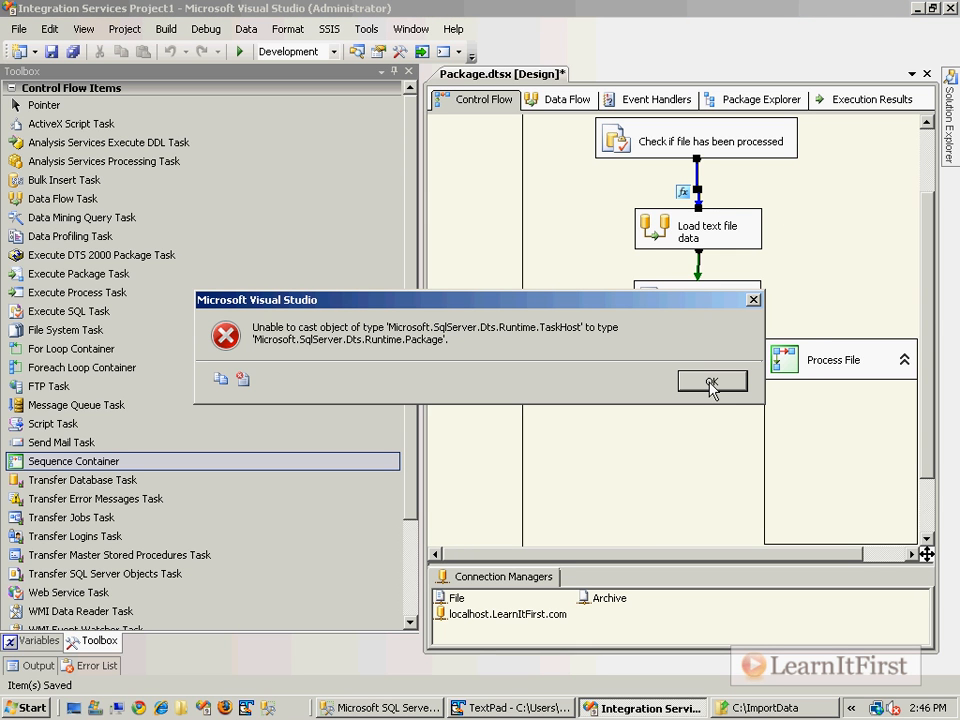
mouse_move(704, 392)
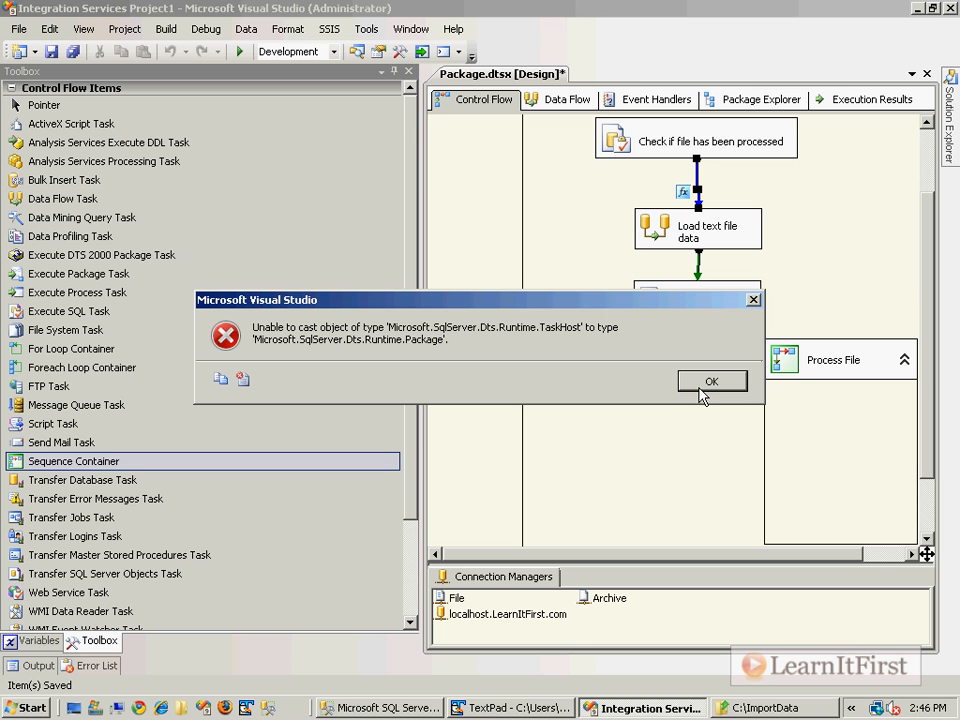
mouse_move(700, 388)
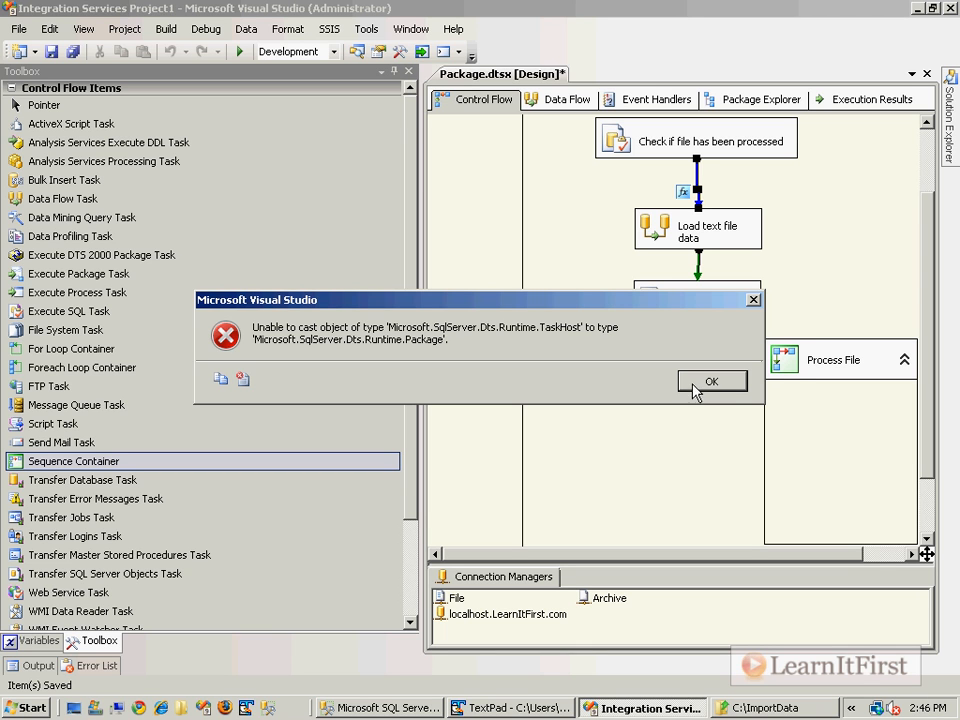
click(712, 382)
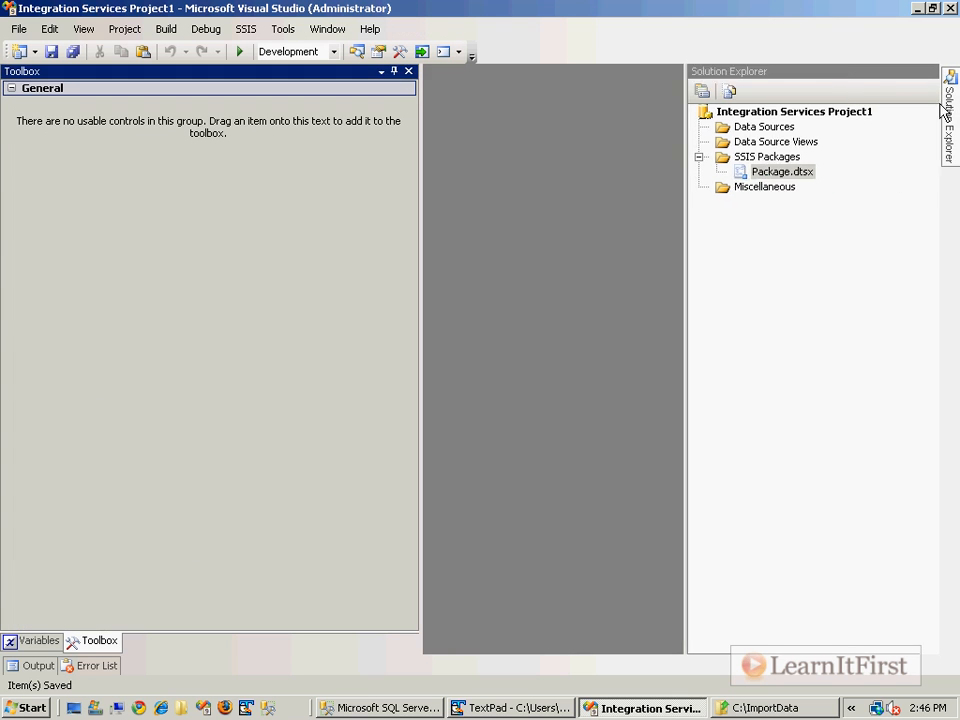
- Reopen Package.dtsx, set the Process File→Archive link to Completion and expand Process File
double_click(782, 172)
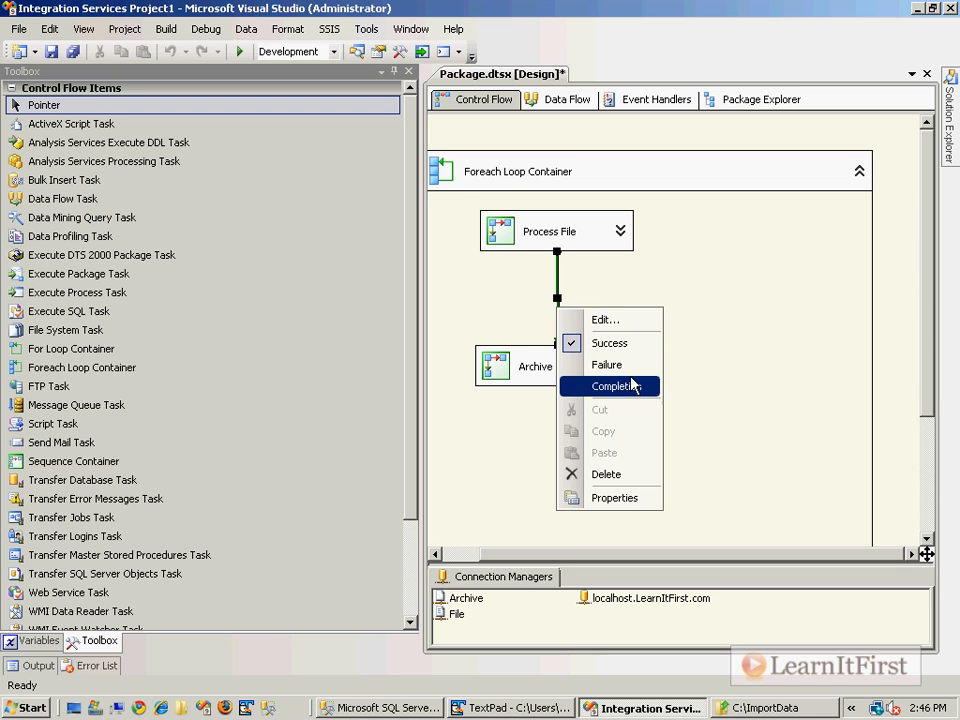
click(618, 386)
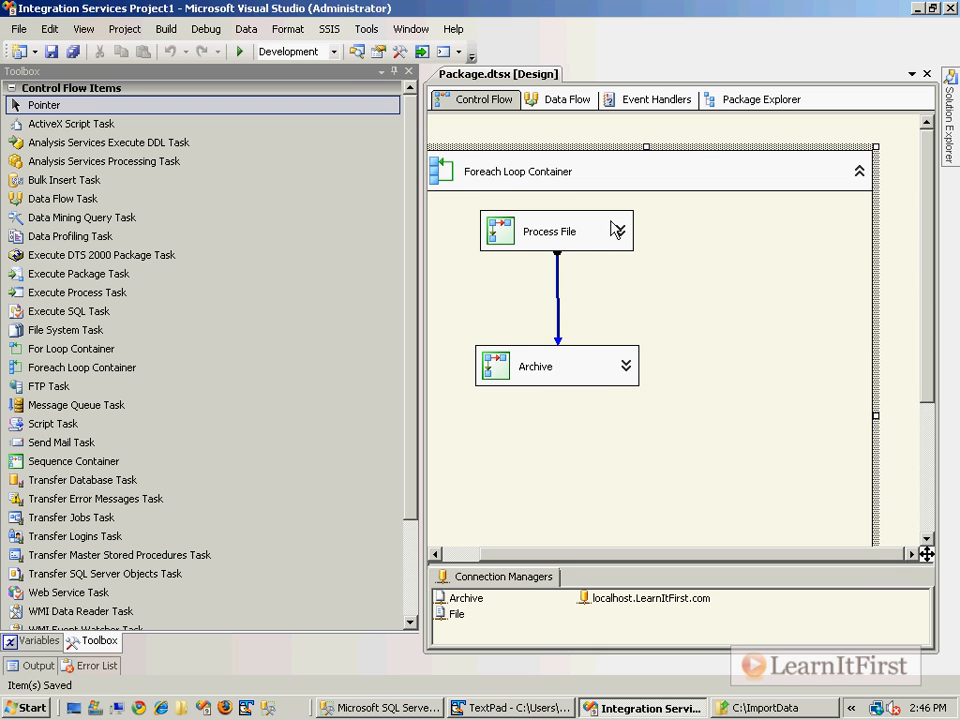
click(556, 232)
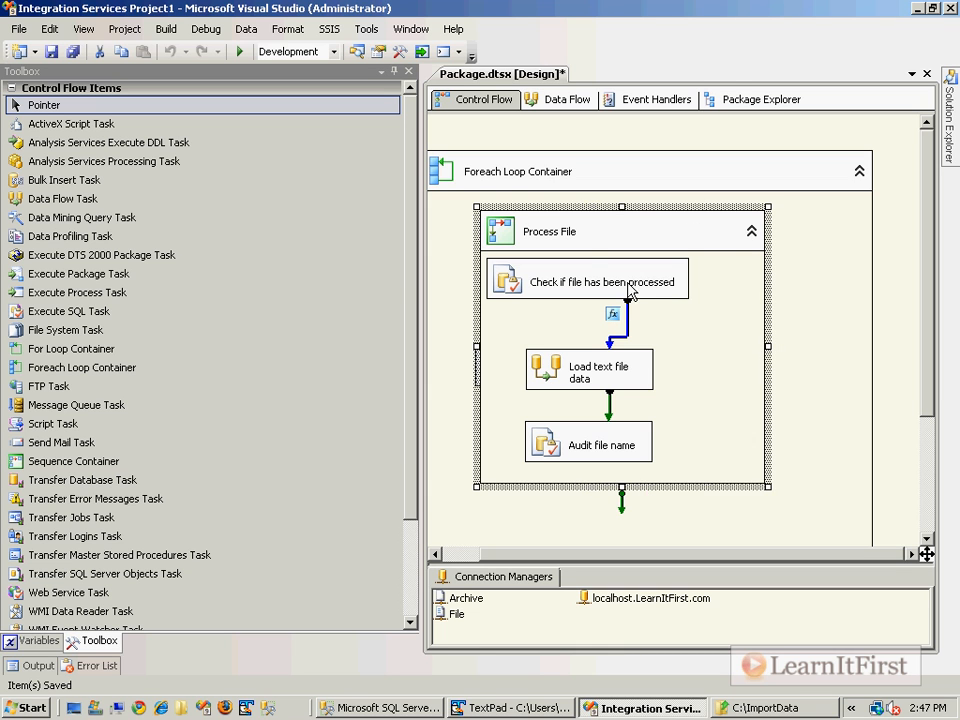
- Set the check-to-load constraint's Description to 'Load text file rows only if text file has never been processed'
click(600, 284)
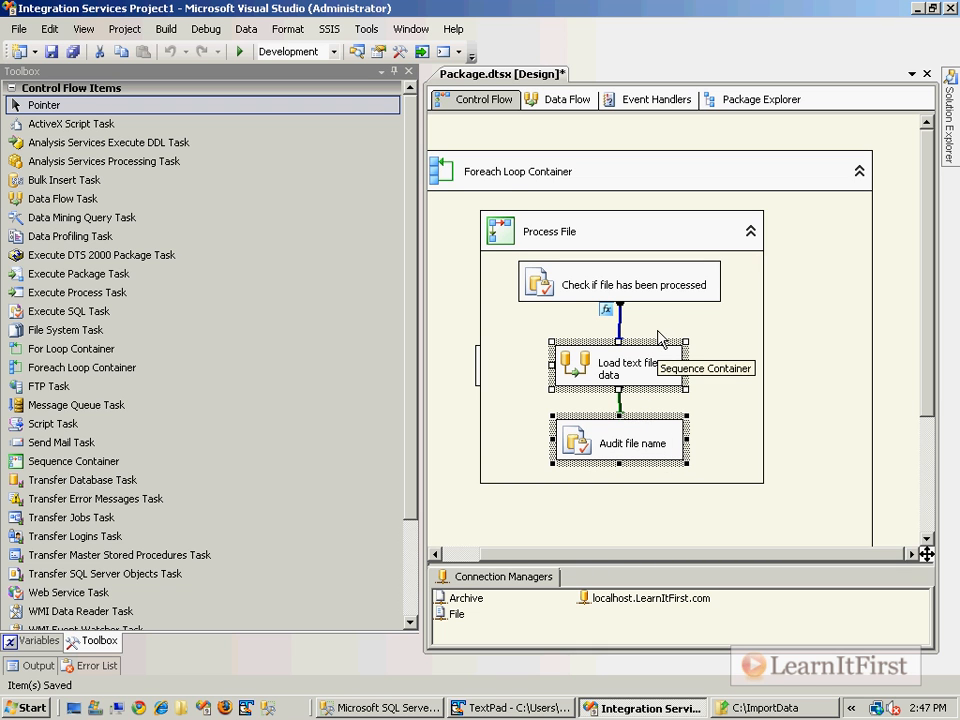
right_click(618, 320)
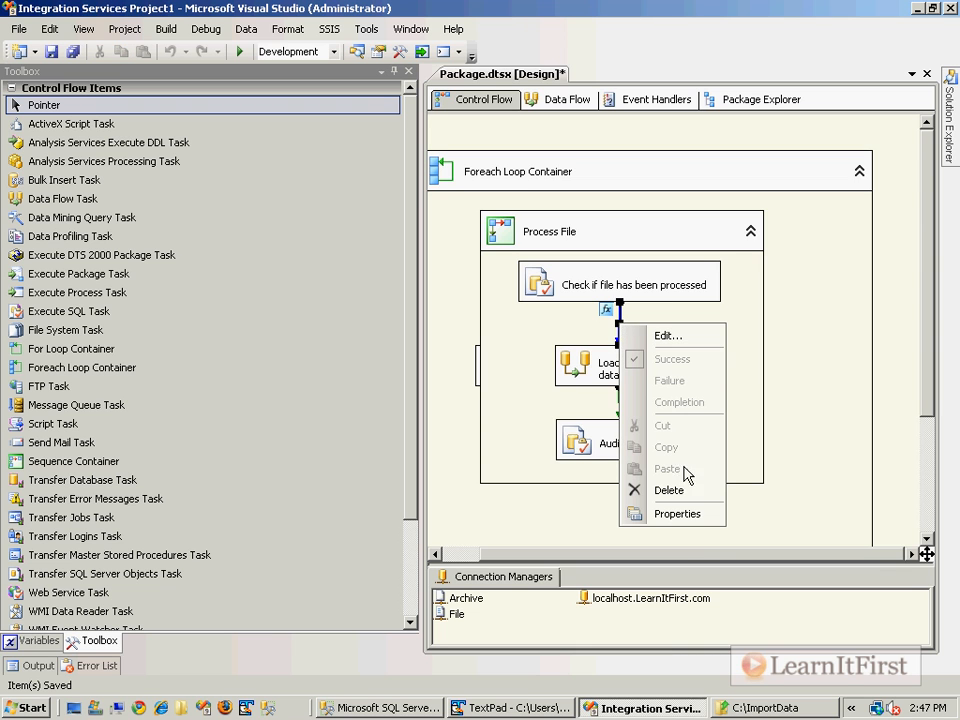
click(676, 512)
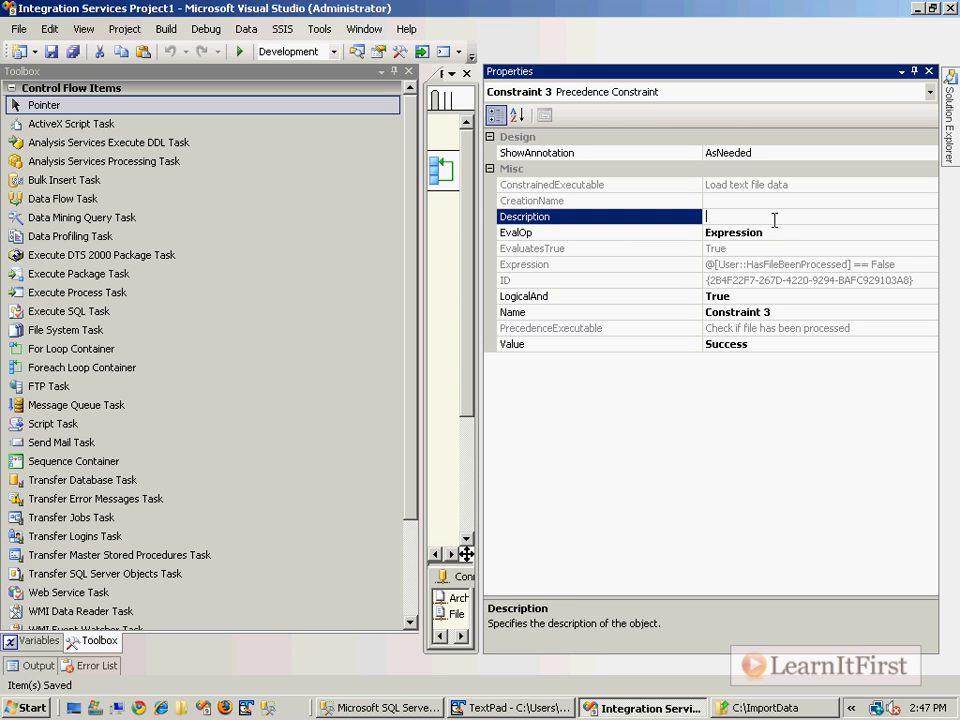
text(Only a)
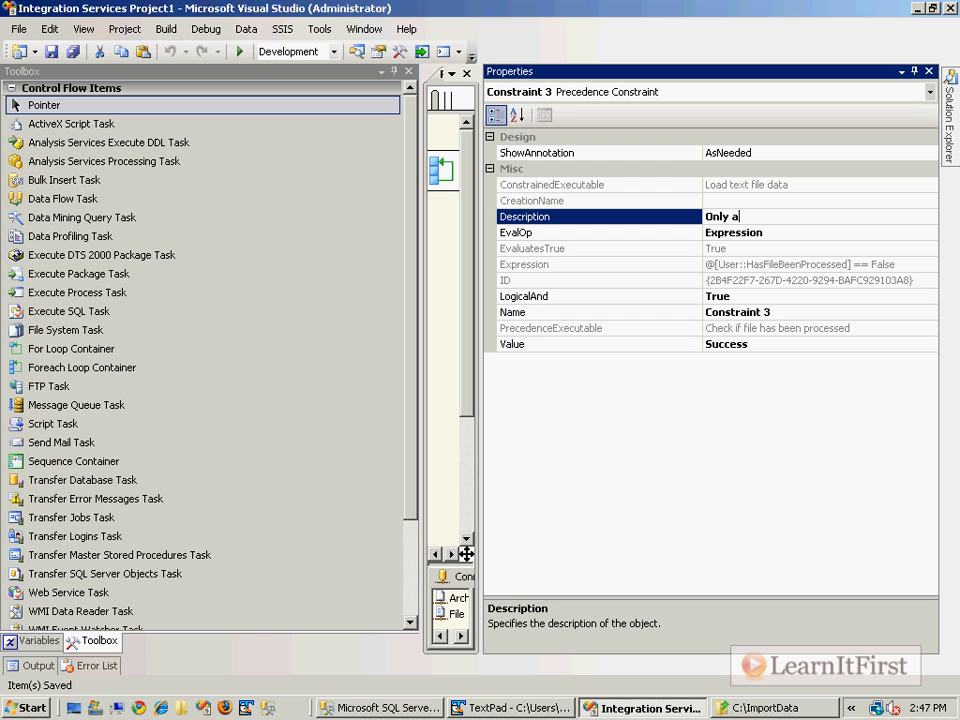
text(dd text)
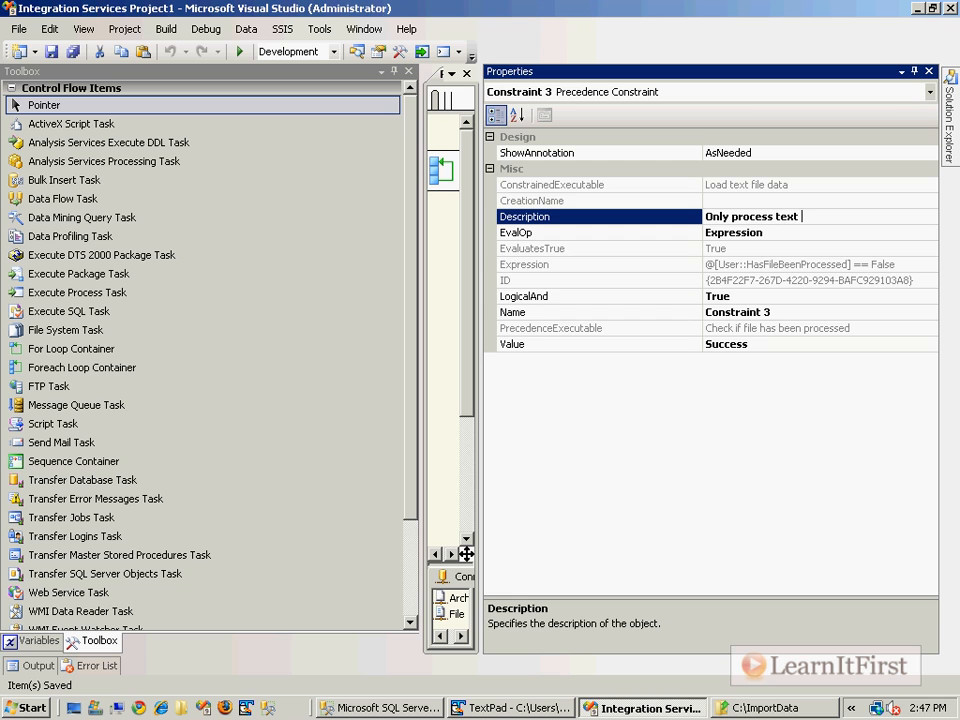
text(iole)
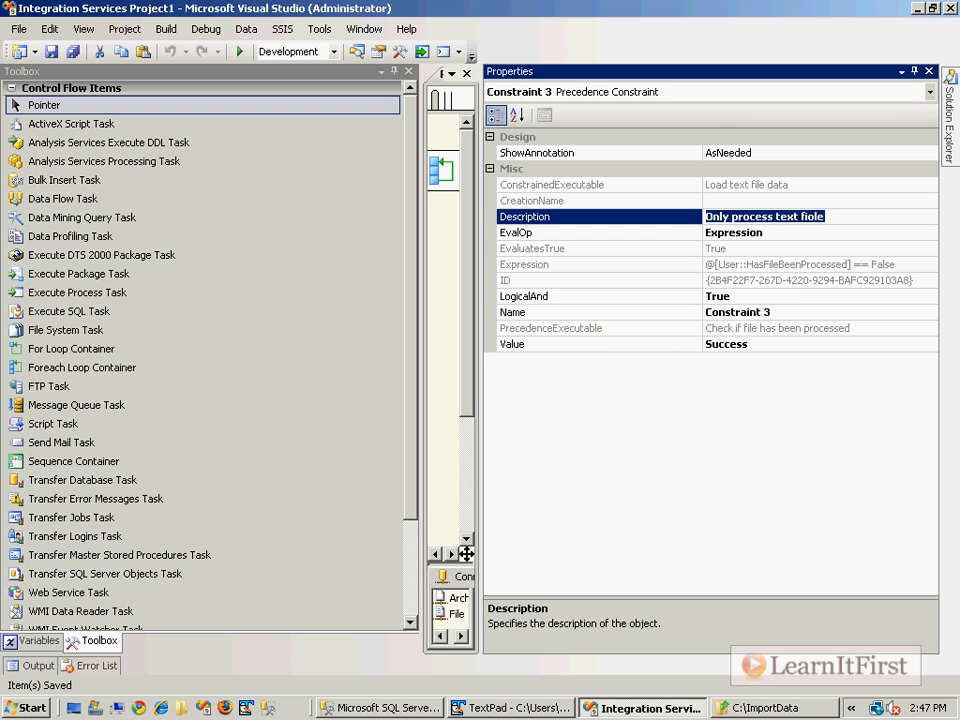
text(Load text file)
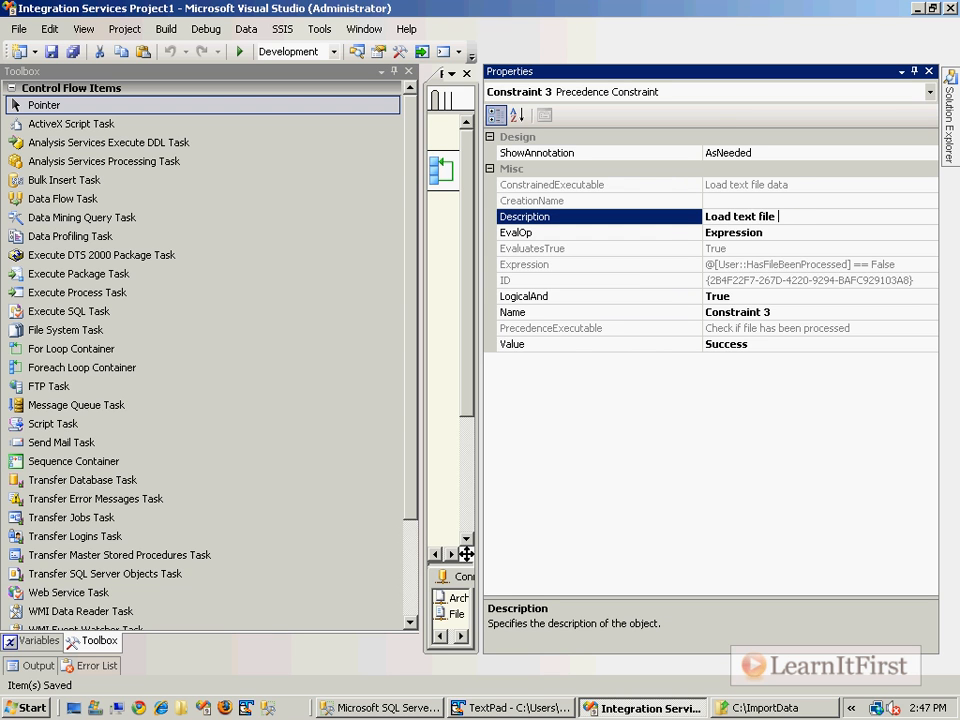
text(rows only if text file has never)
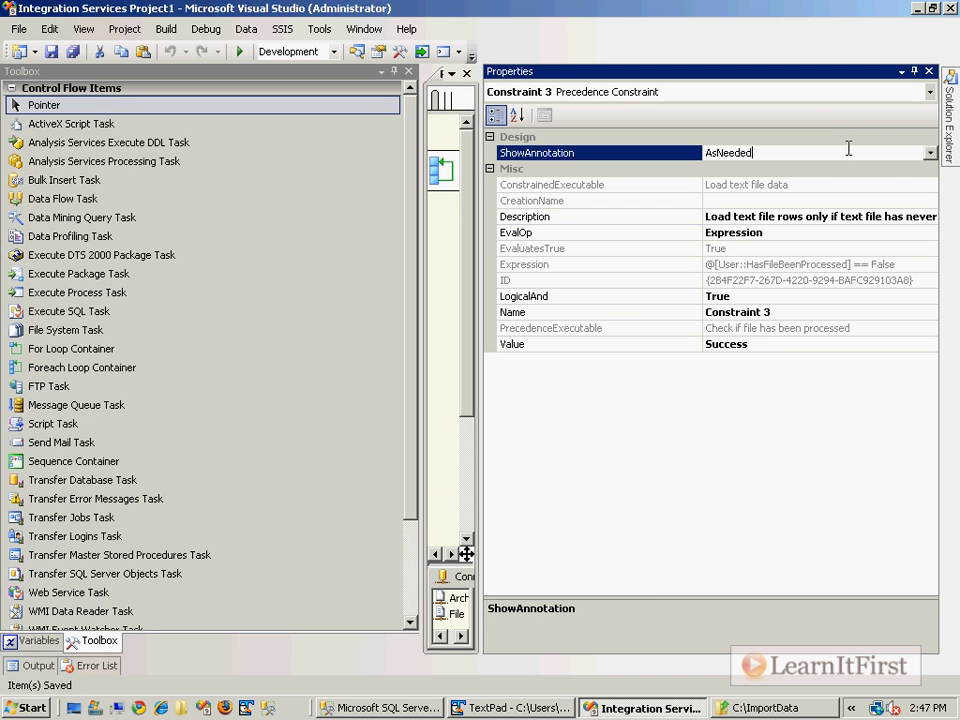
- Set the constraint's ShowAnnotation to display its description on the diagram
click(928, 152)
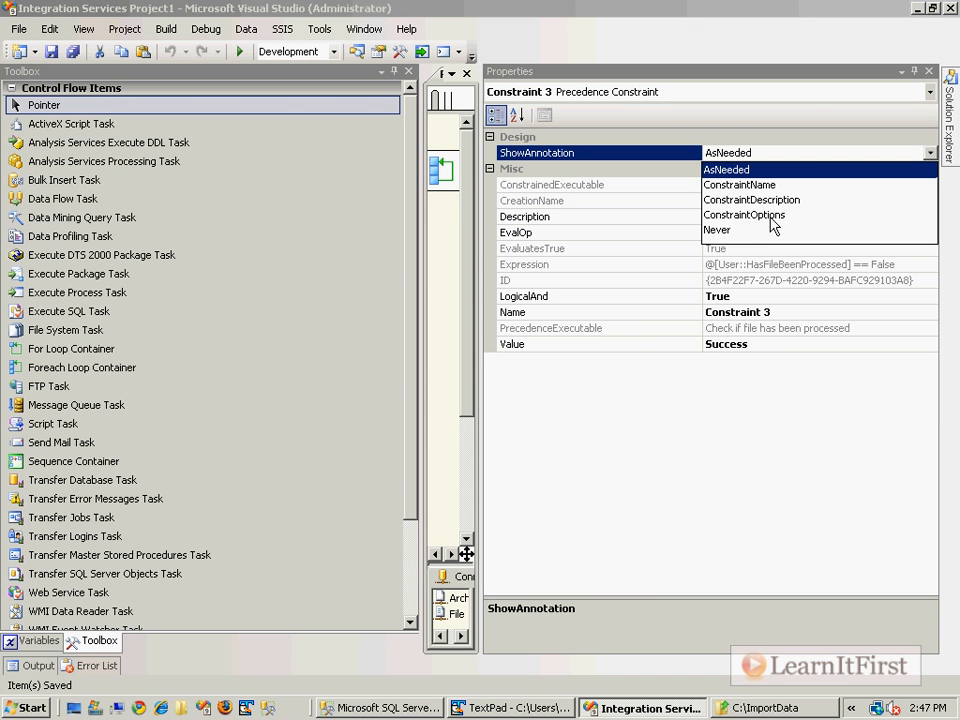
mouse_move(800, 210)
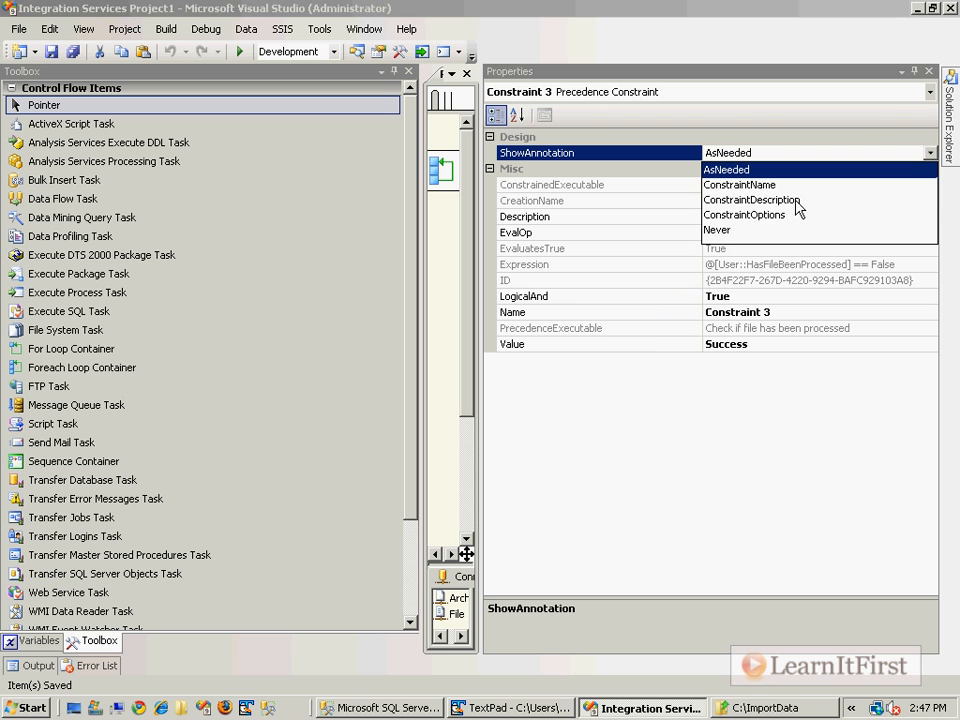
click(752, 200)
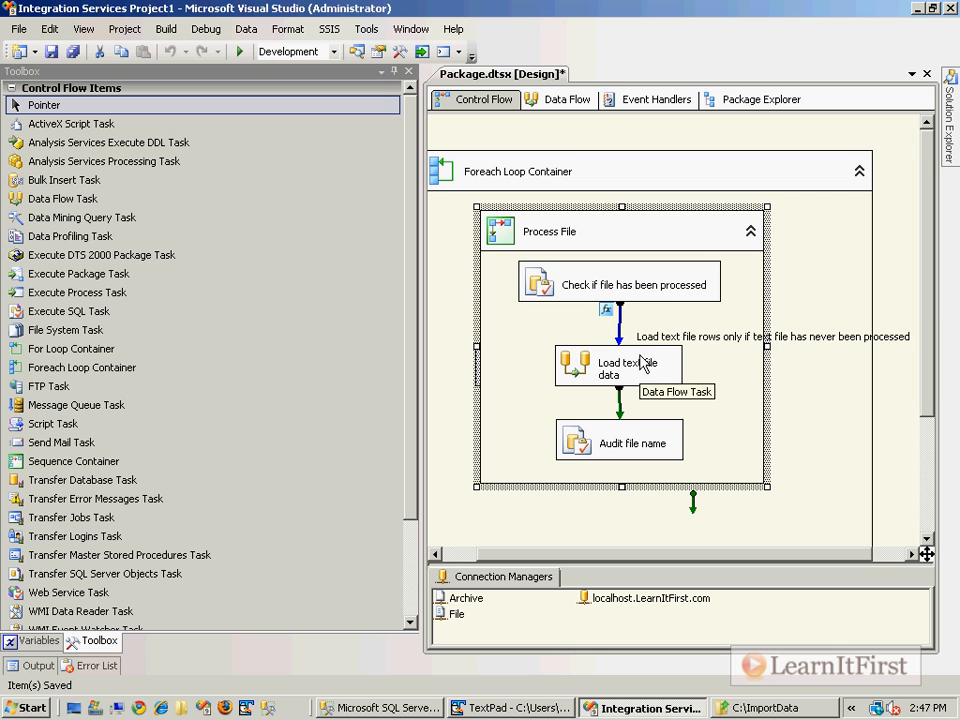
mouse_move(620, 360)
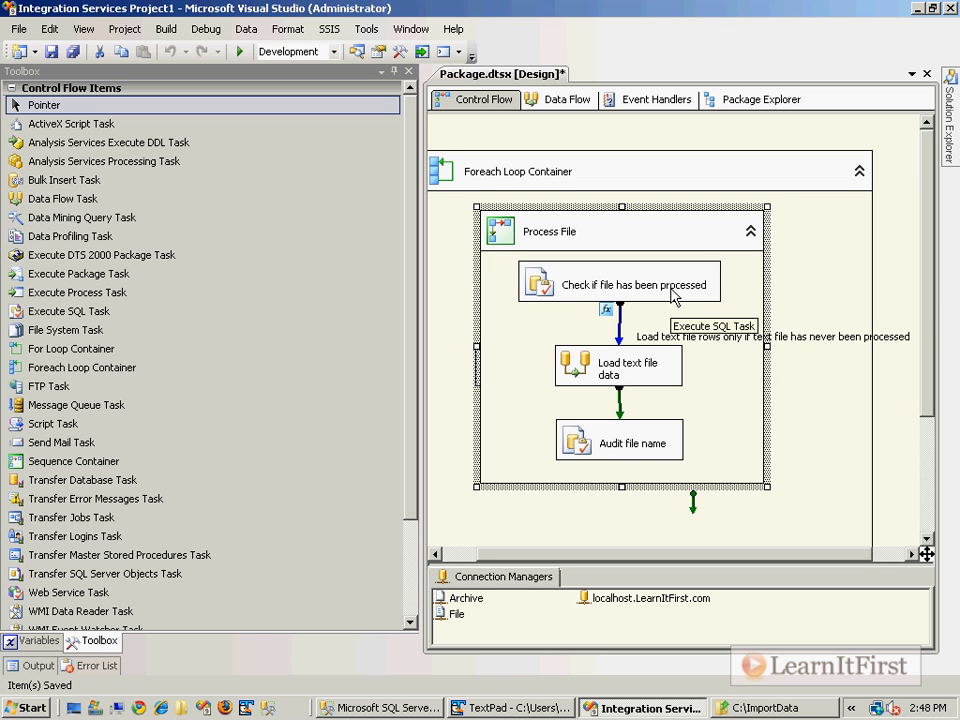
mouse_move(636, 388)
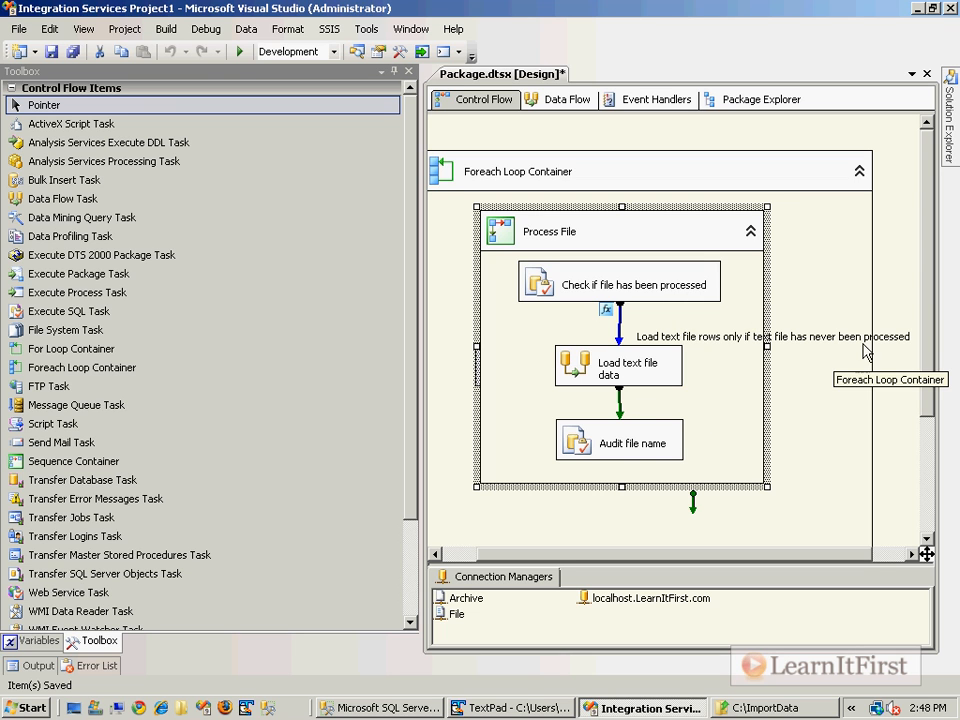
mouse_move(718, 264)
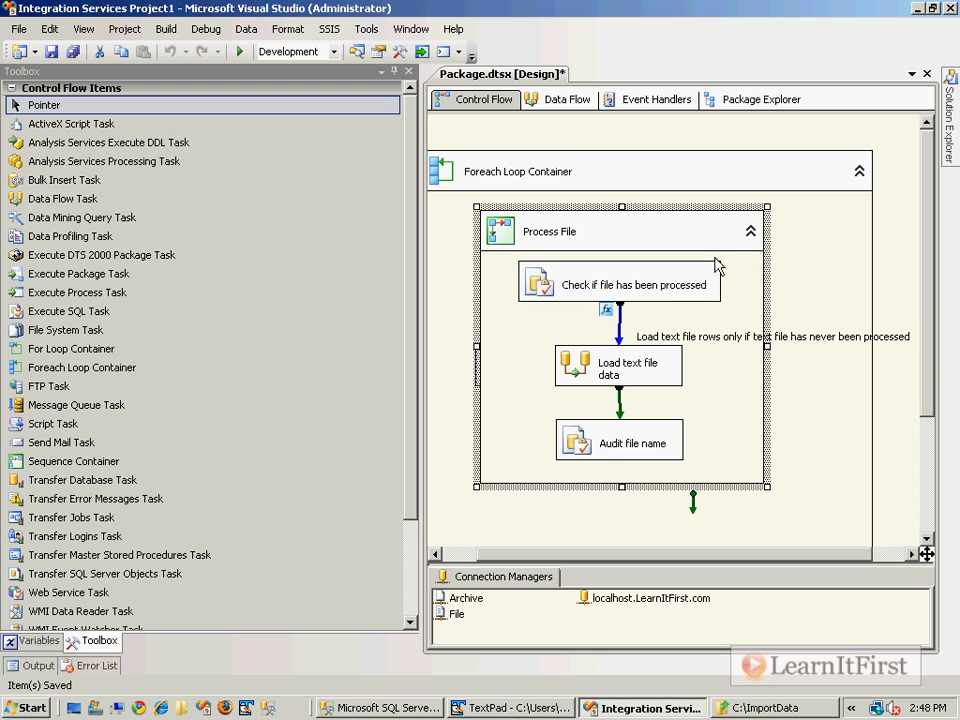
- Collapse Process File, set its link to Archive to Completion, and leave Archive collapsed
click(752, 232)
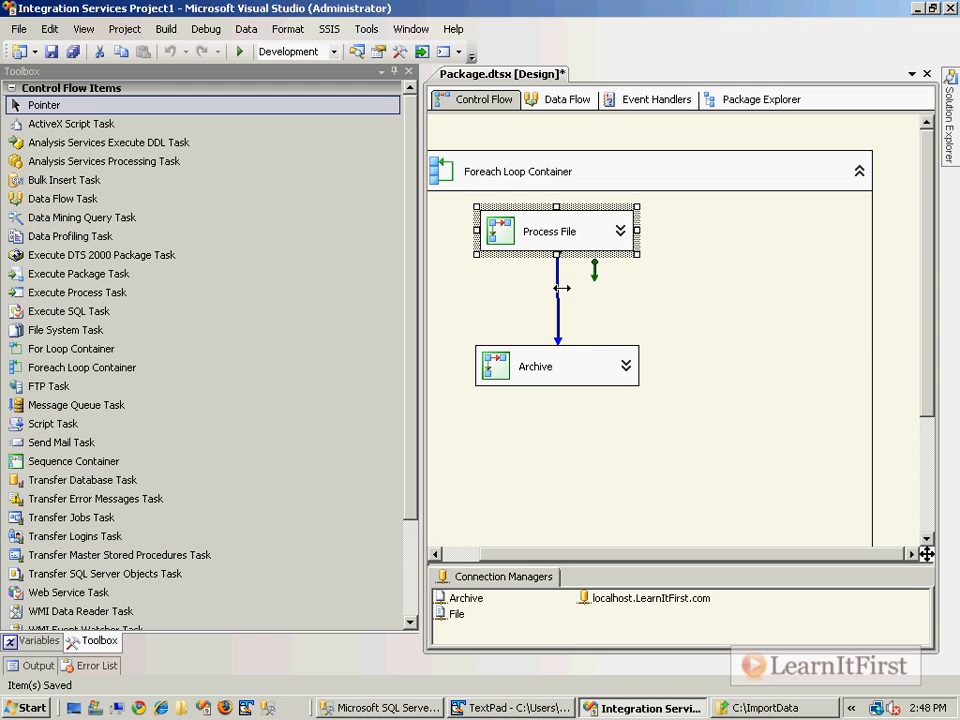
right_click(556, 290)
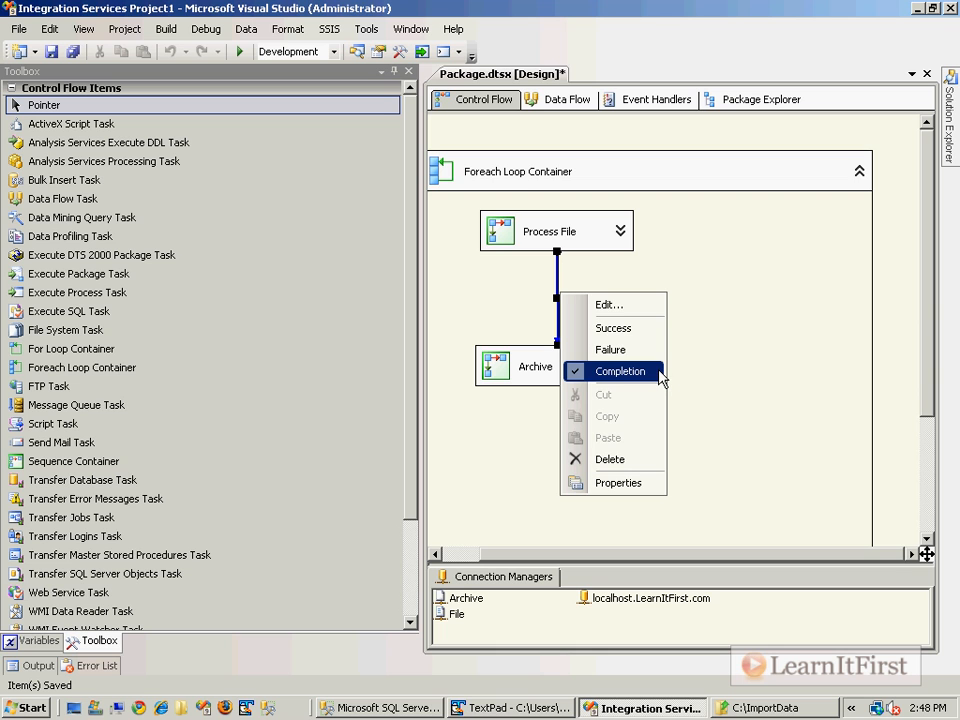
click(620, 370)
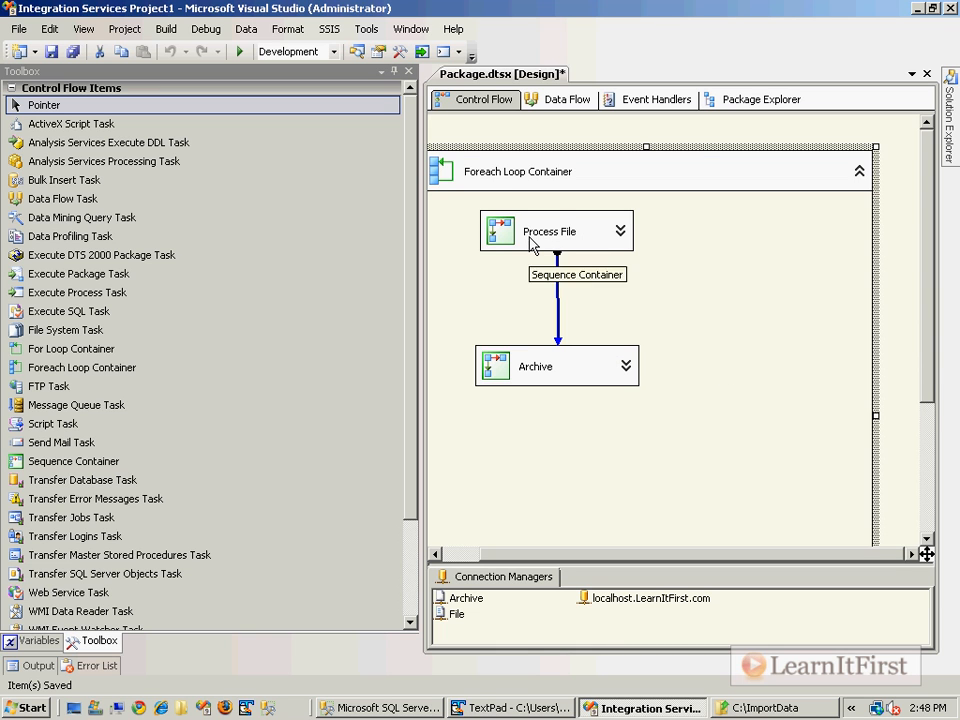
click(556, 232)
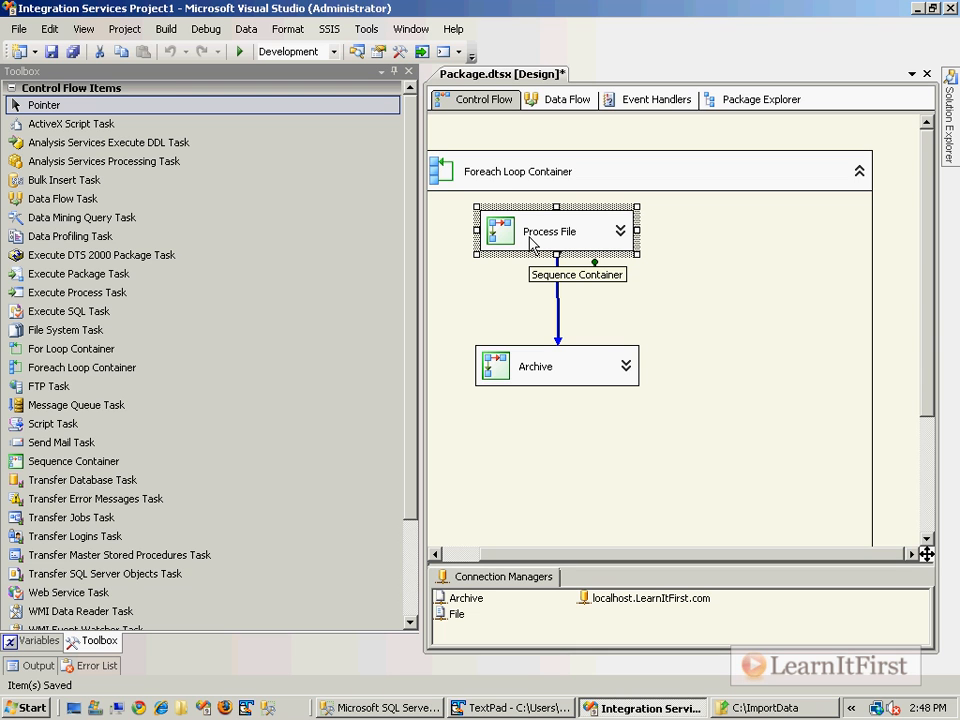
mouse_move(510, 380)
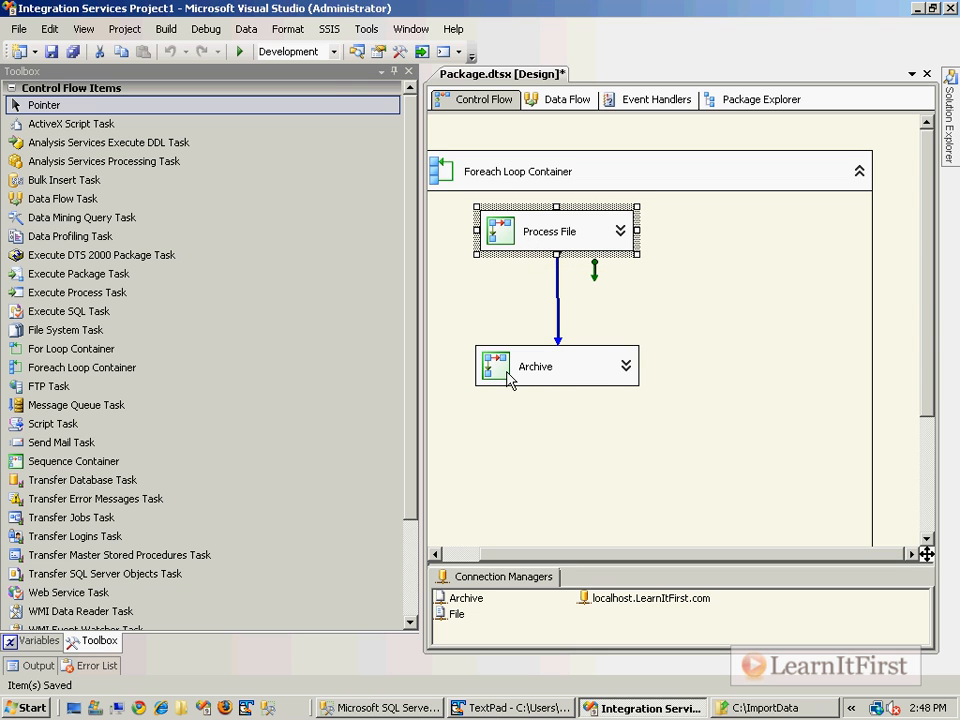
click(626, 366)
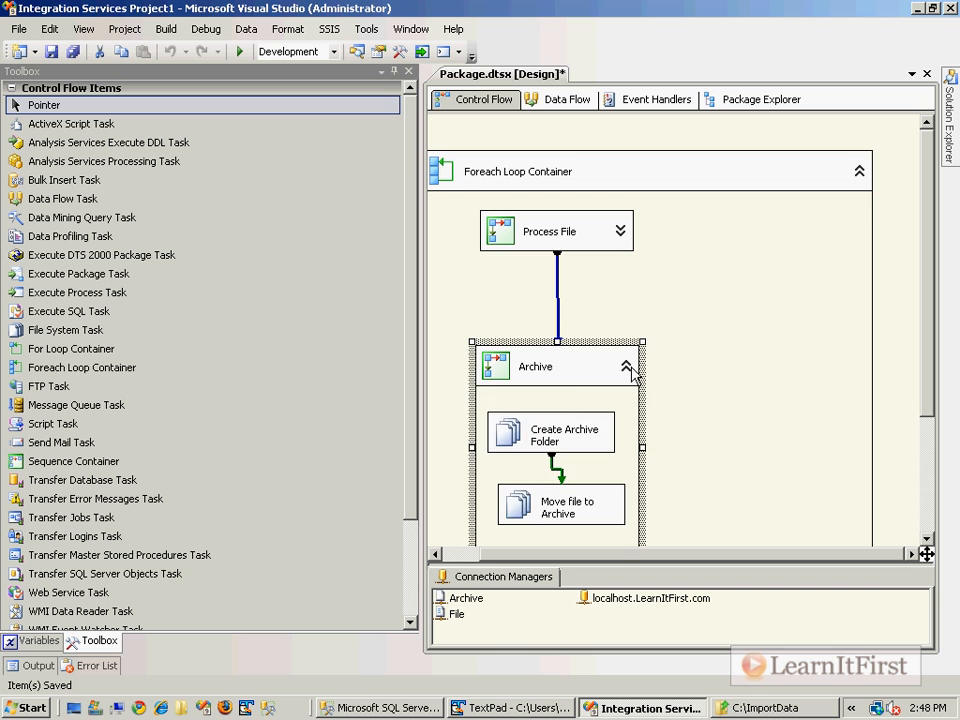
click(628, 366)
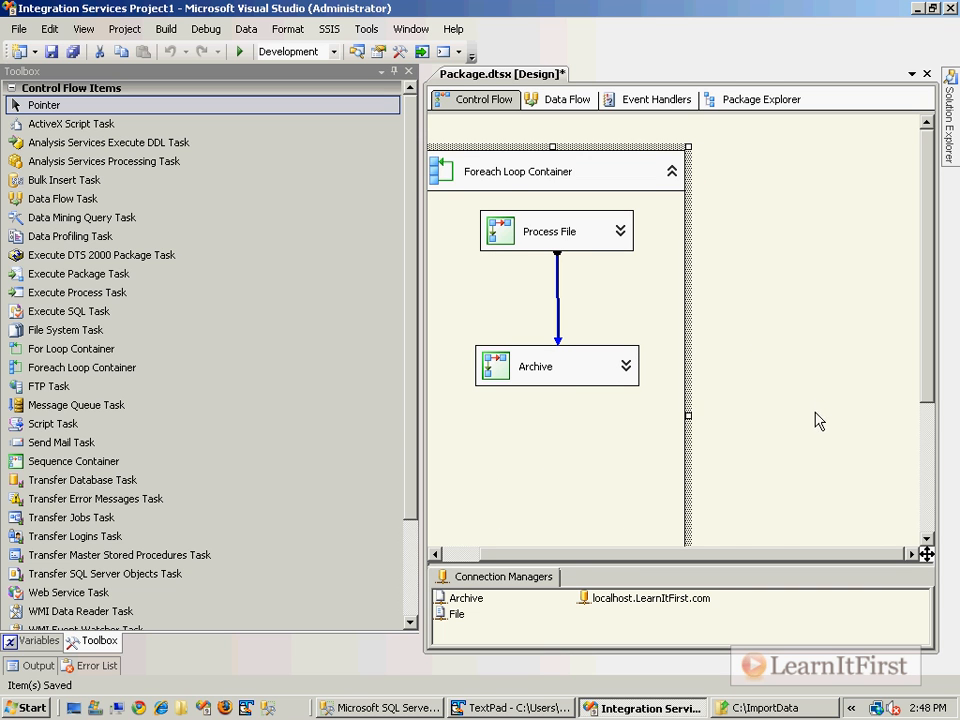
scroll(down, 3)
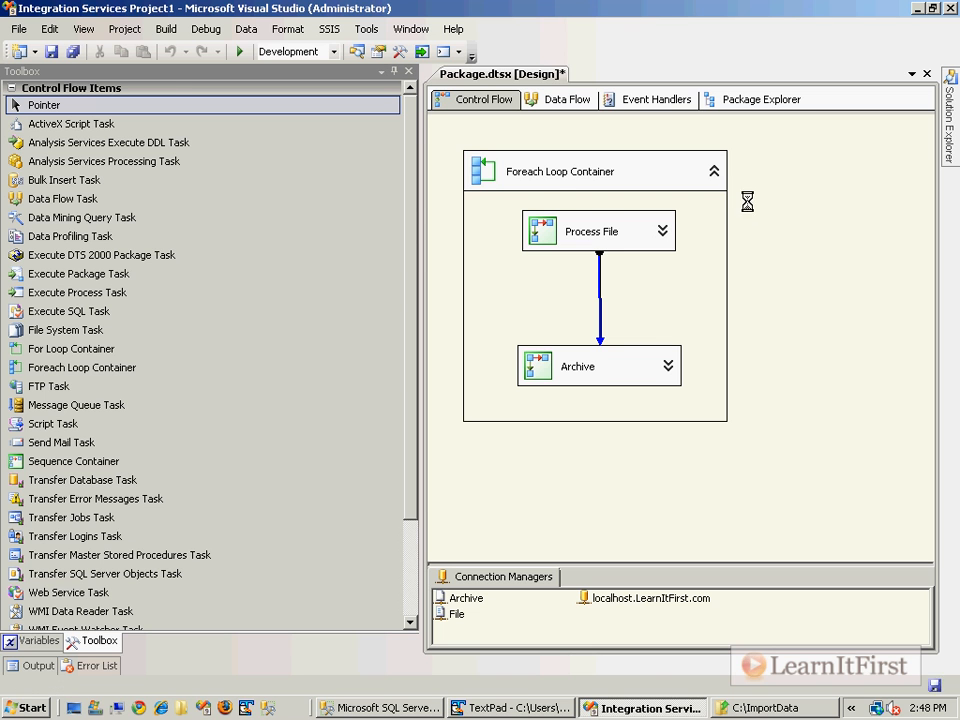
click(510, 708)
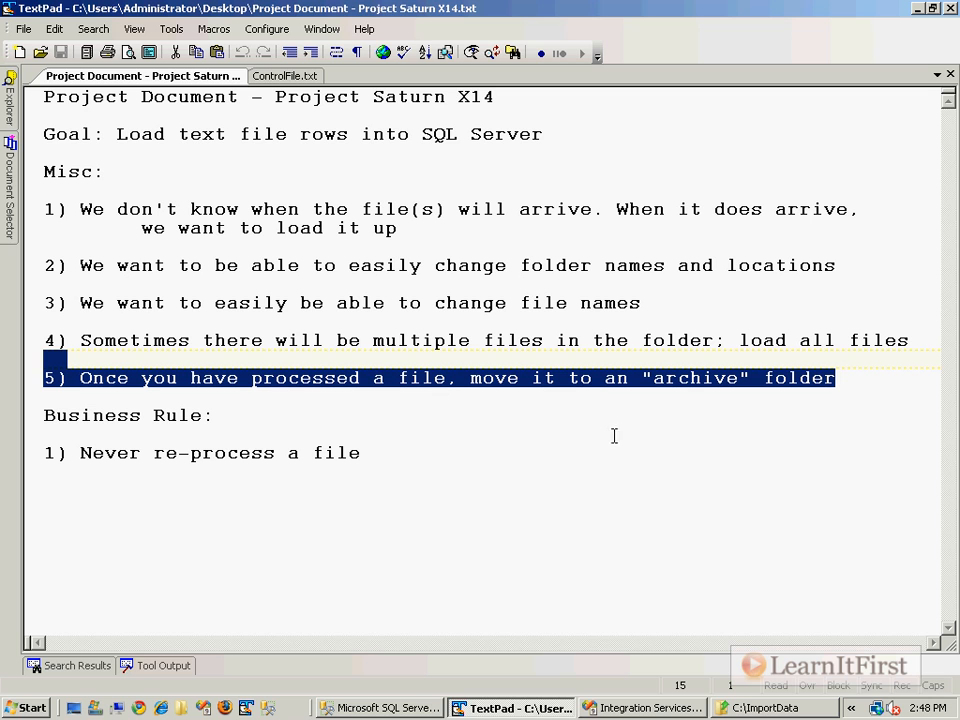
mouse_move(428, 446)
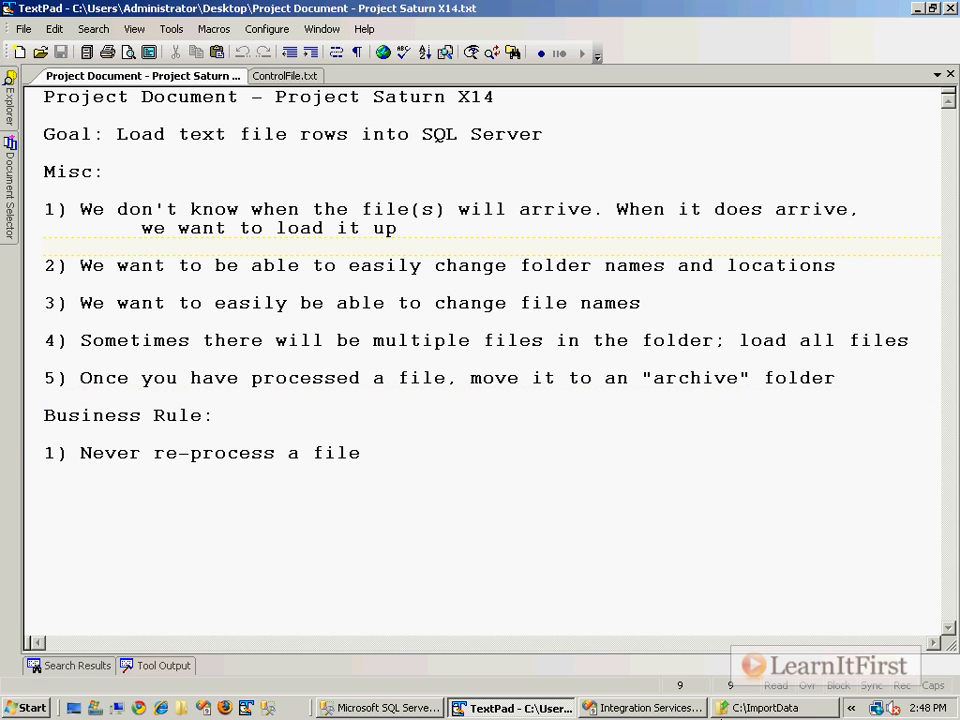
click(776, 708)
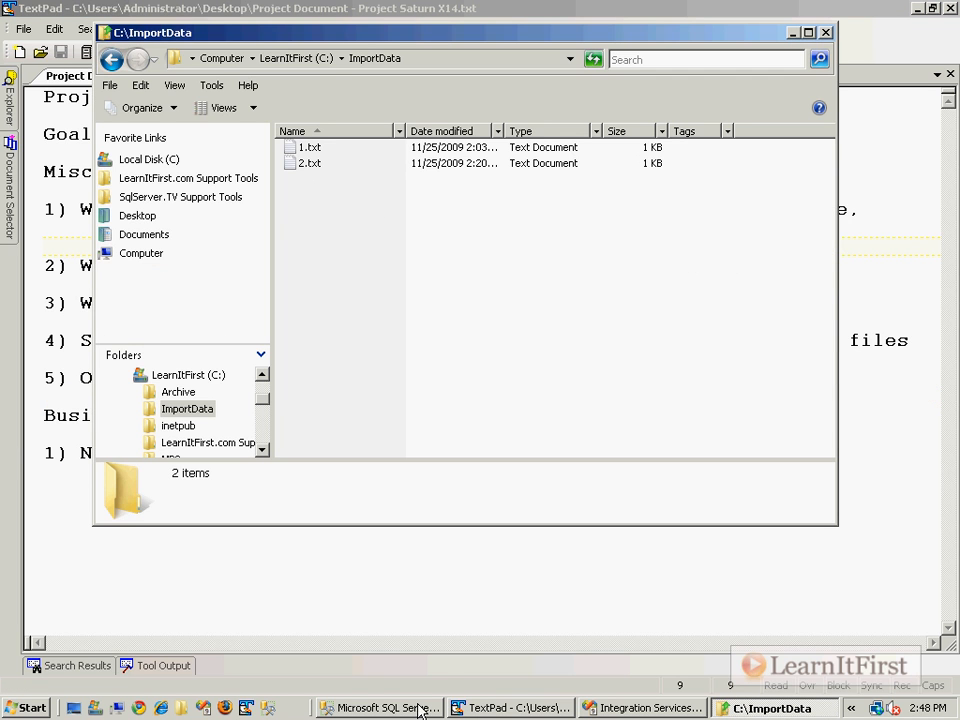
click(378, 708)
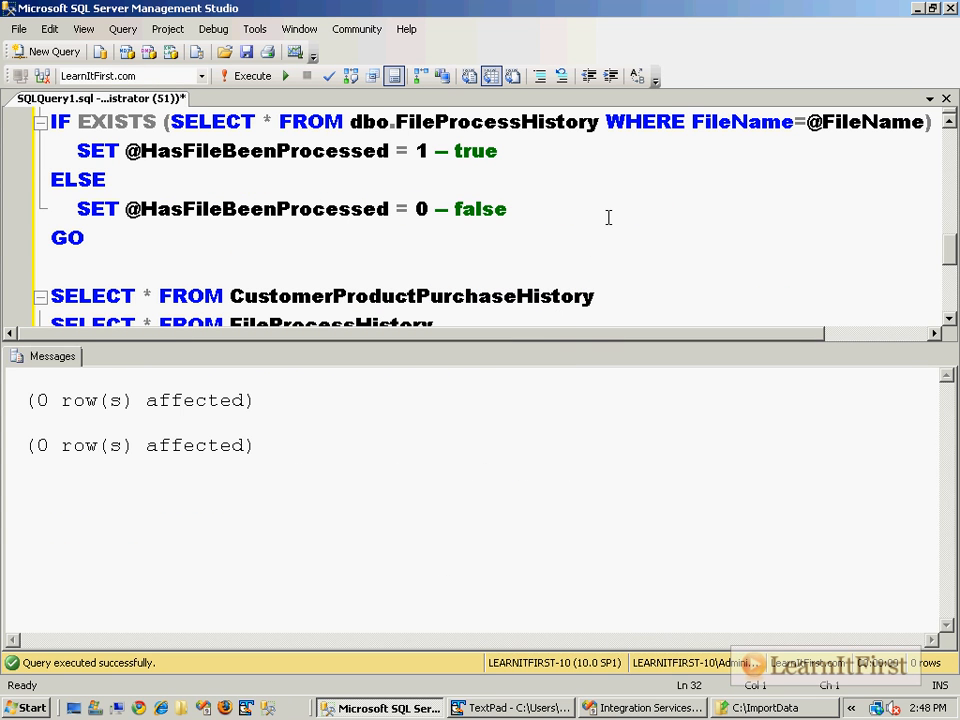
click(640, 708)
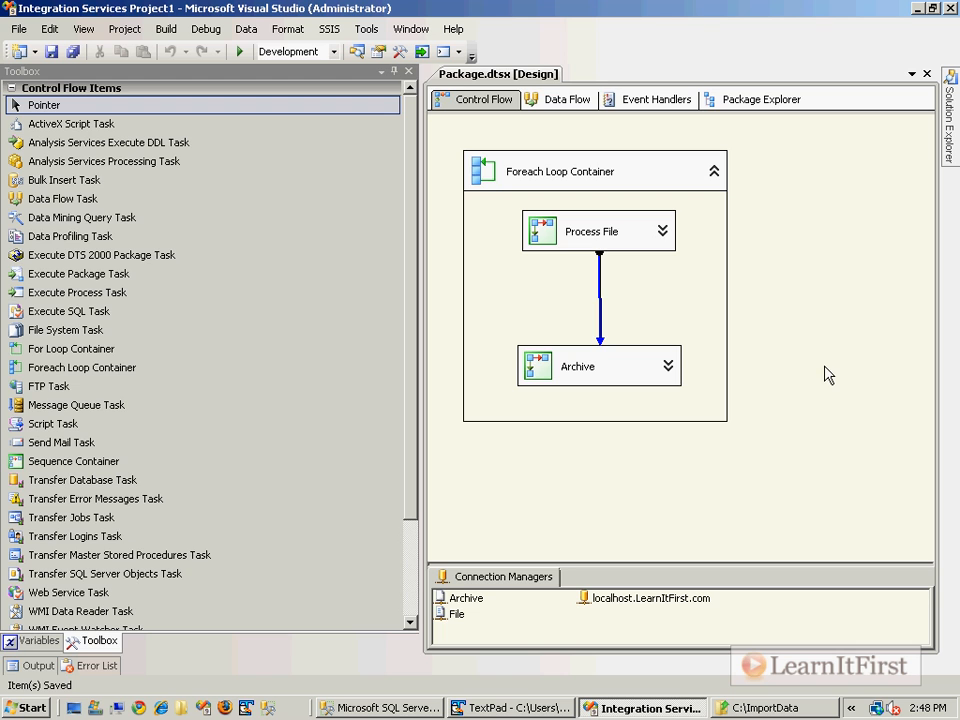
- Execute the package and confirm C:\ImportData is now empty in Explorer
click(238, 52)
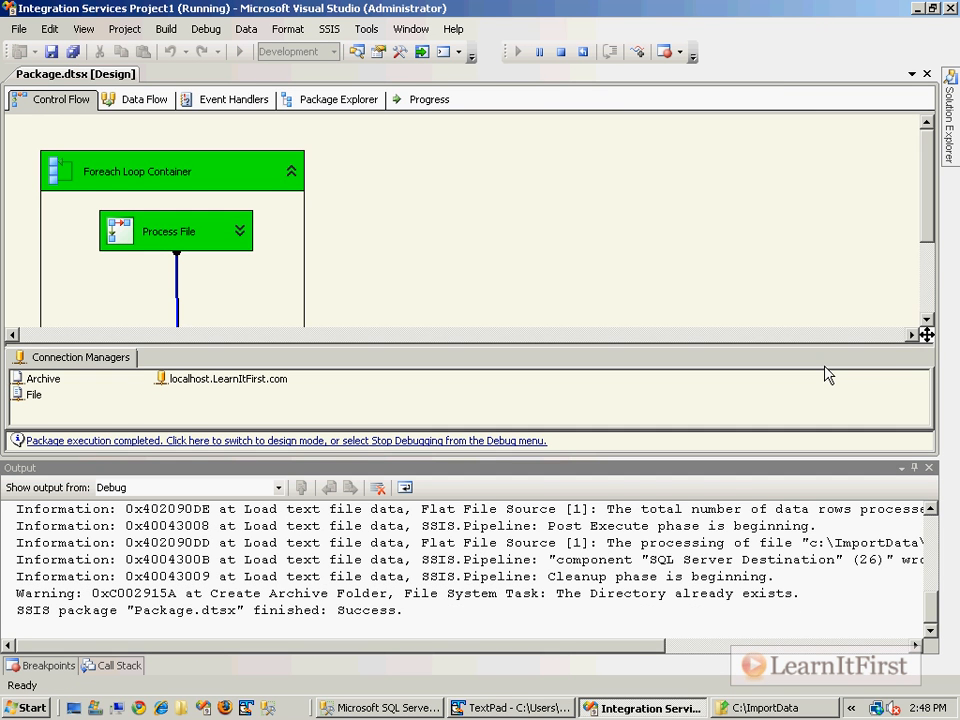
scroll(down, 3)
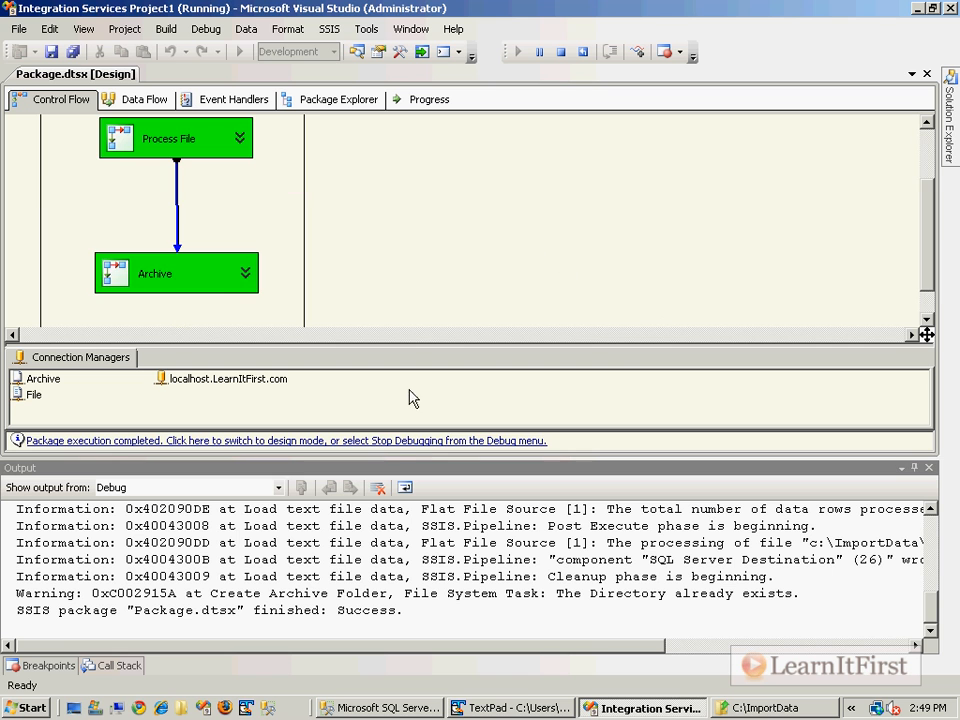
click(776, 708)
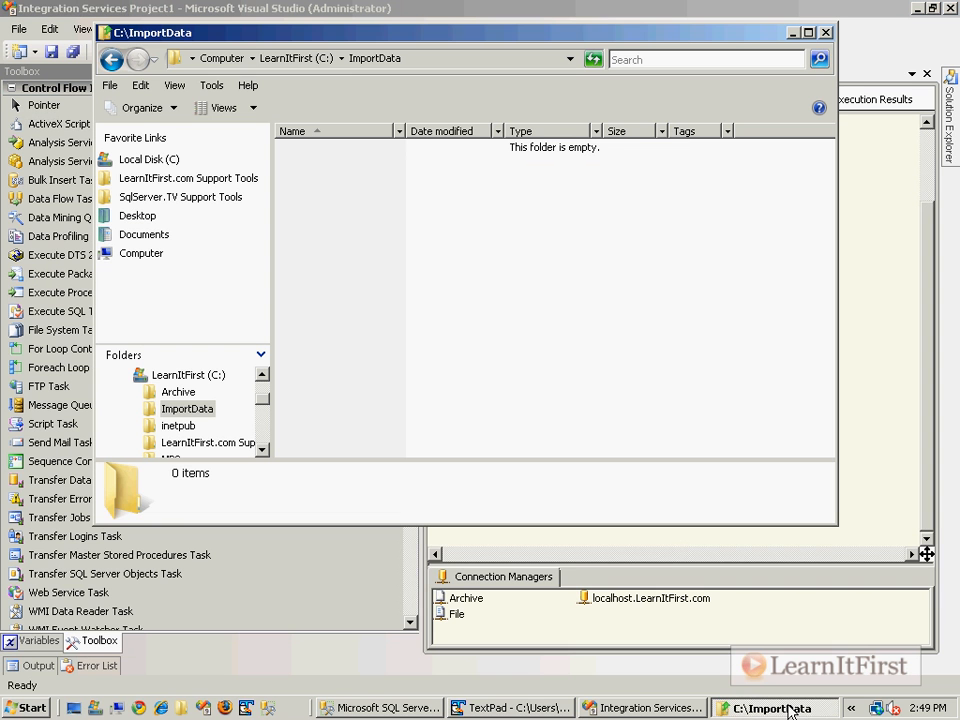
click(178, 390)
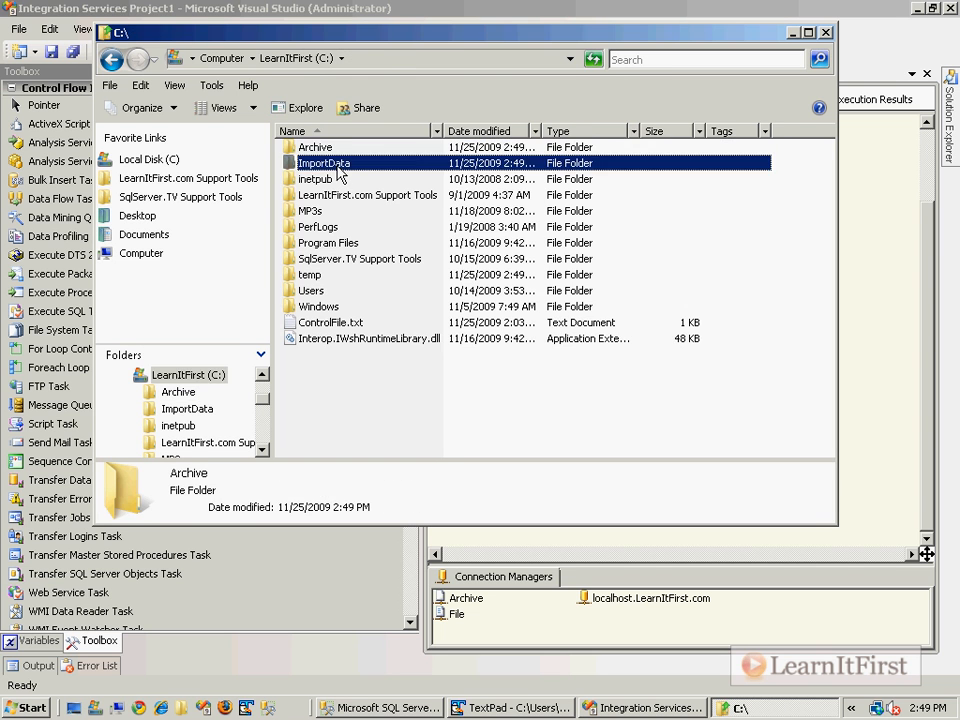
- Check the FileProcessHistory results in SSMS showing 1.txt and 2.txt, then return to the package
click(378, 708)
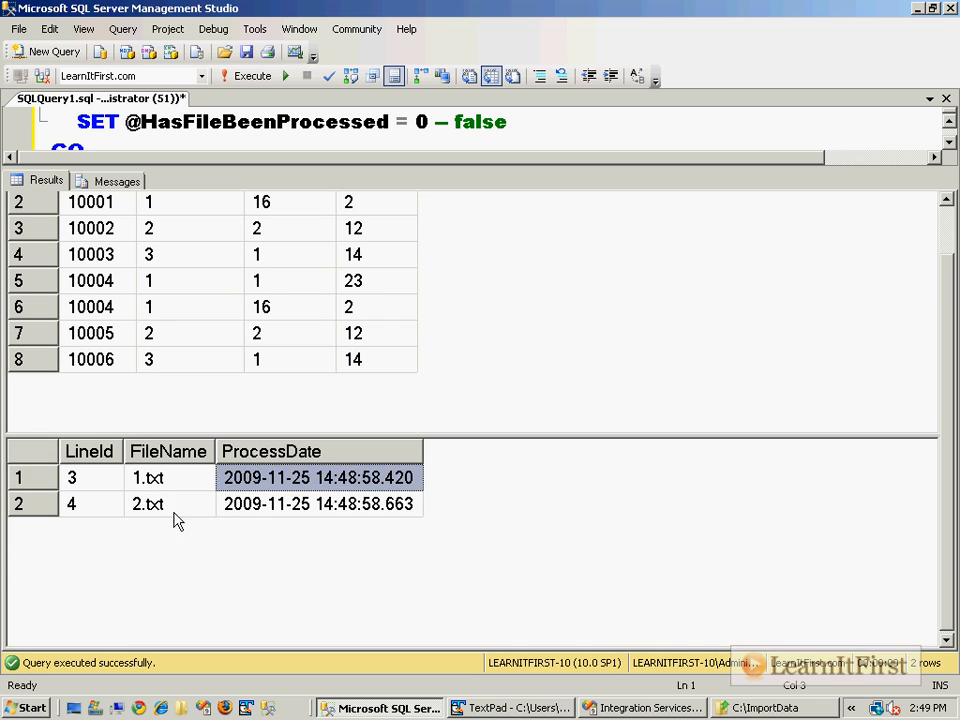
click(88, 476)
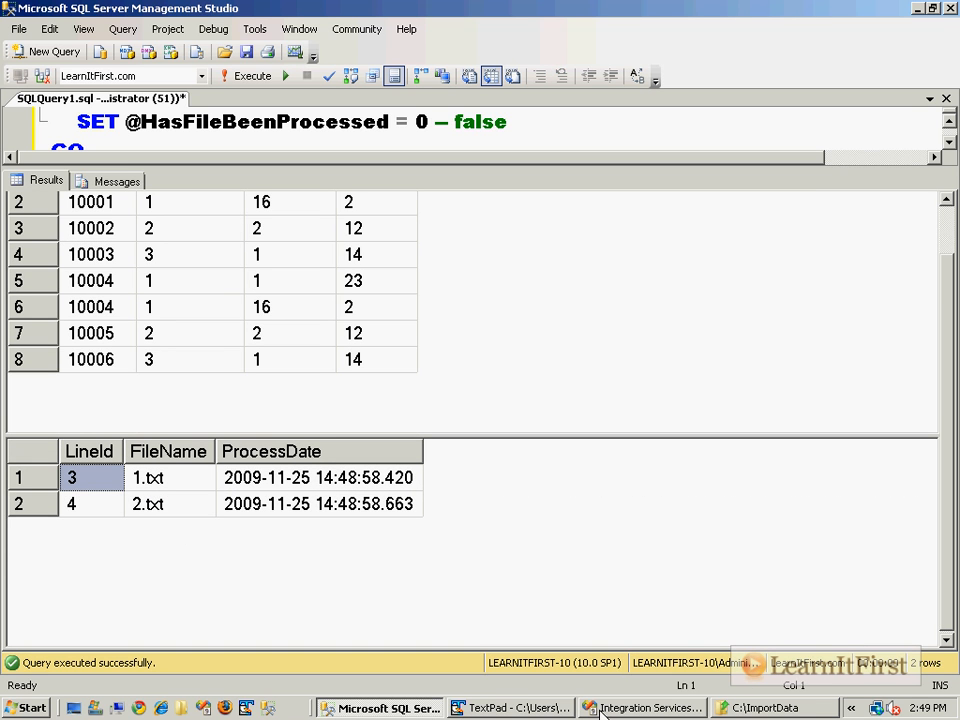
click(640, 708)
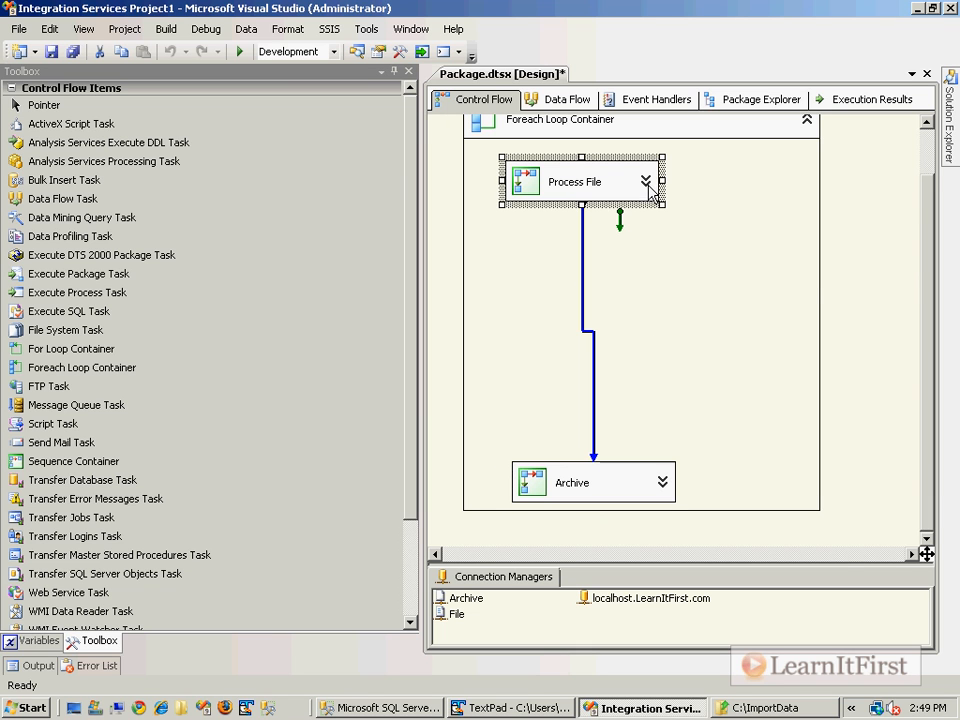
- Expand the Process File container to show its check, load and audit tasks
click(646, 180)
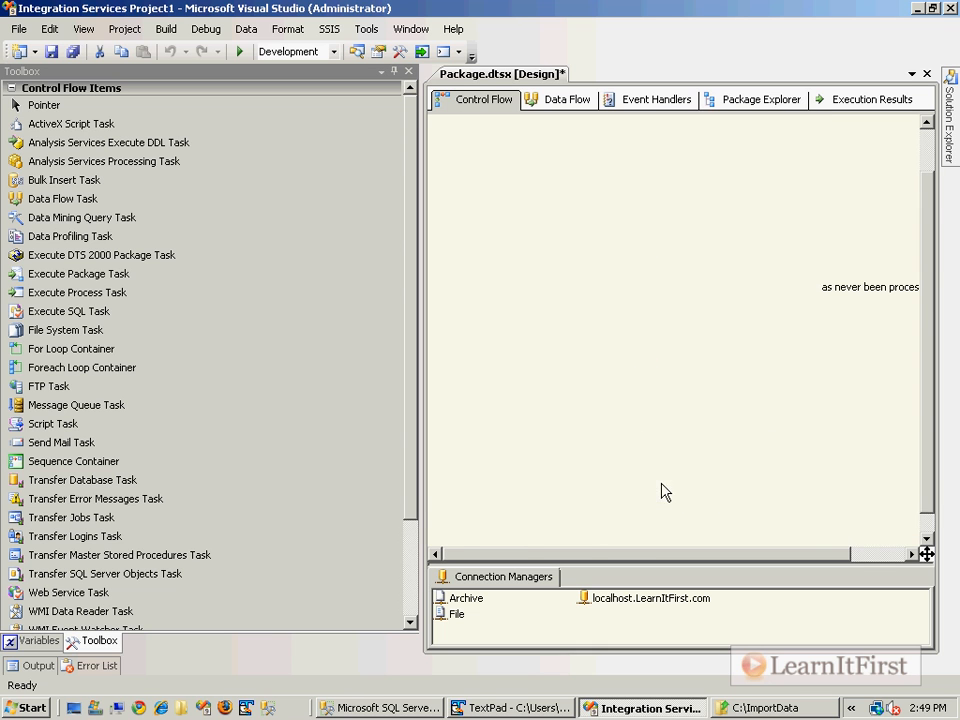
scroll(down, 3)
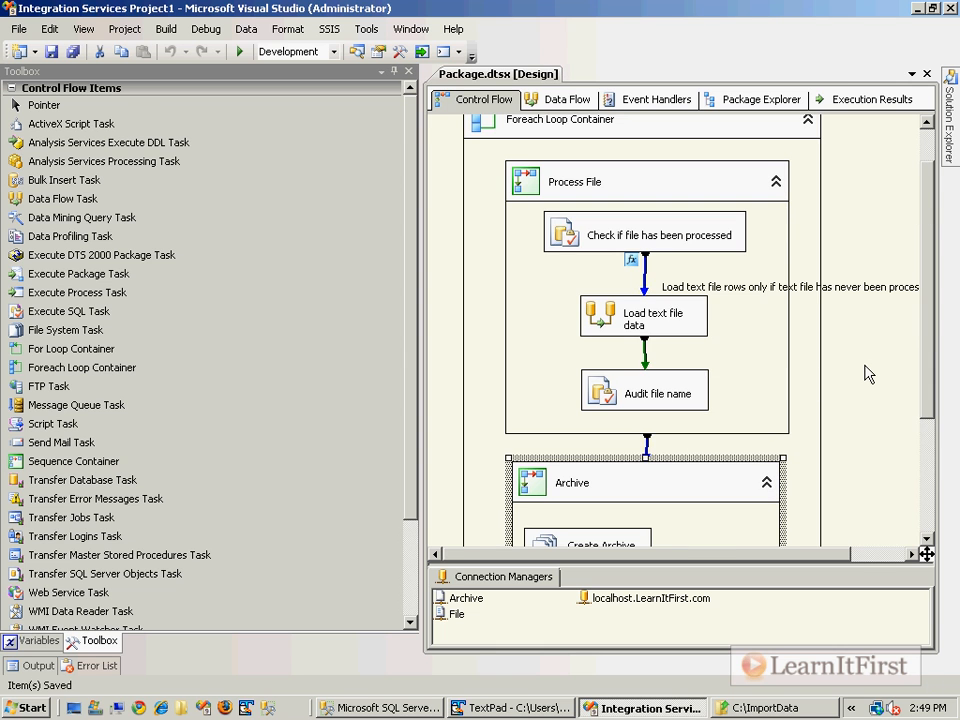
- Execute the package again and confirm ImportData stays empty and FileProcessHistory still lists only 1.txt and 2.txt
click(238, 52)
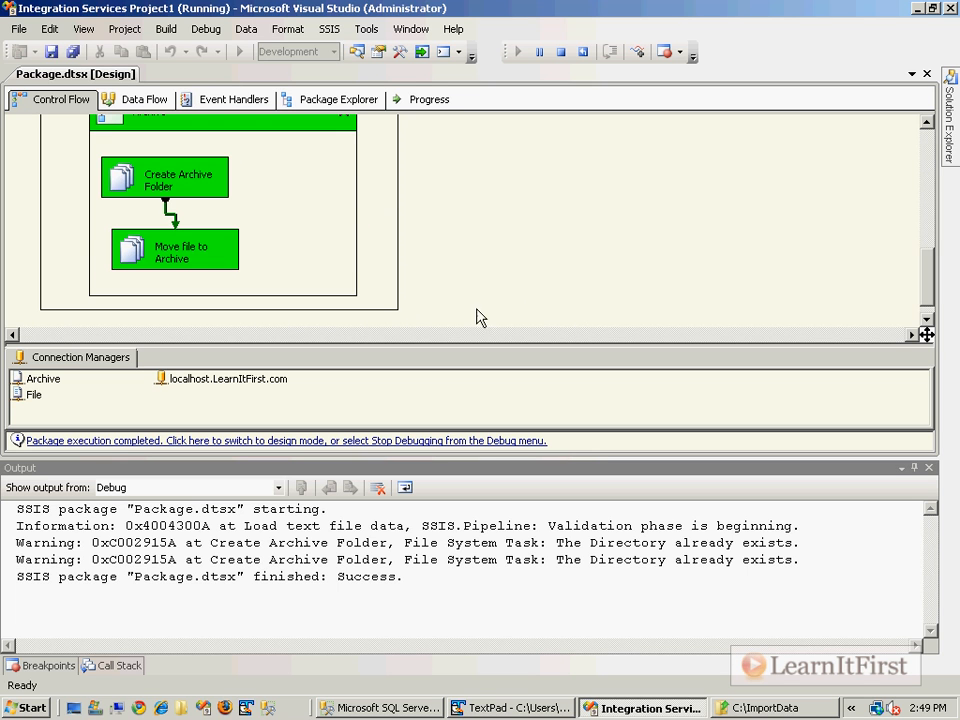
mouse_move(418, 328)
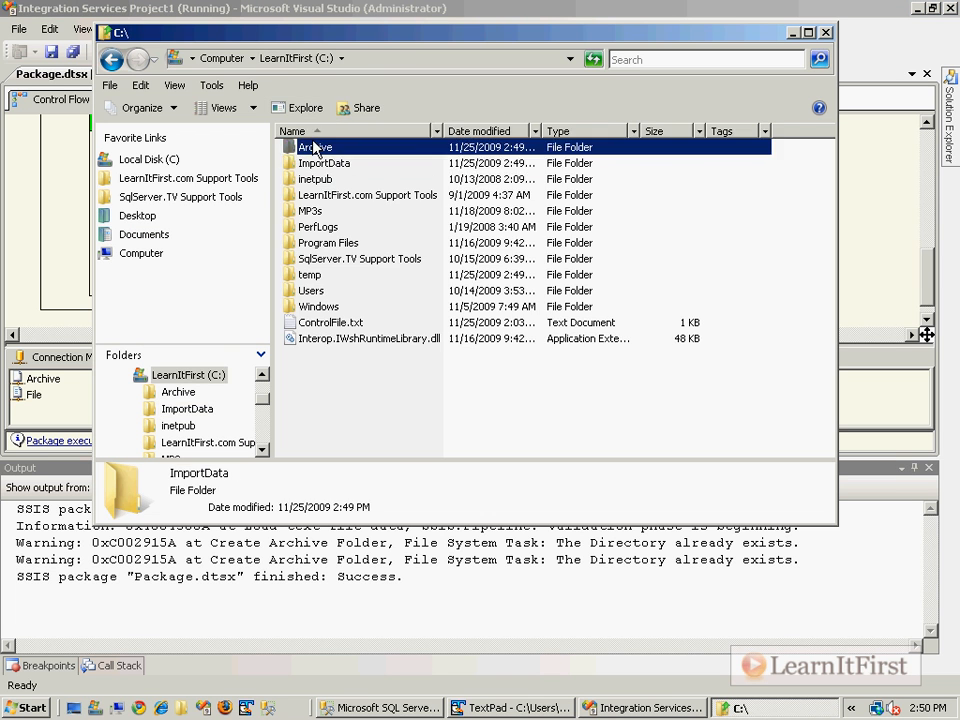
double_click(324, 164)
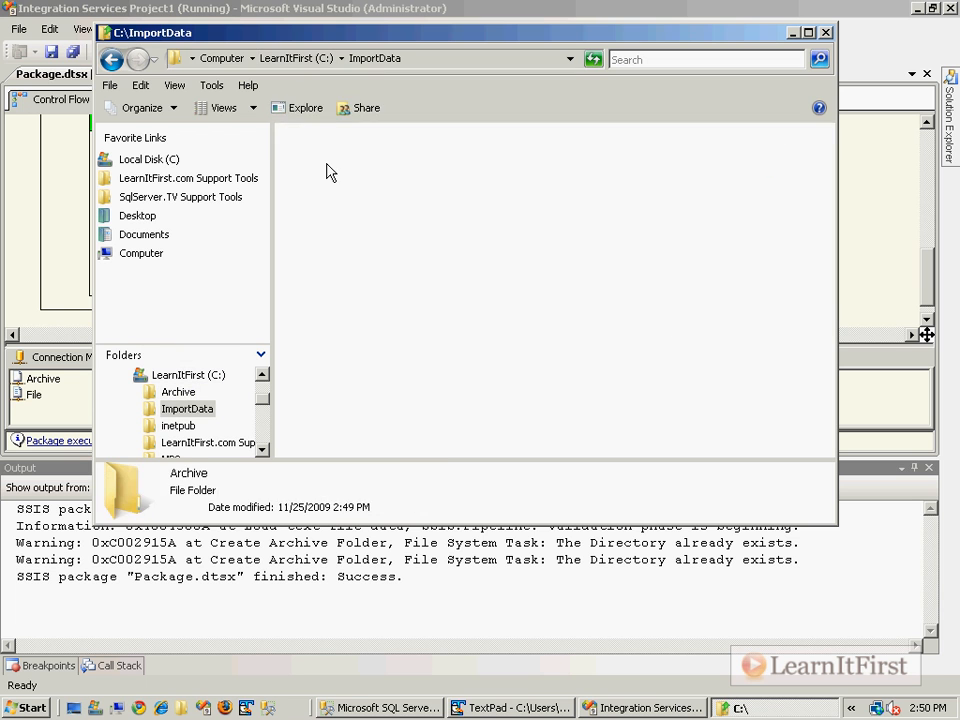
click(378, 708)
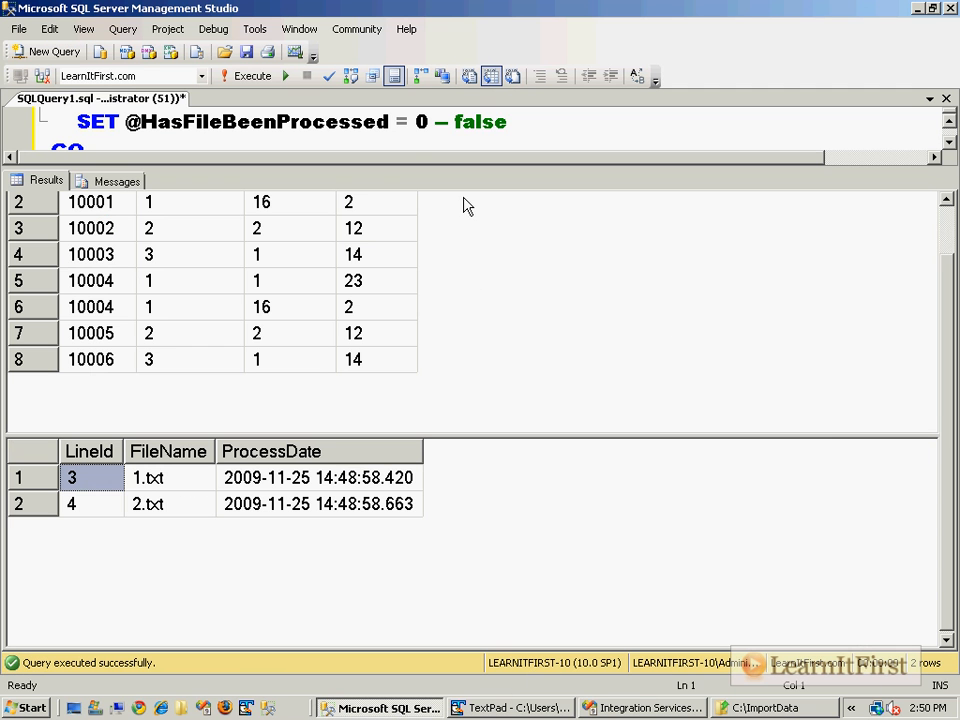